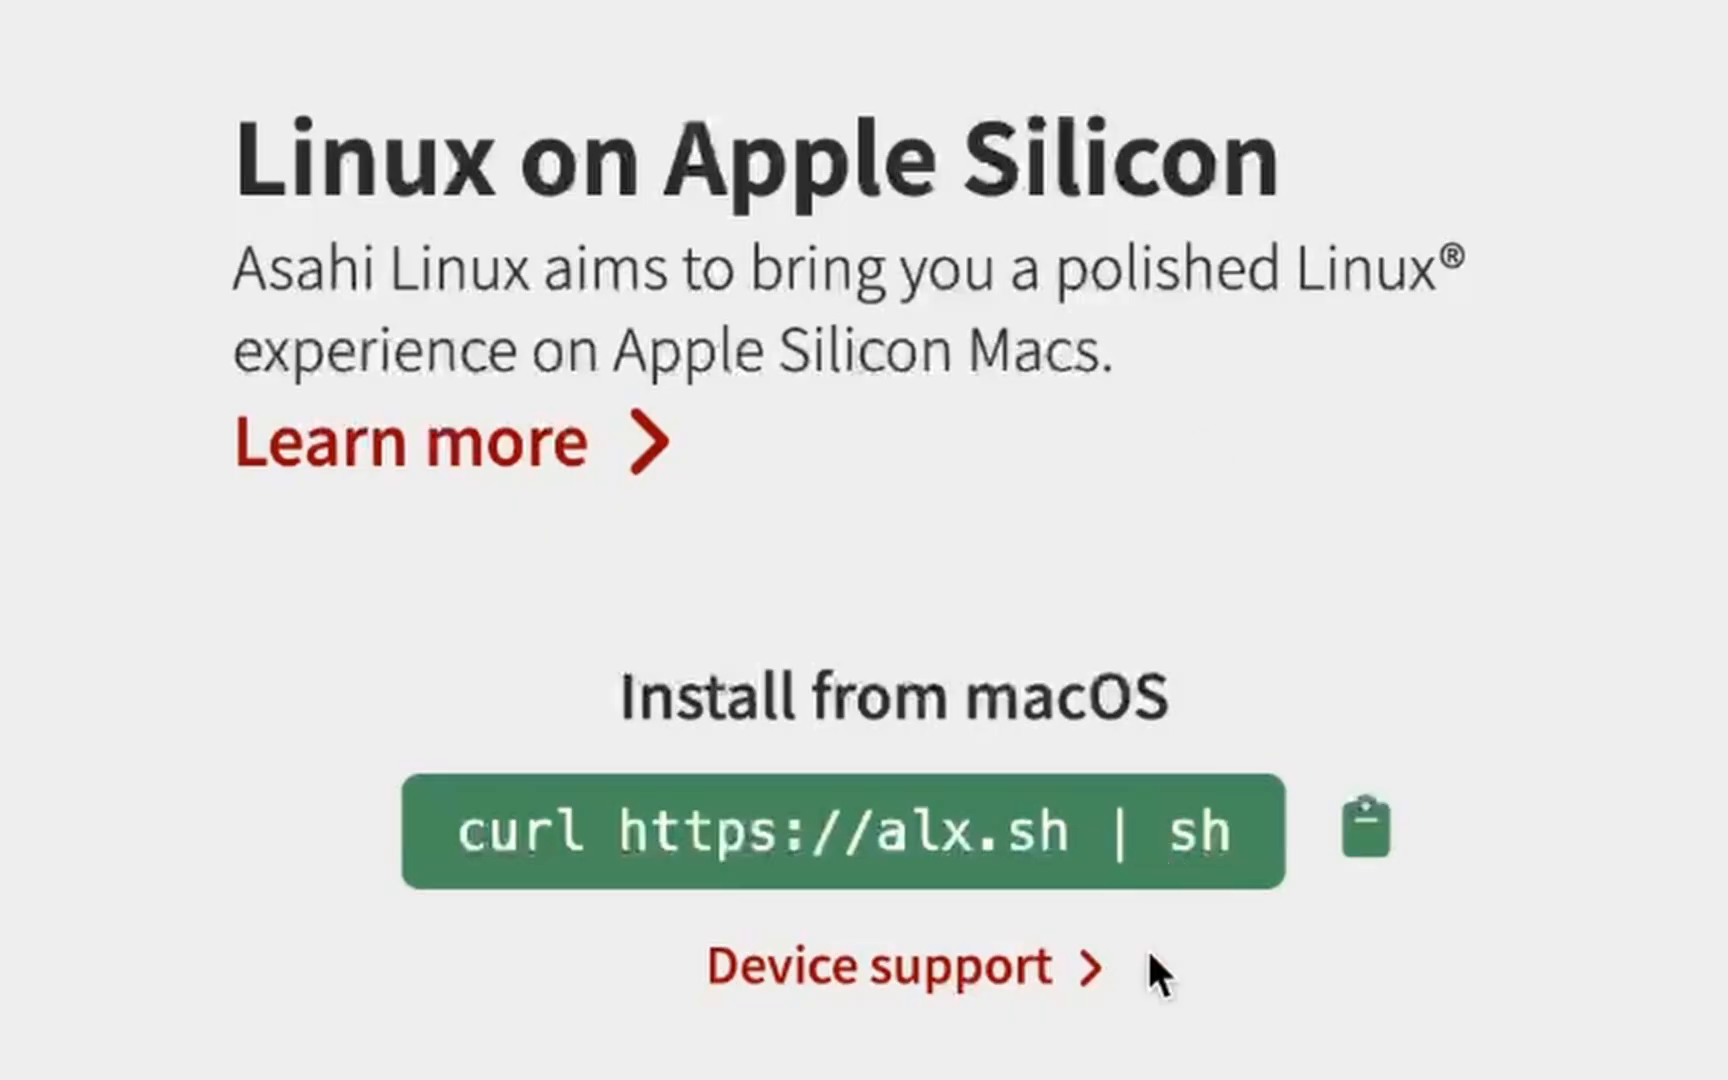
{"action": "left_click", "coordinate": [882, 965]}
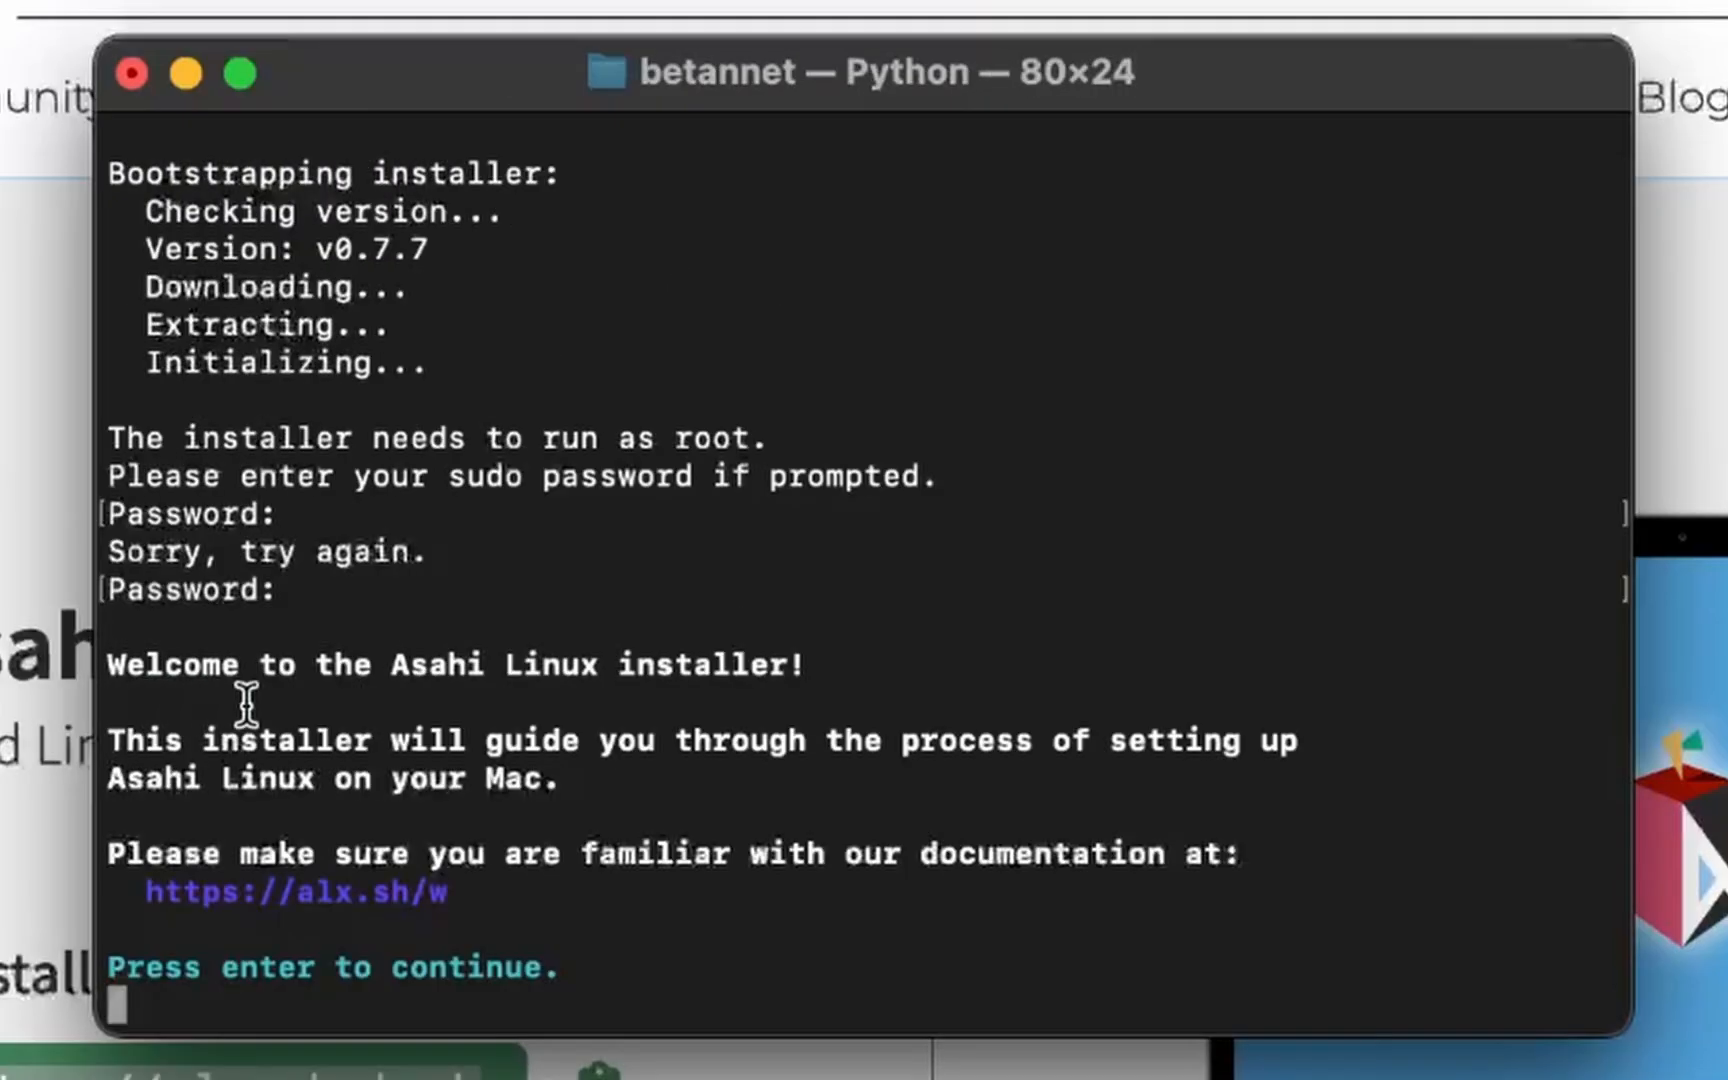
{"action": "mouse_move", "coordinate": [503, 779]}
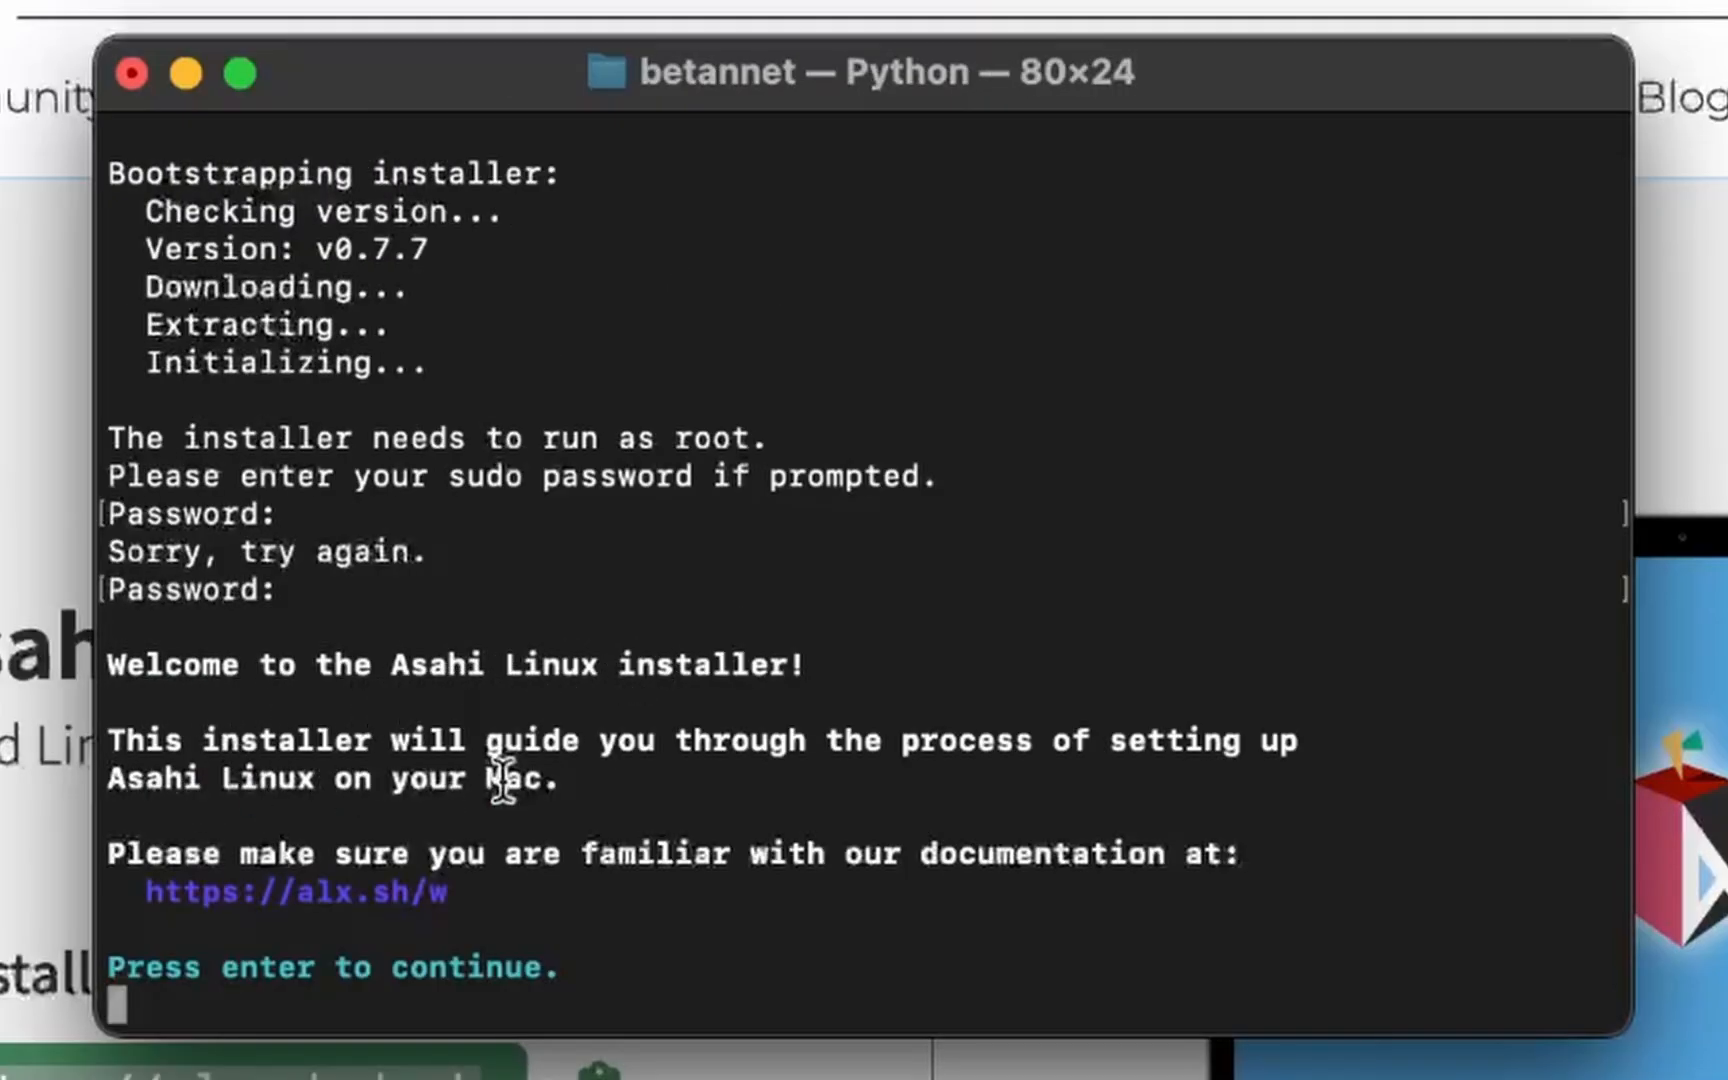
{"action": "mouse_move", "coordinate": [215, 804]}
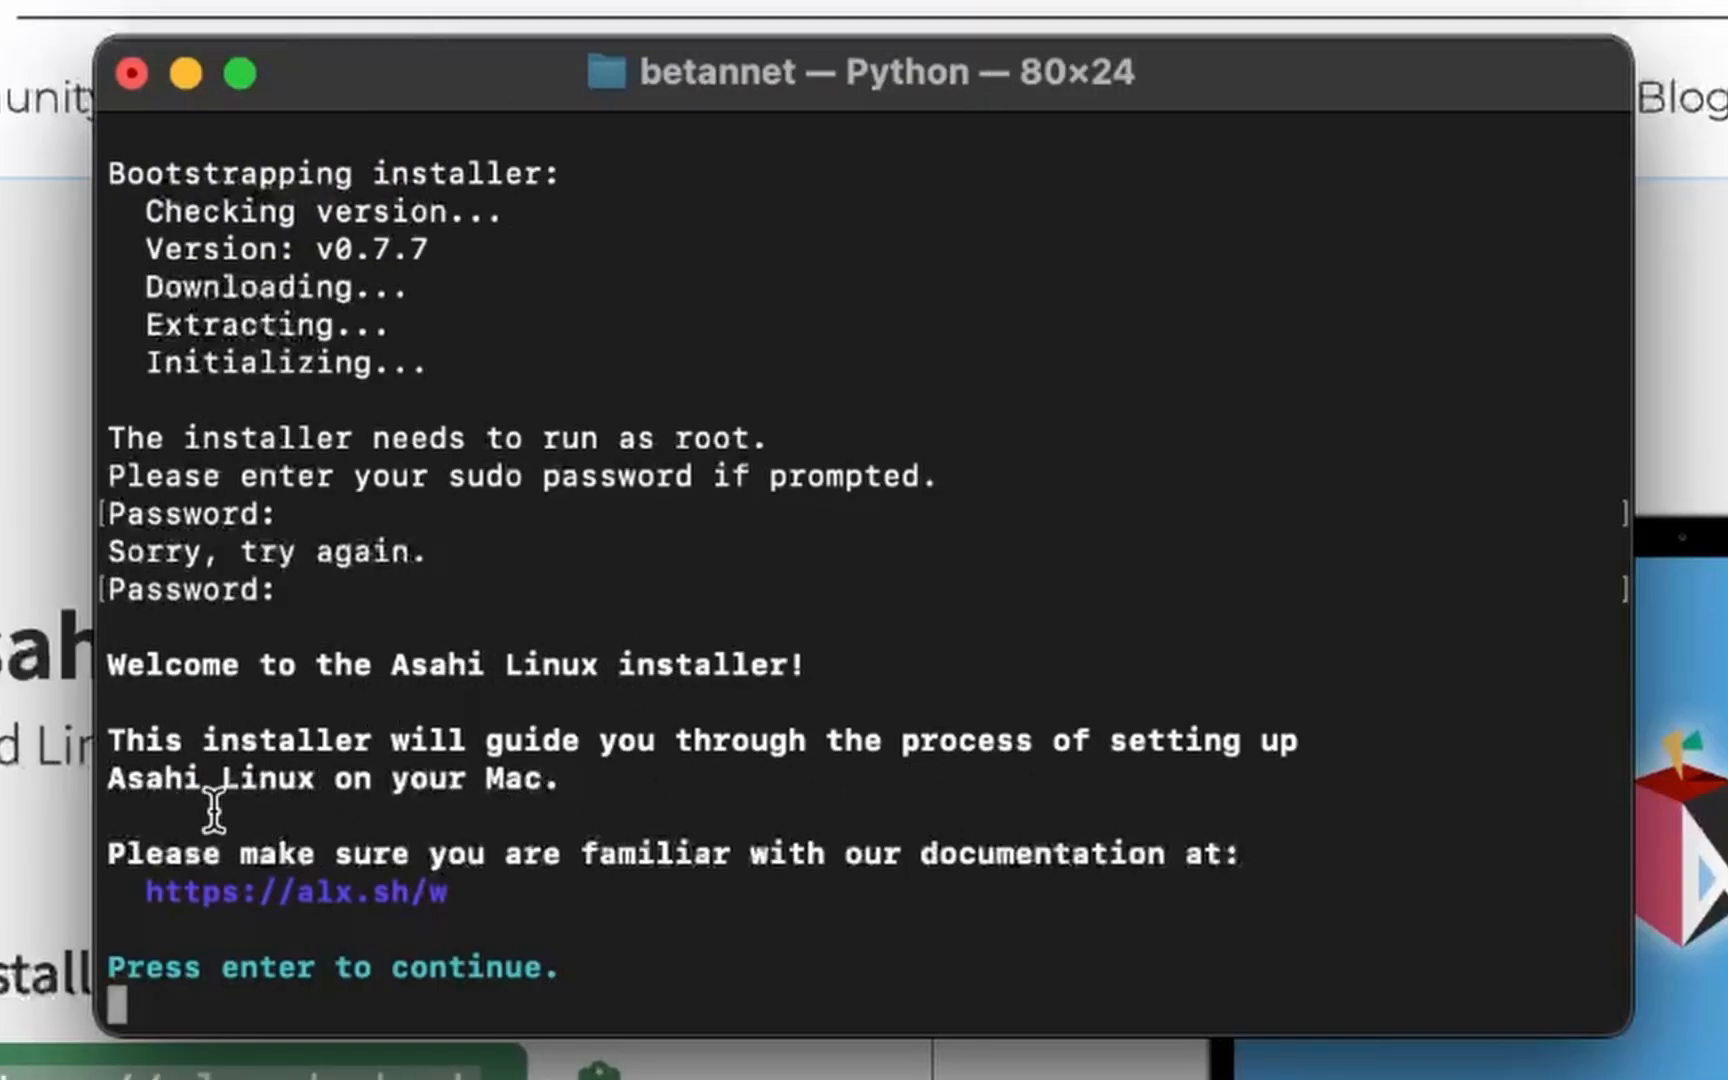
{"action": "mouse_move", "coordinate": [375, 893]}
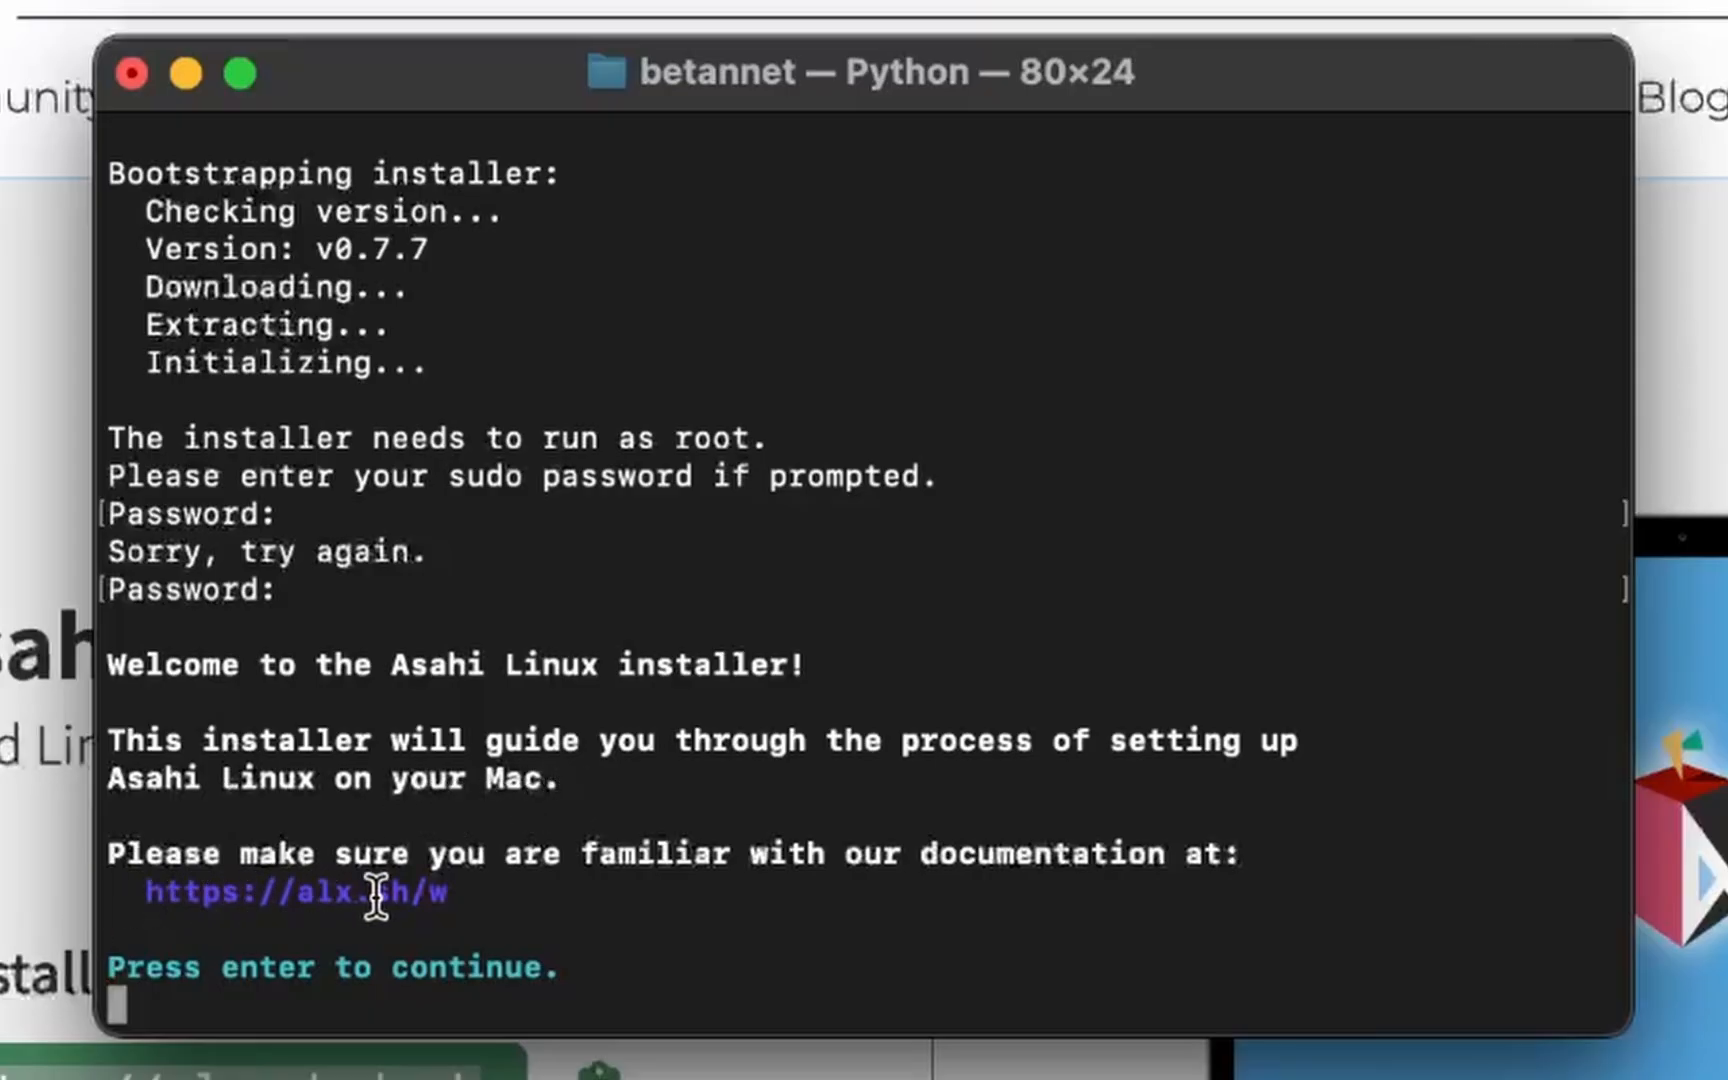
{"action": "mouse_move", "coordinate": [292, 893]}
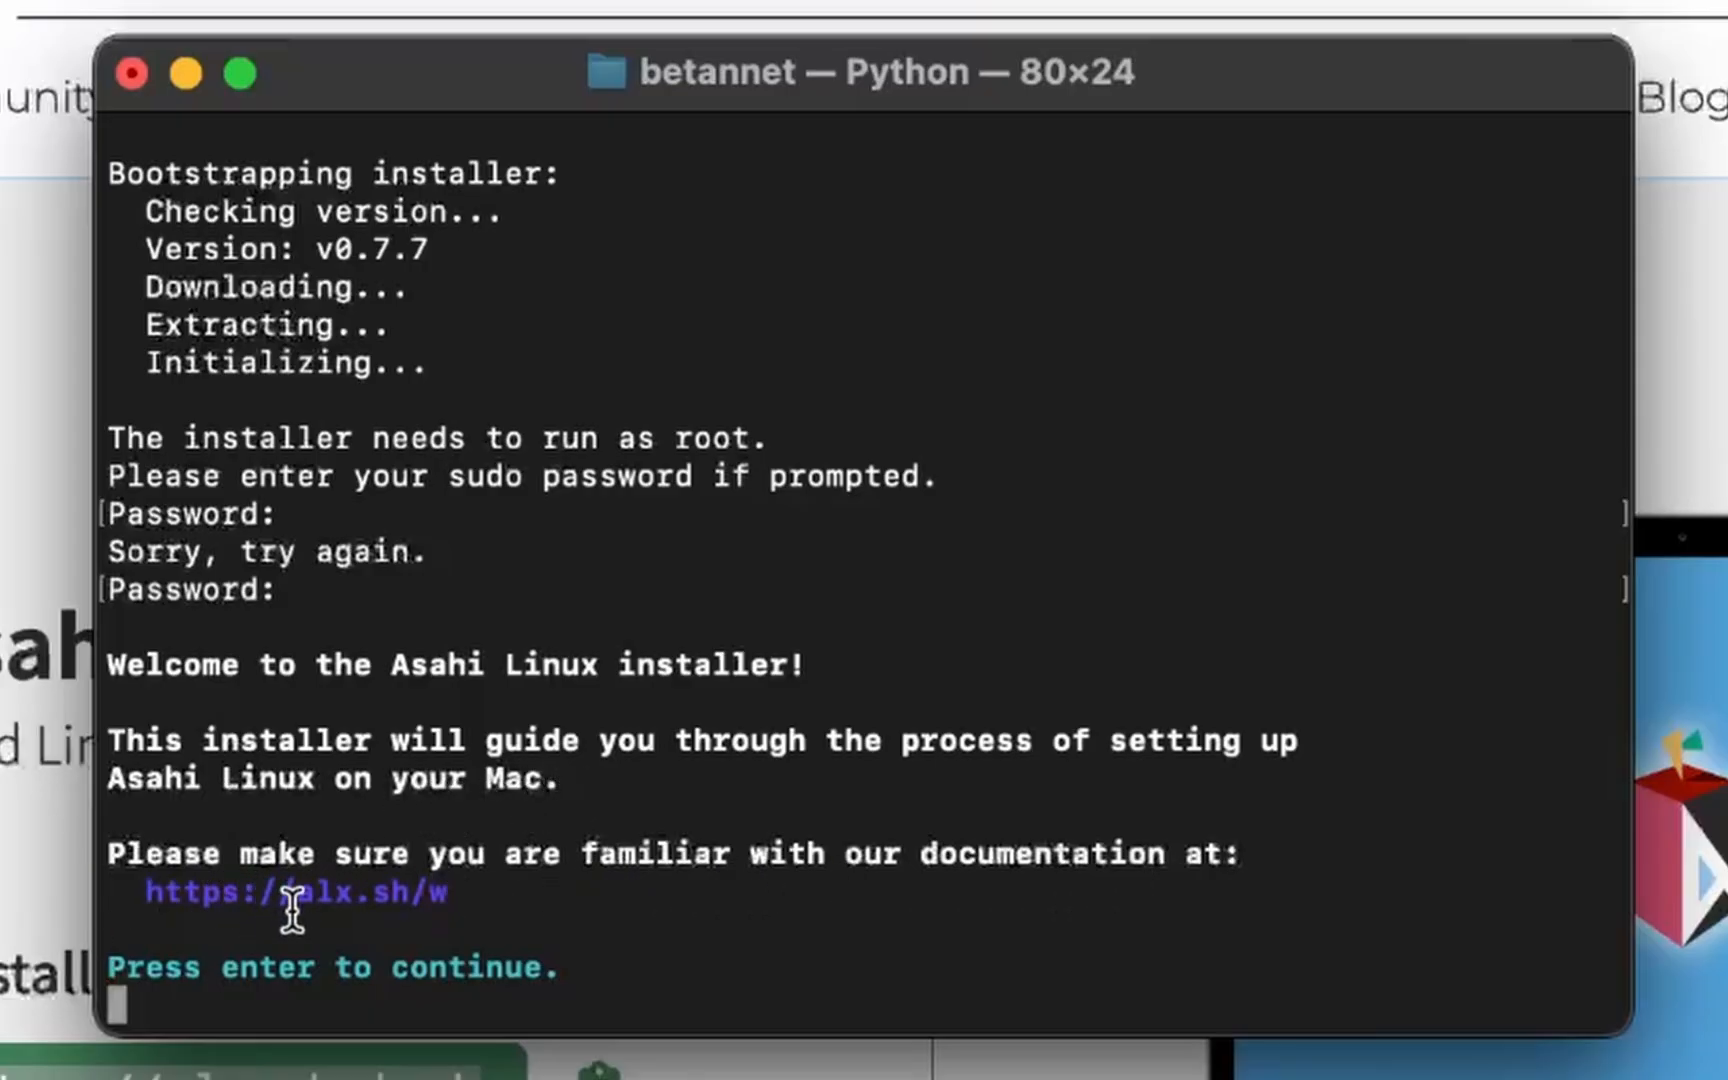
{"action": "mouse_move", "coordinate": [579, 909]}
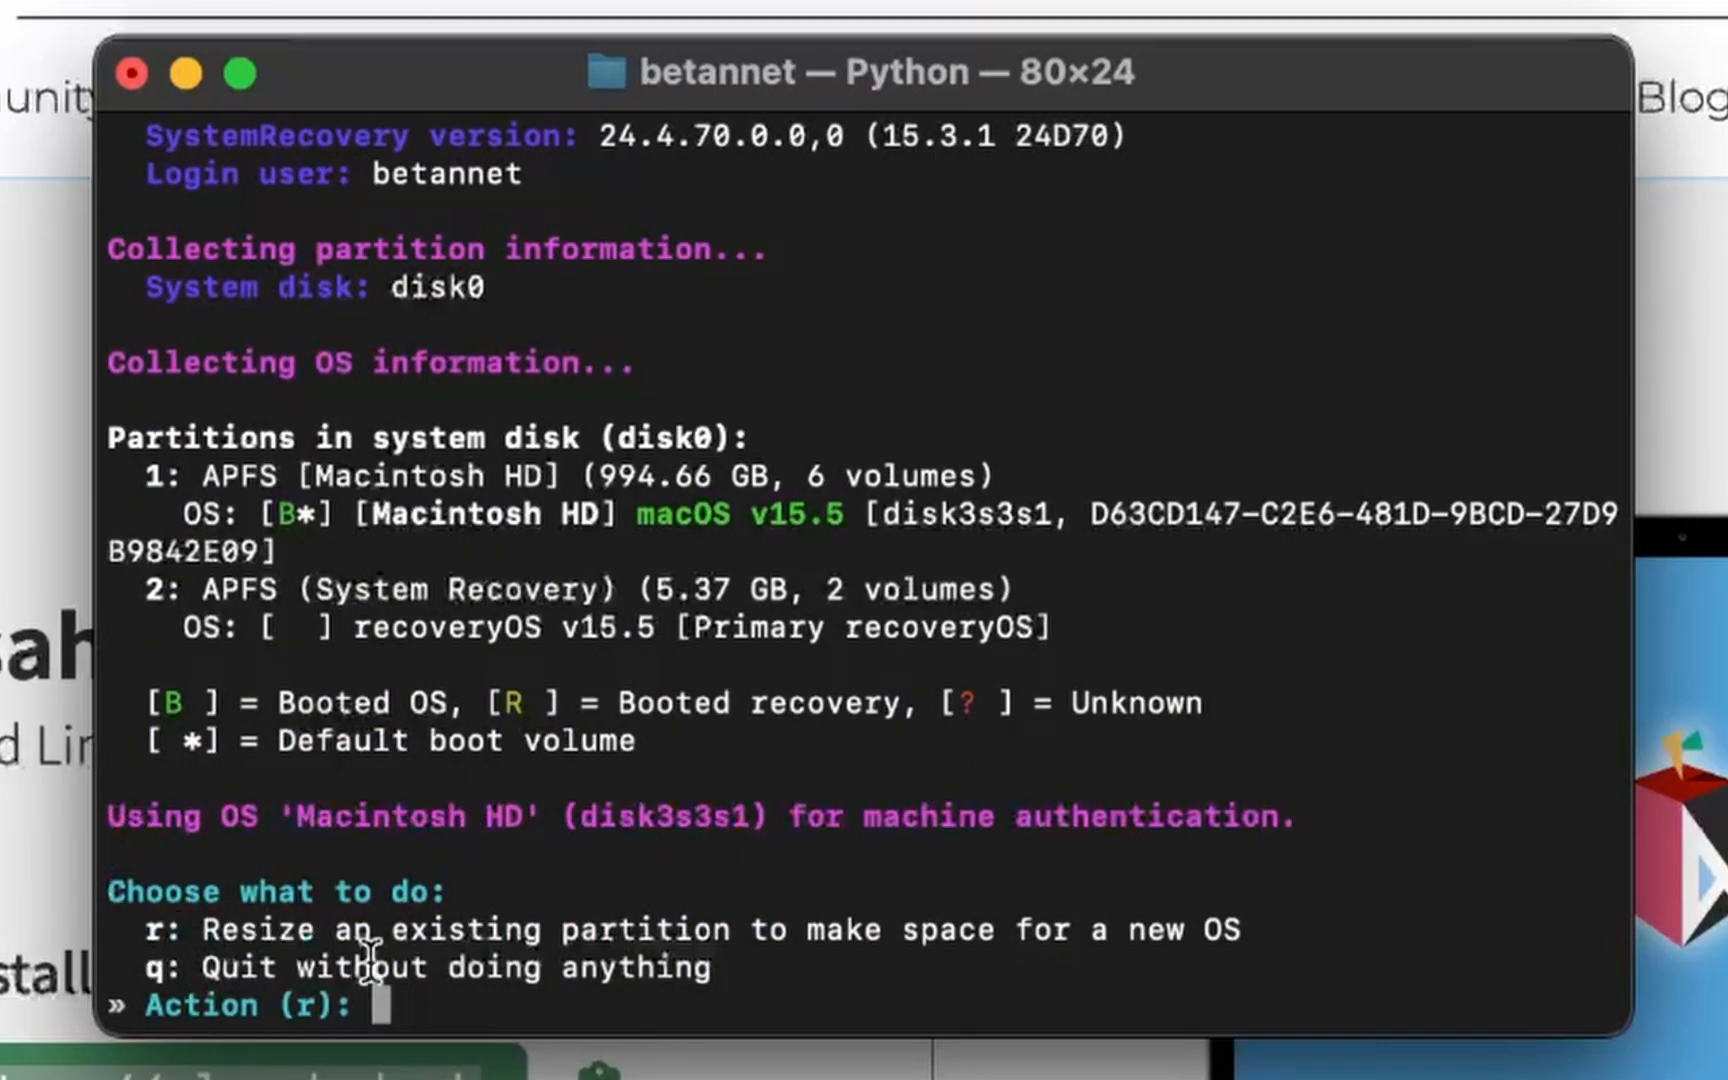
{"action": "mouse_move", "coordinate": [1311, 948]}
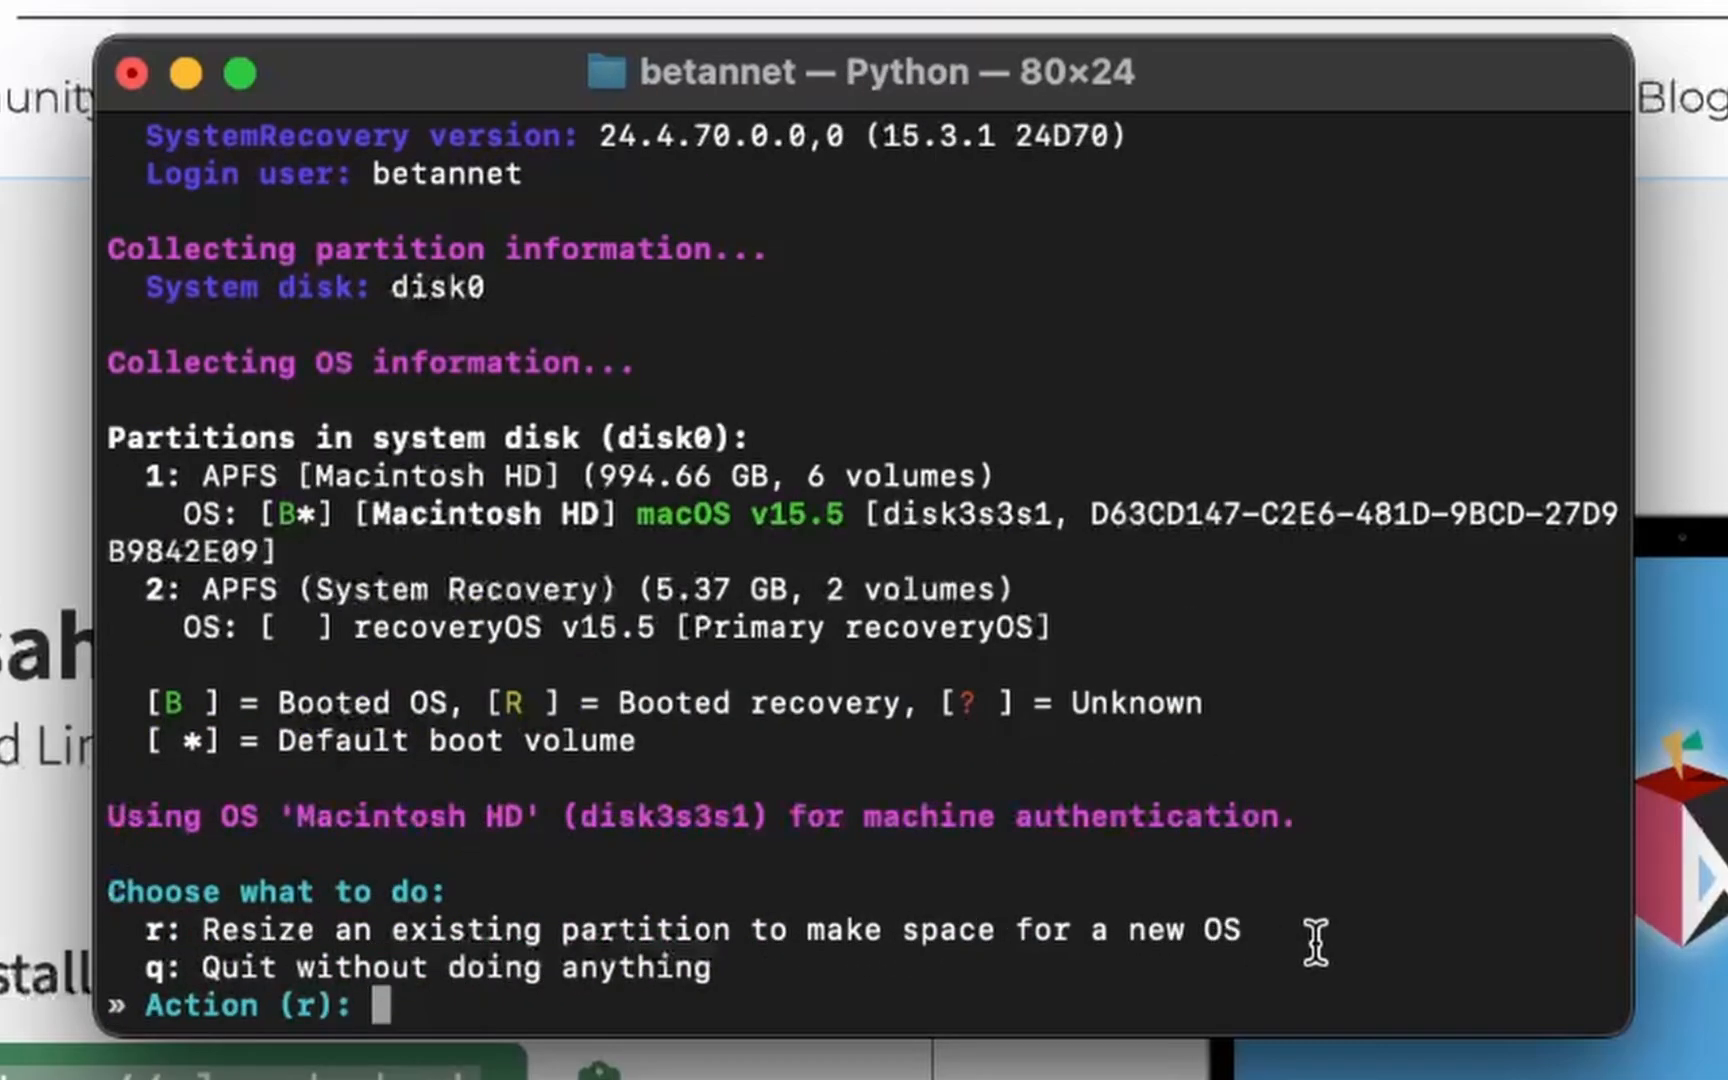
{"action": "mouse_move", "coordinate": [1058, 957]}
{"action": "type", "text": "r"}
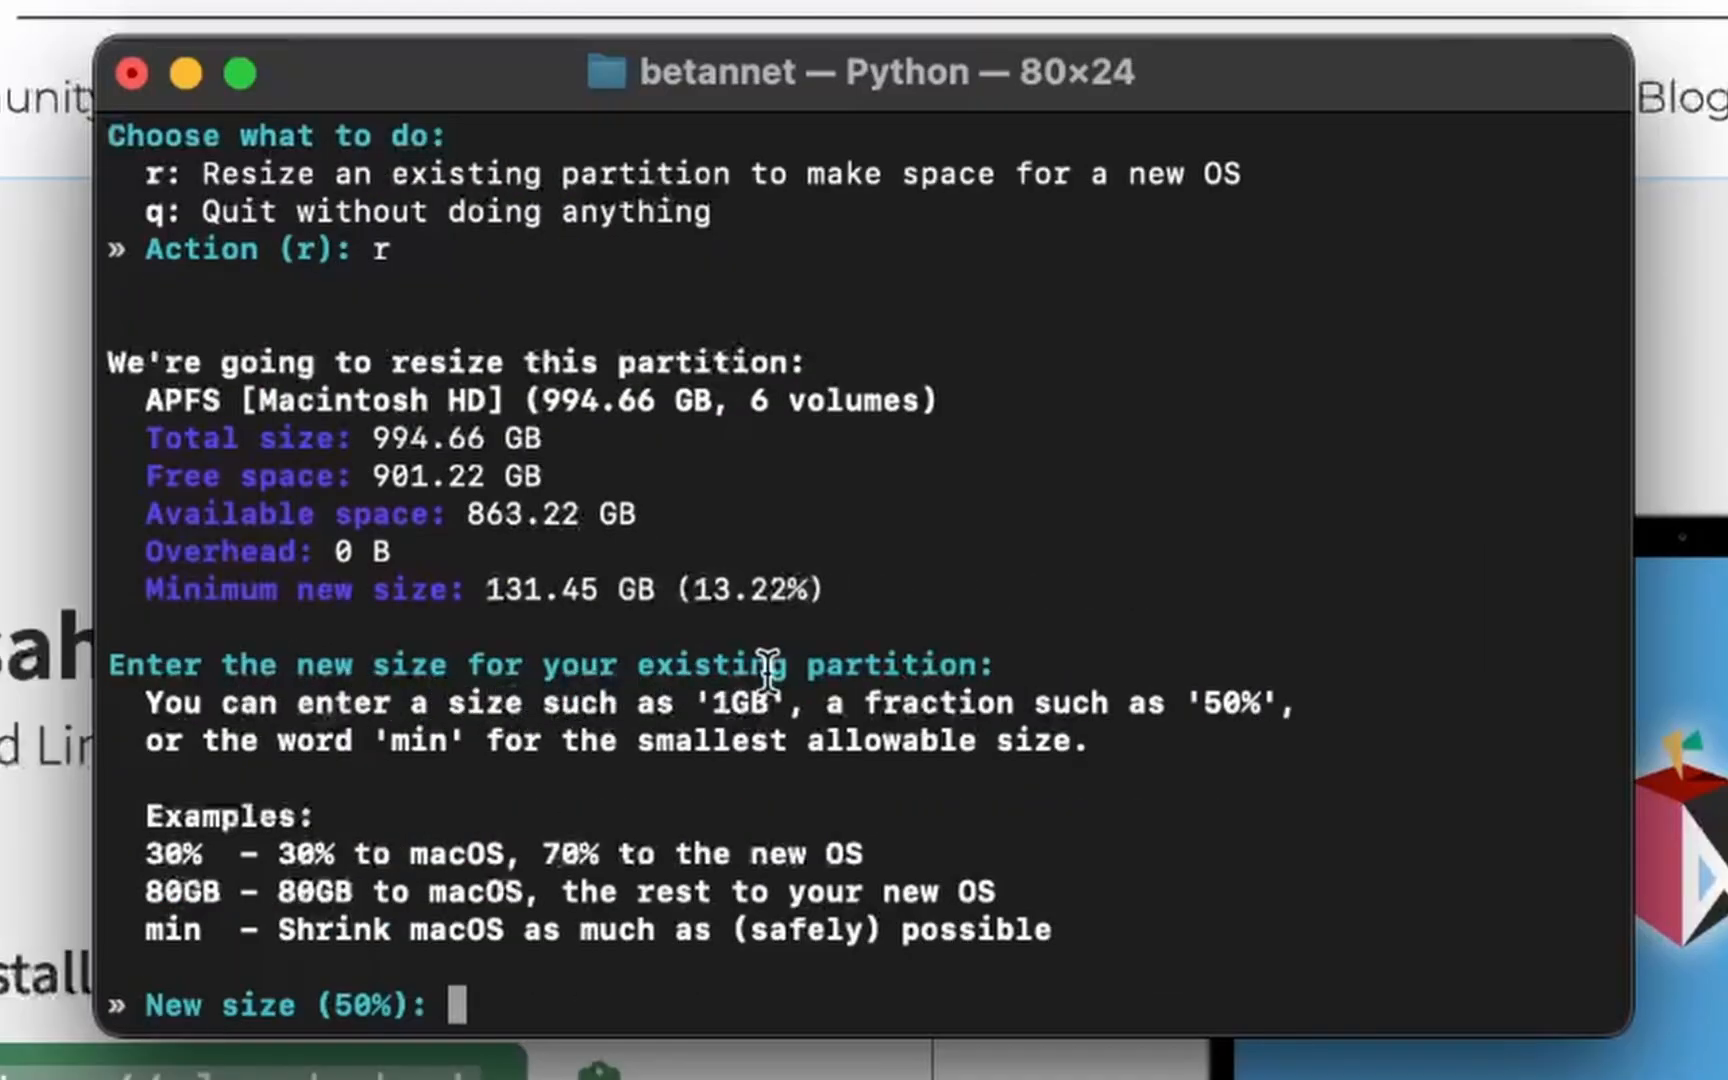
{"action": "mouse_move", "coordinate": [779, 714]}
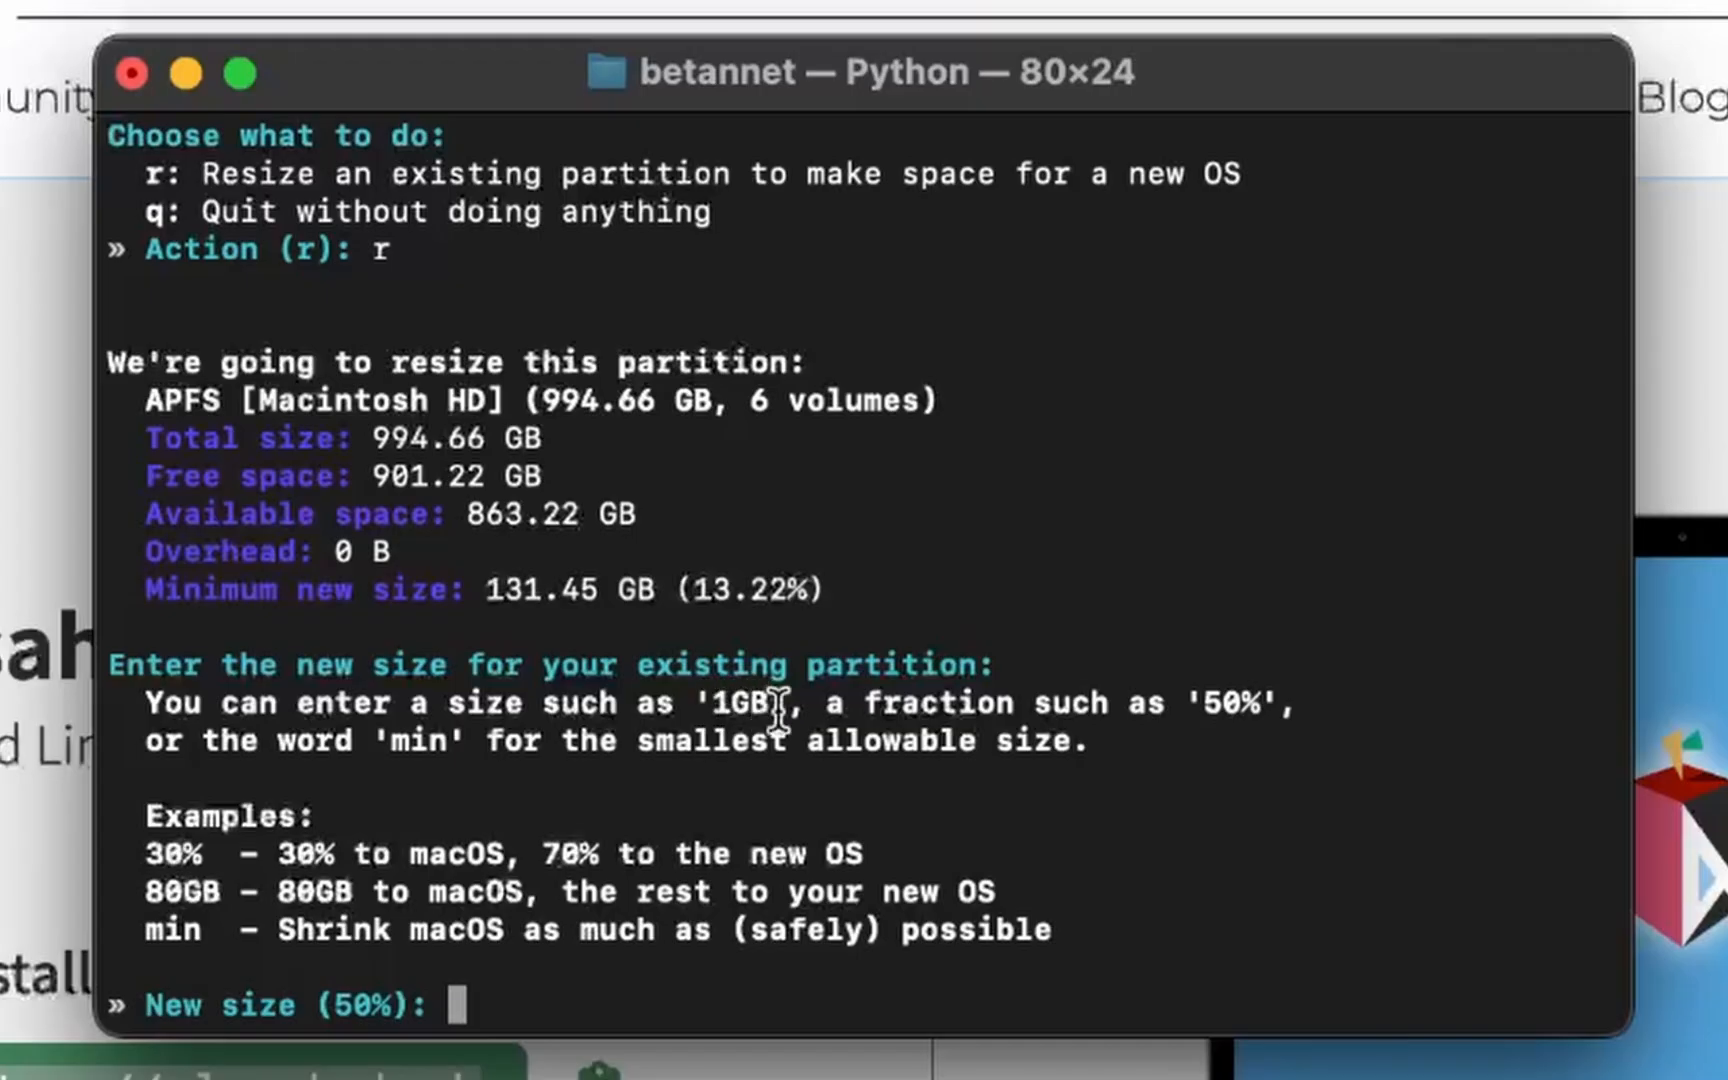
{"action": "mouse_move", "coordinate": [132, 705]}
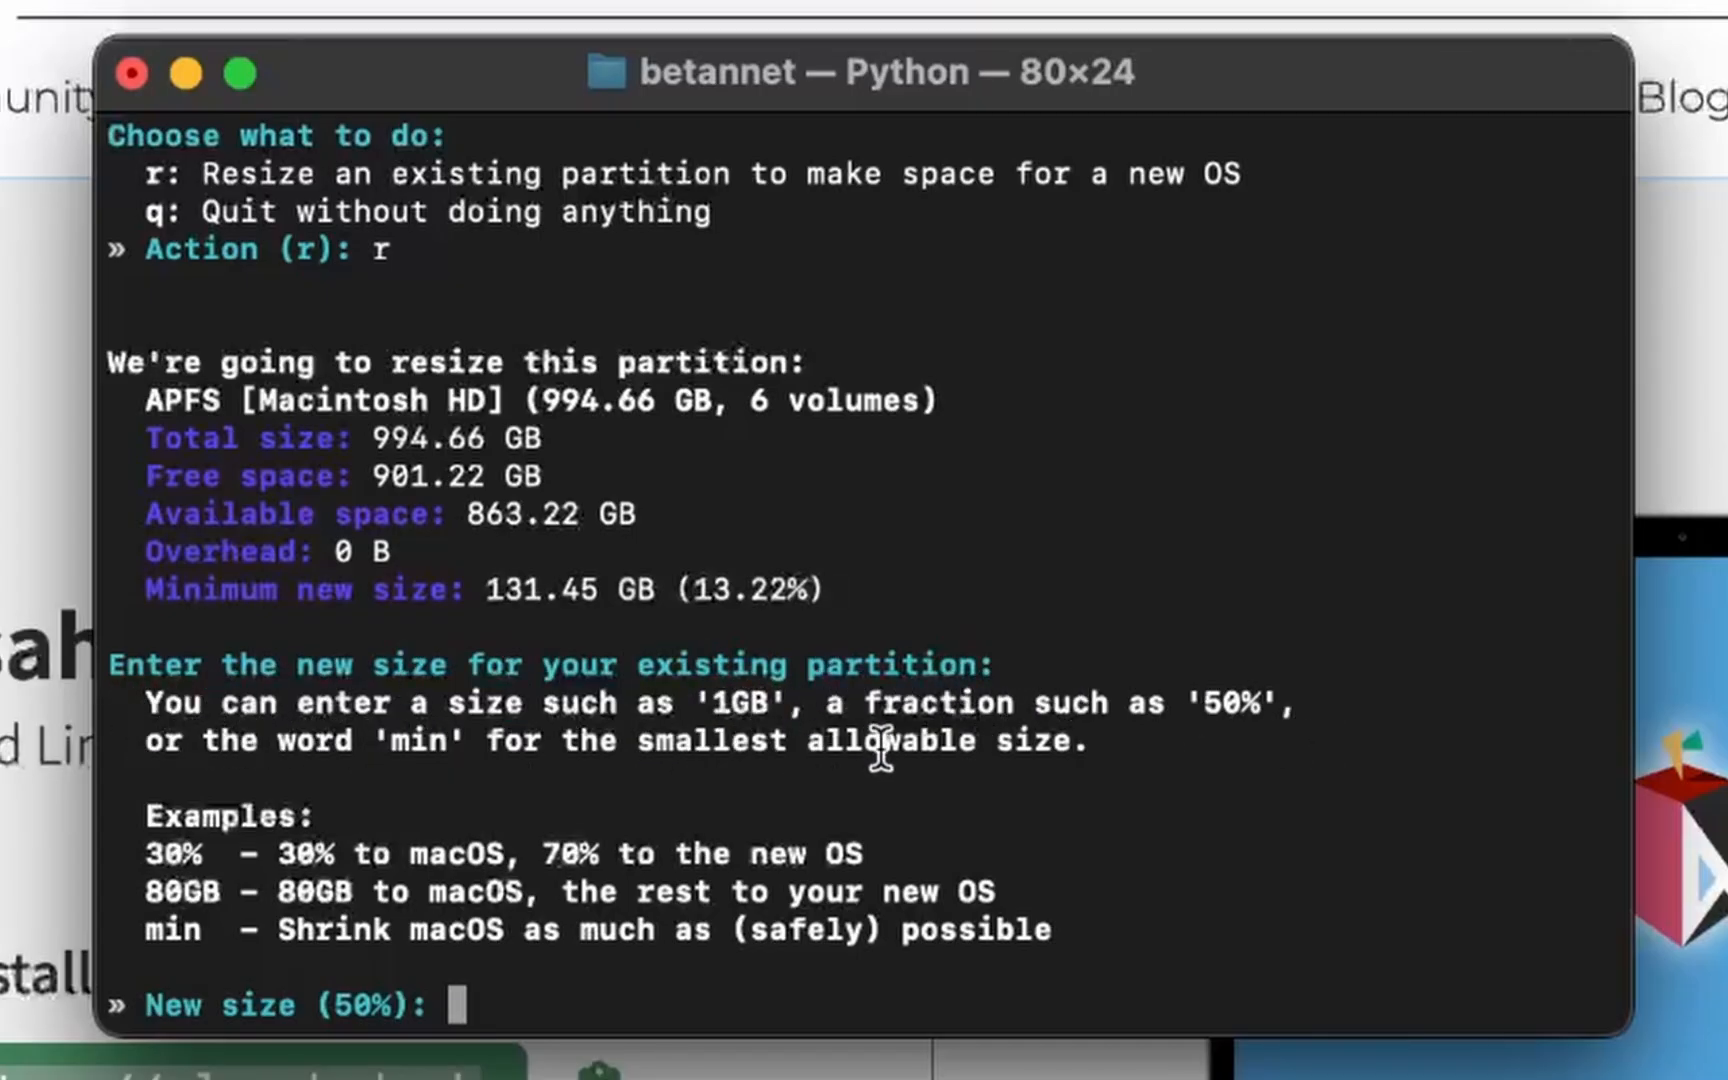
- Enter 50% as the new size of the Macintosh HD partition
{"action": "type", "text": "50%"}
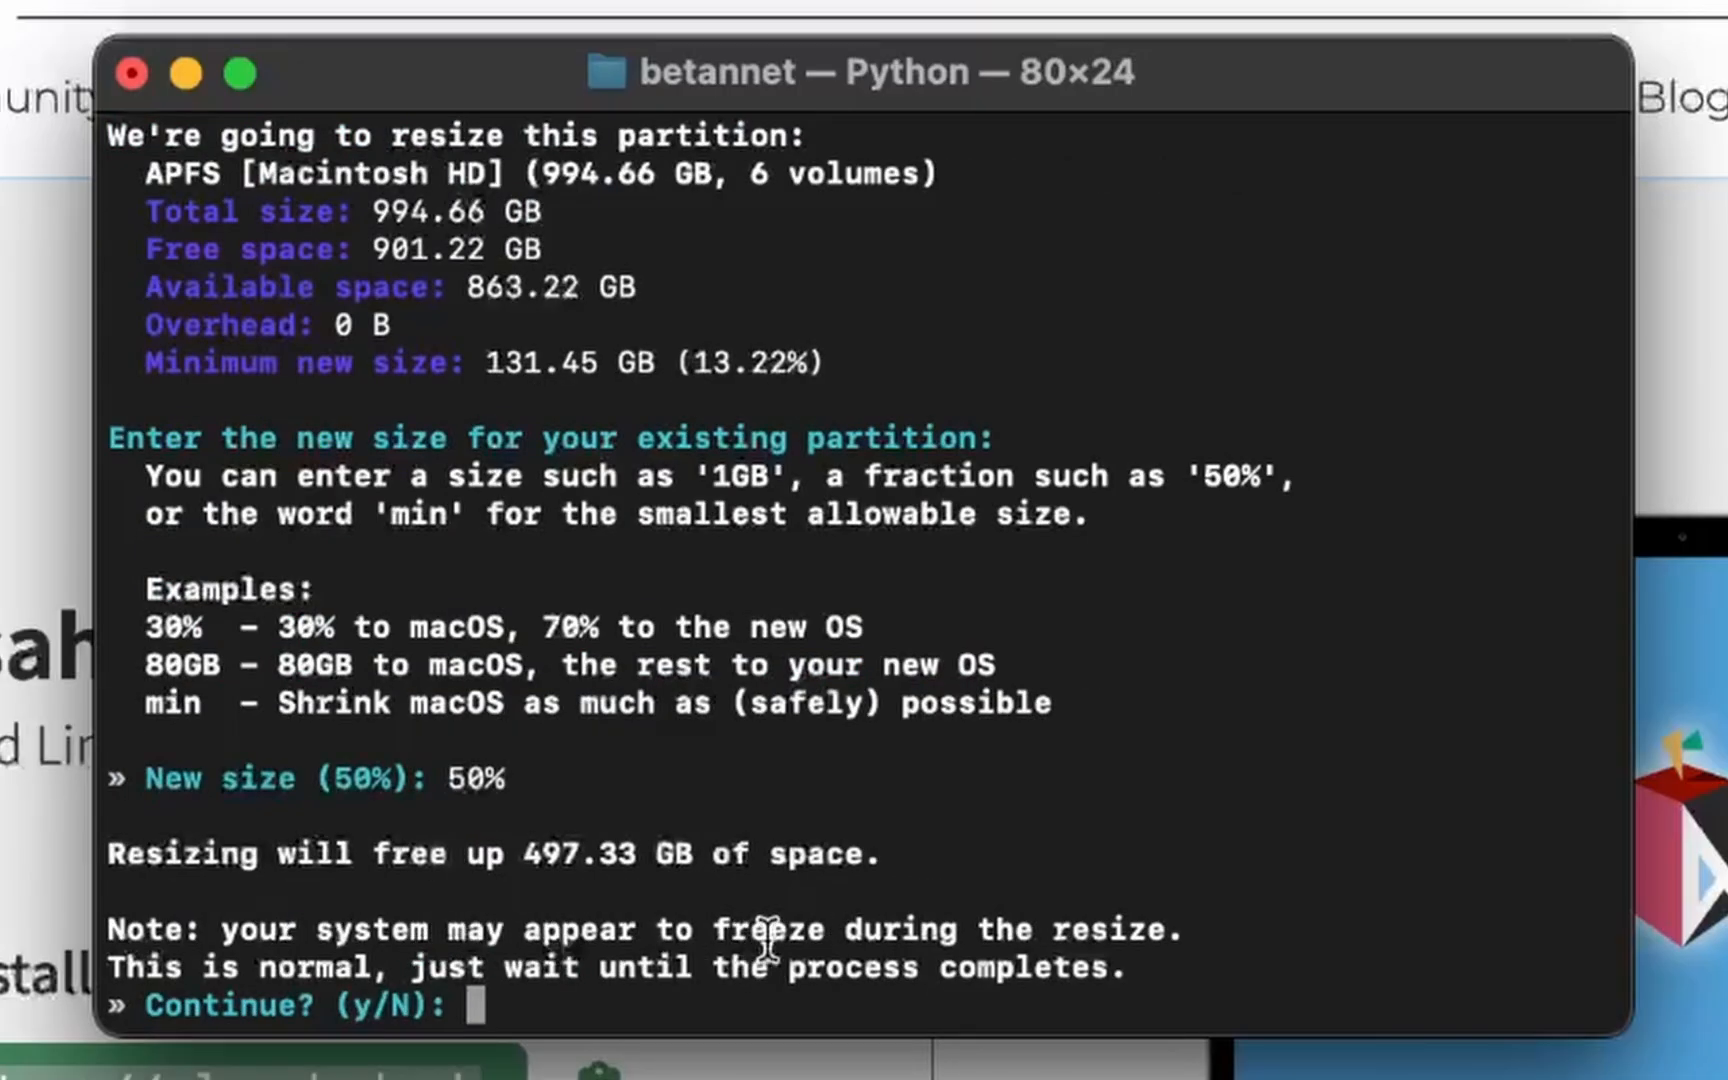
{"action": "mouse_move", "coordinate": [683, 968]}
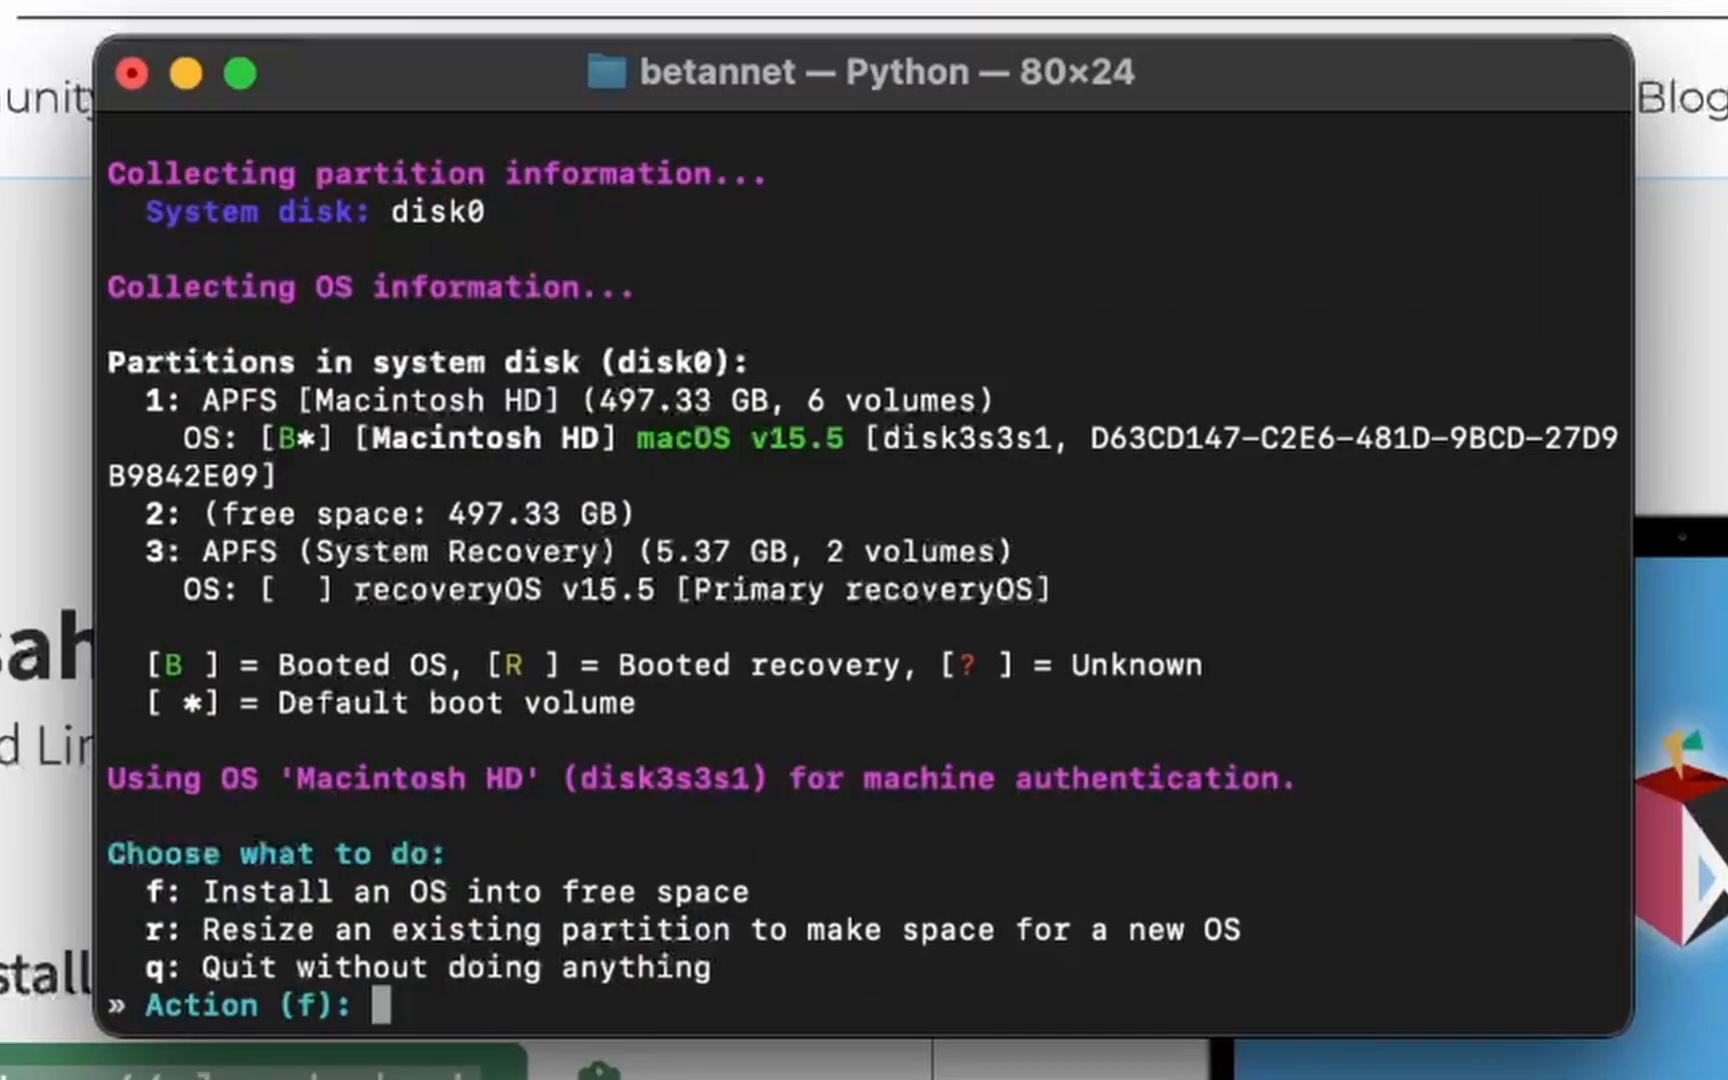
- Install into free space, choose option 1 (KDE Plasma), and use max size
{"action": "type", "text": "f"}
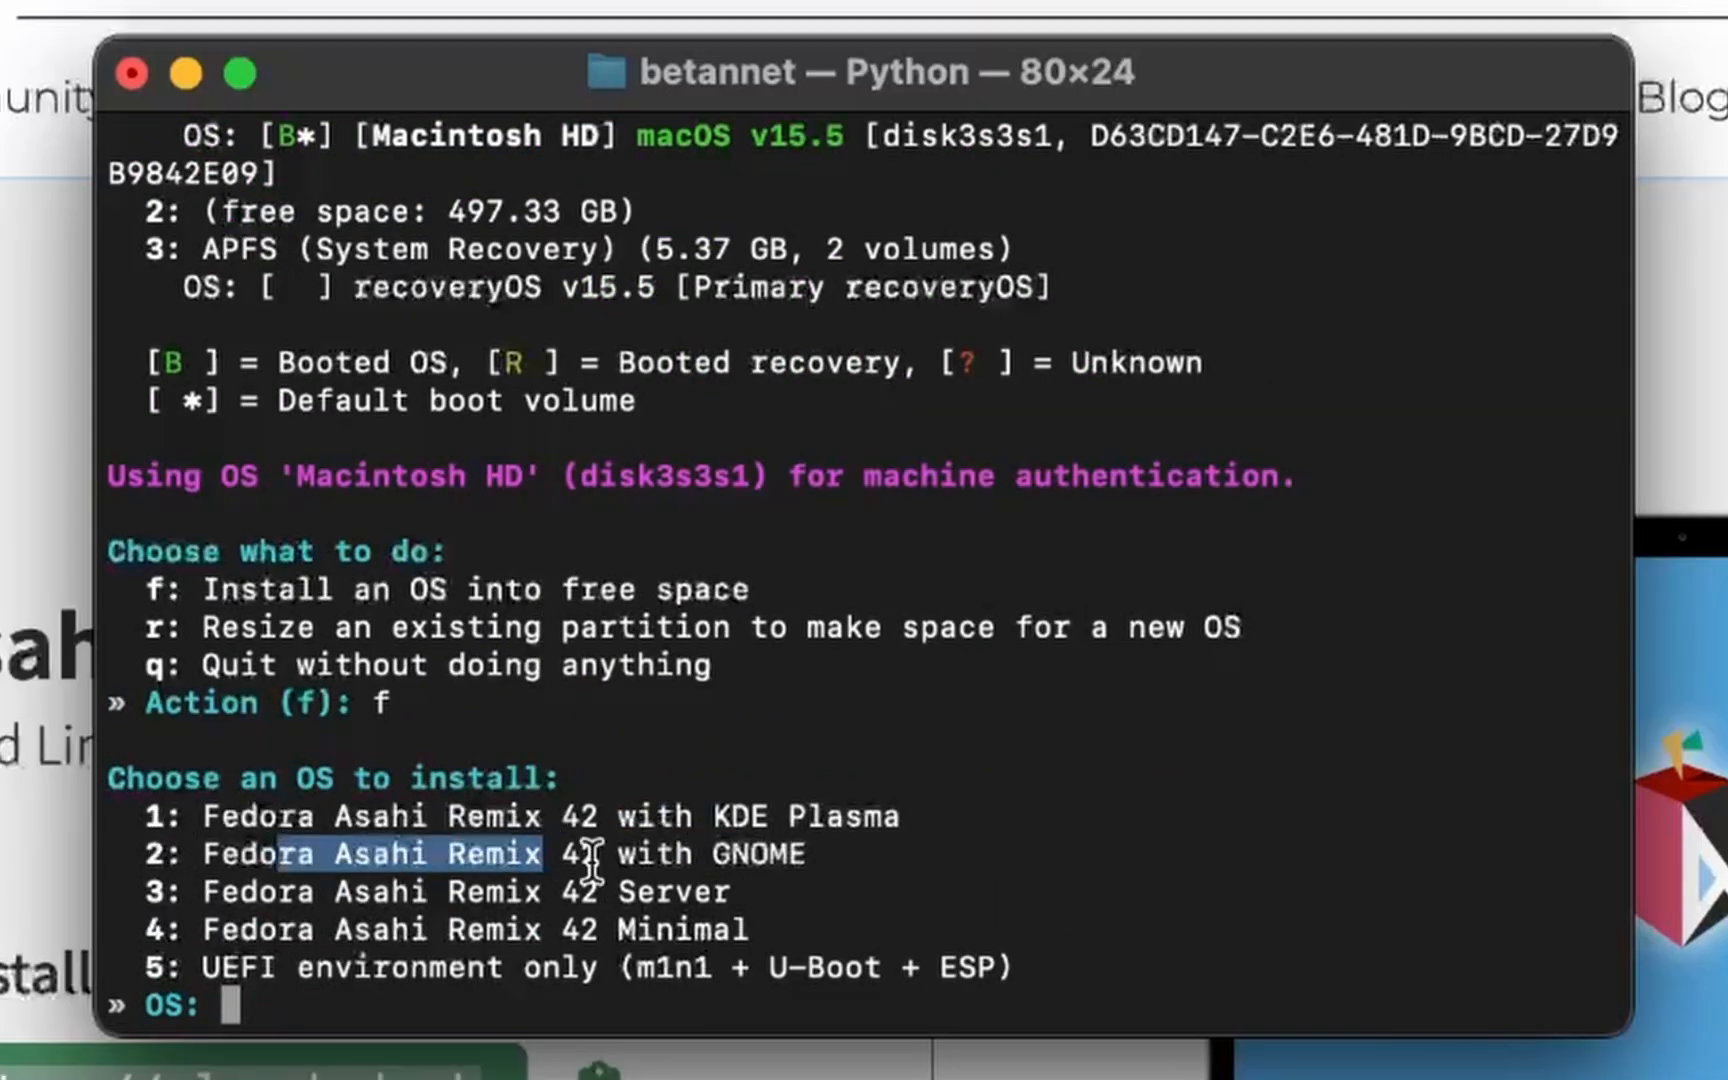
{"action": "mouse_move", "coordinate": [871, 912]}
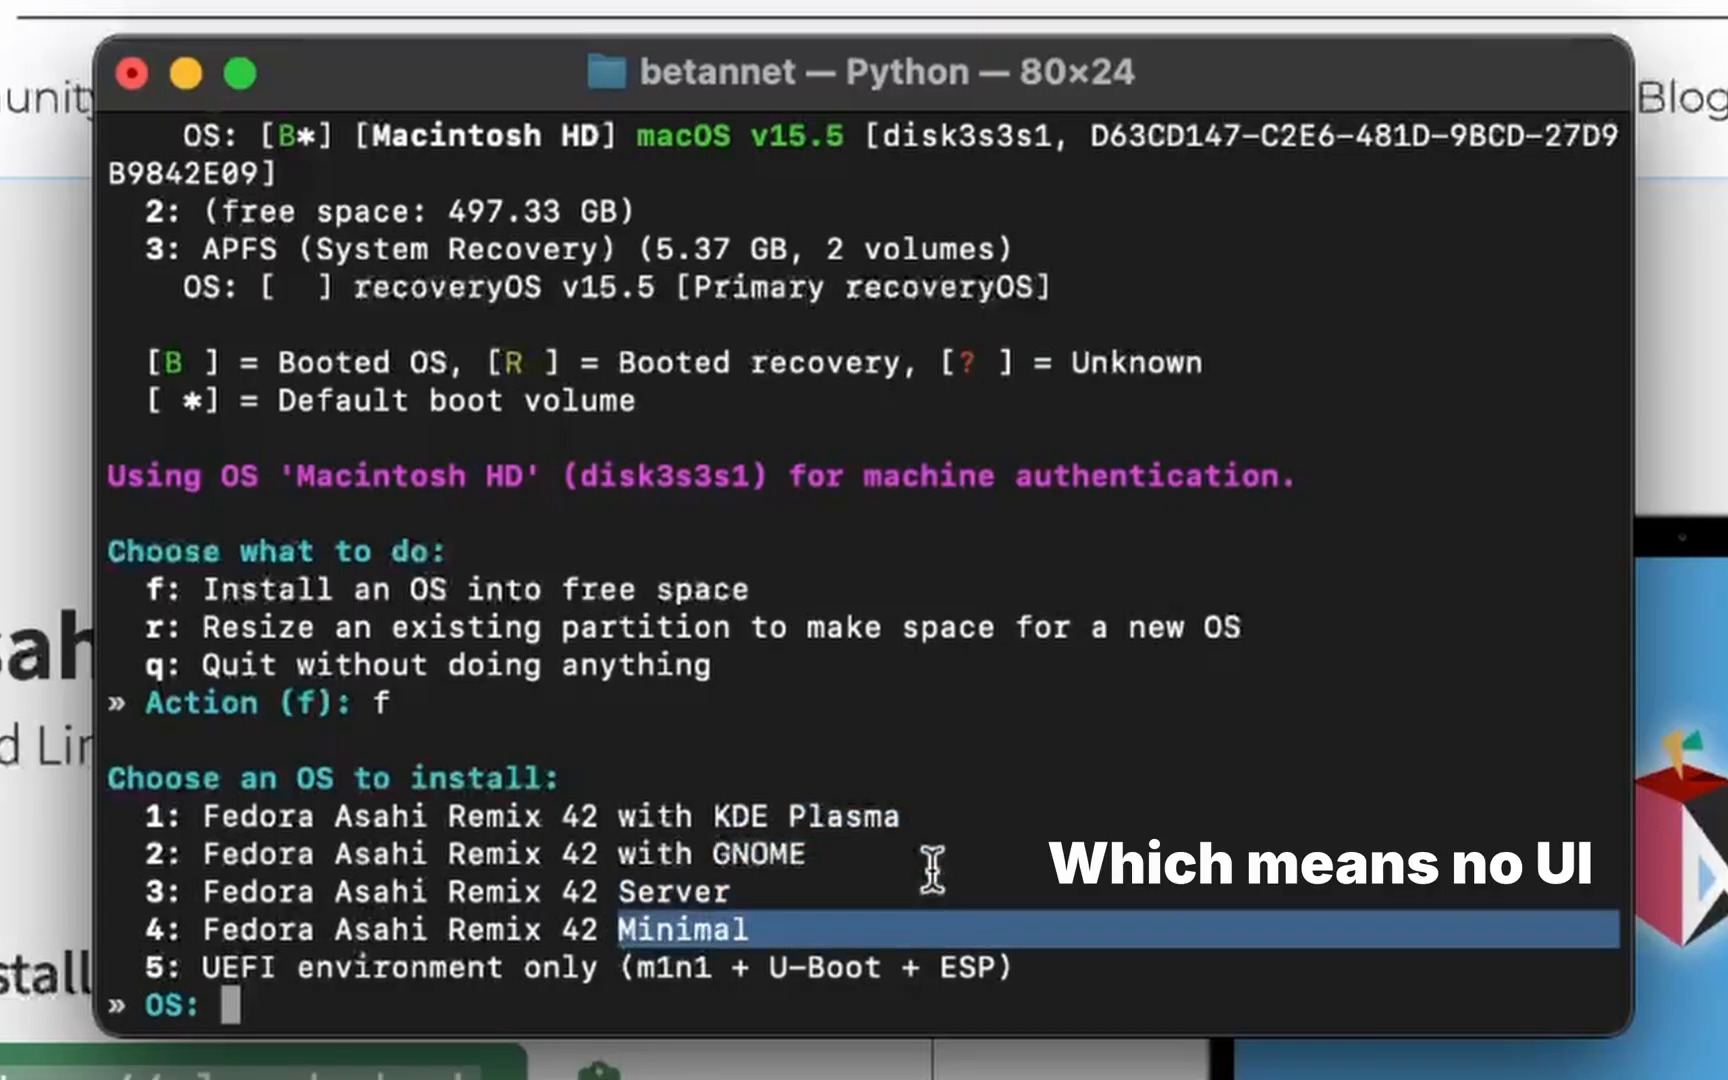
{"action": "type", "text": "1"}
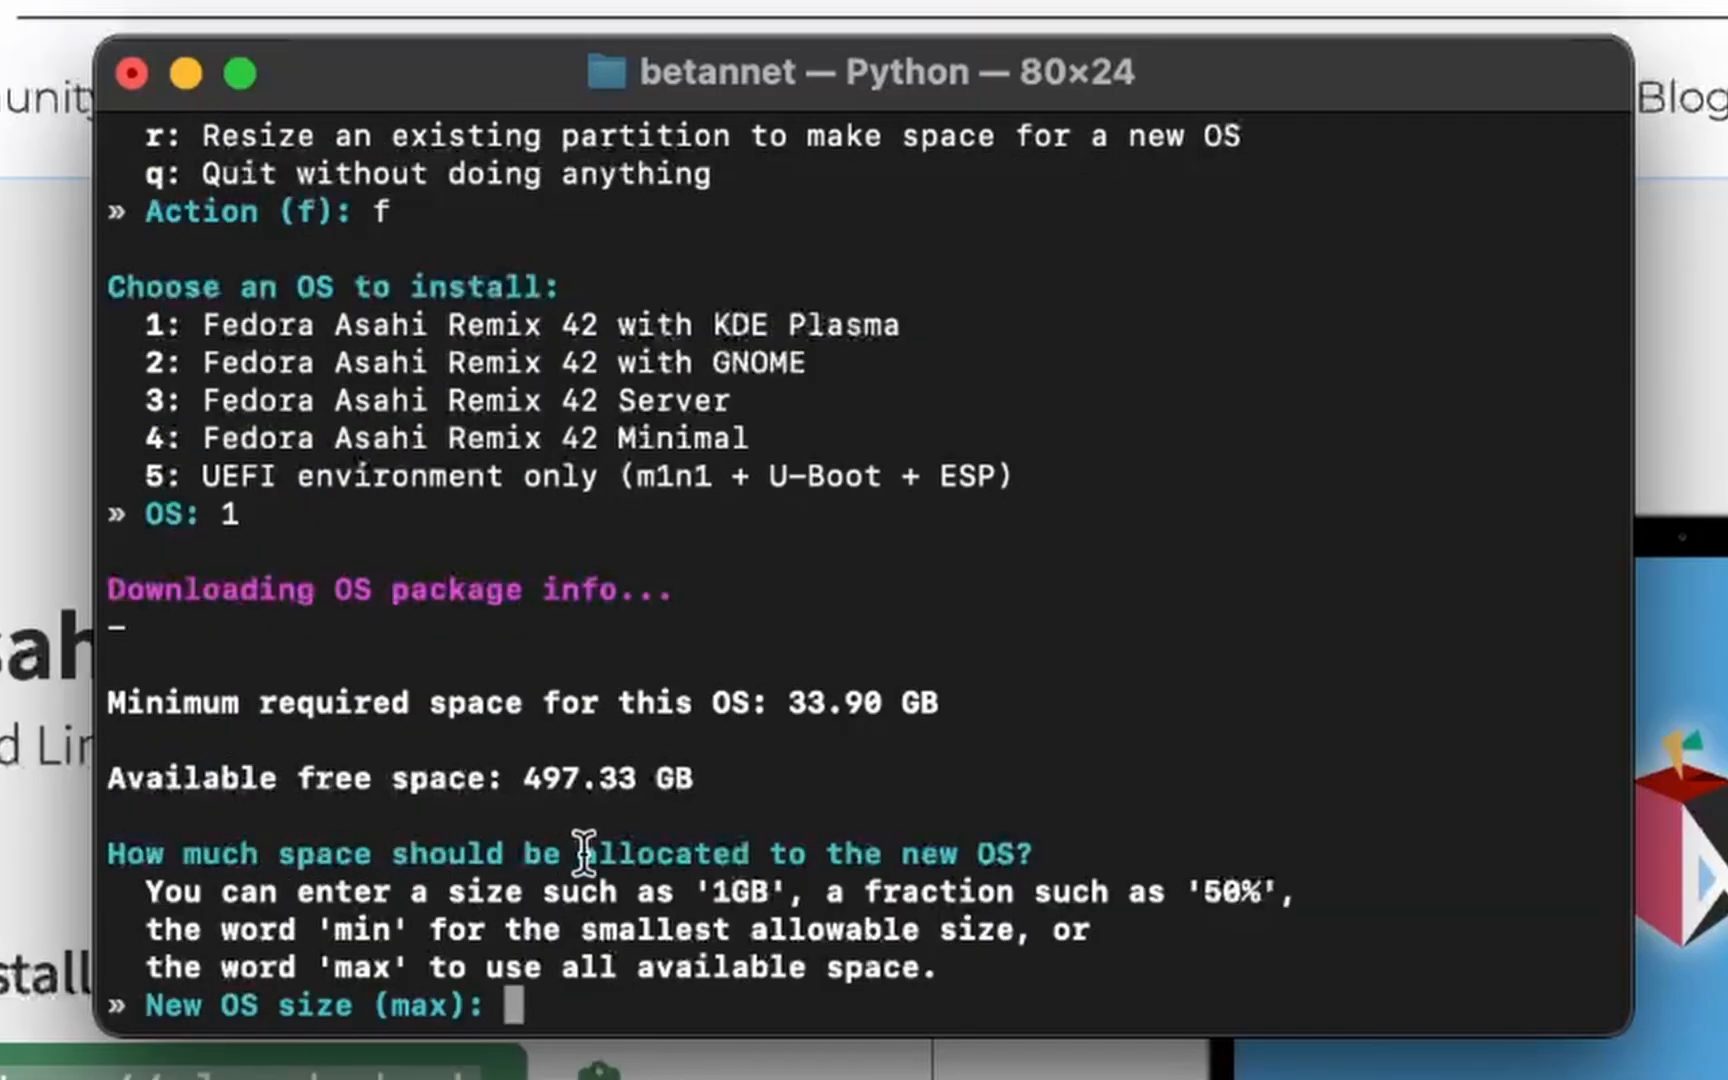
{"action": "type", "text": "ma"}
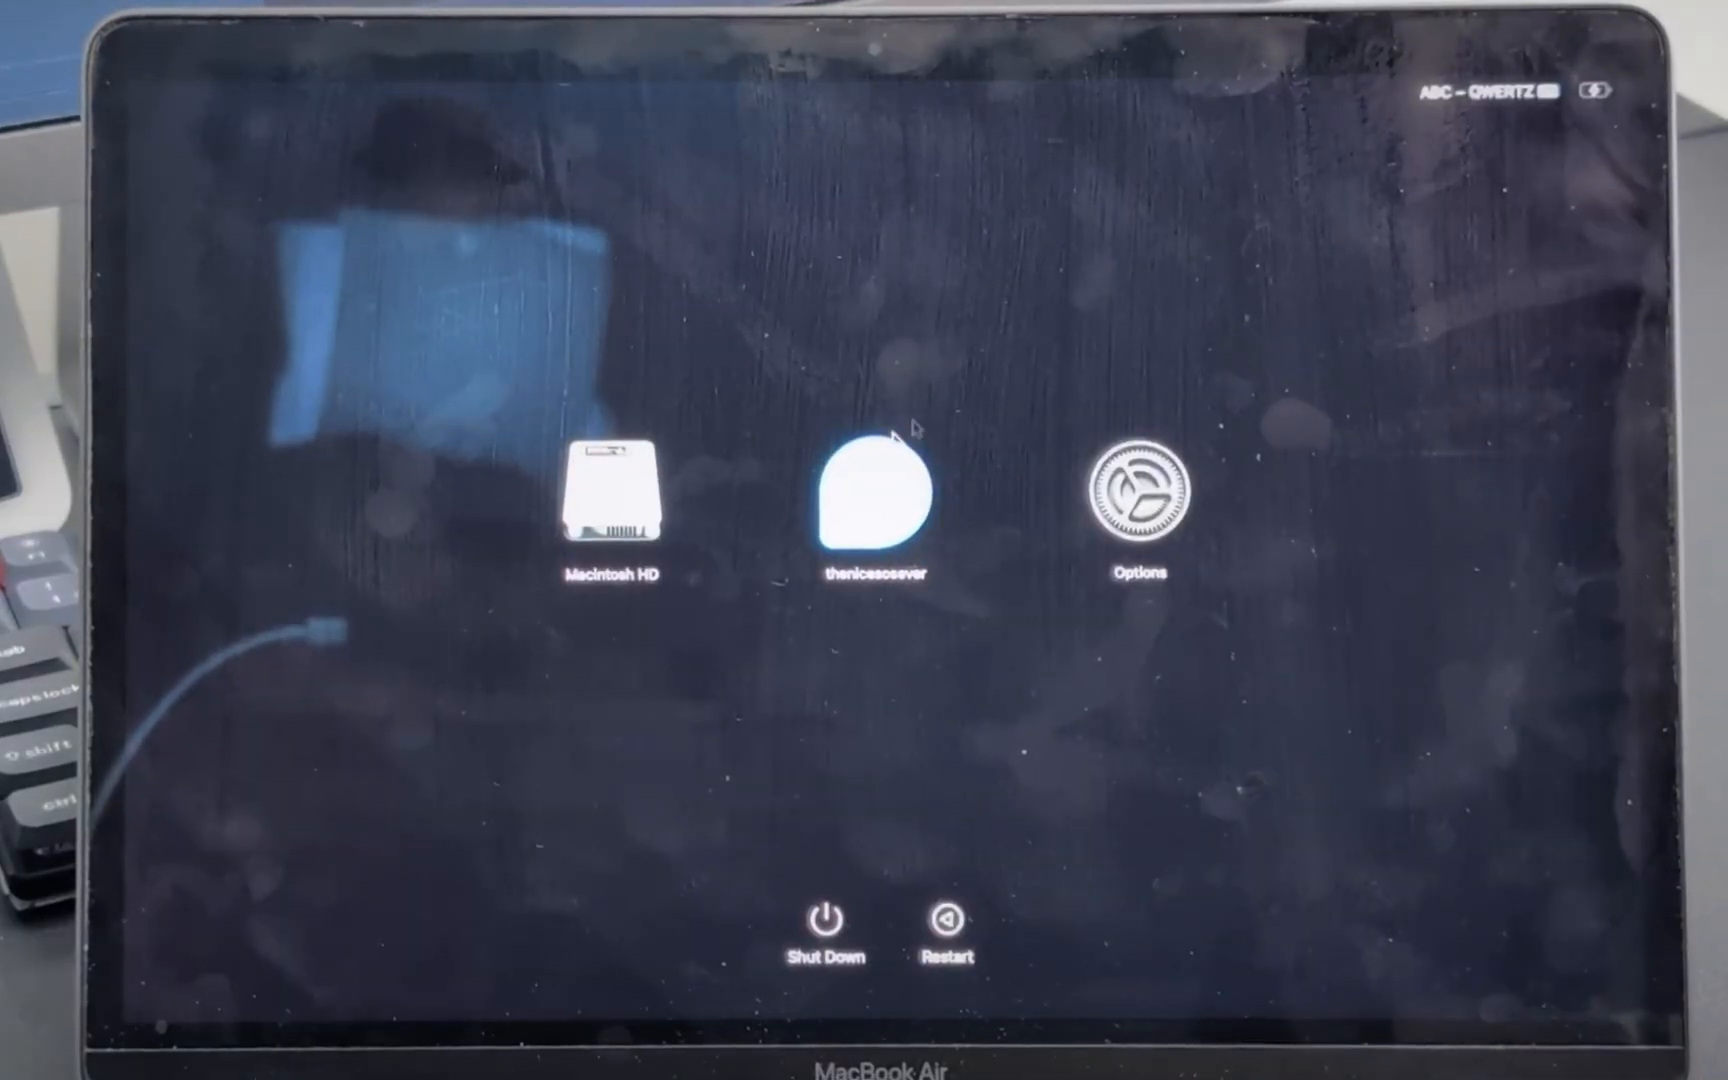
- Boot from the new Asahi Linux volume in the startup picker
{"action": "left_click", "coordinate": [874, 496]}
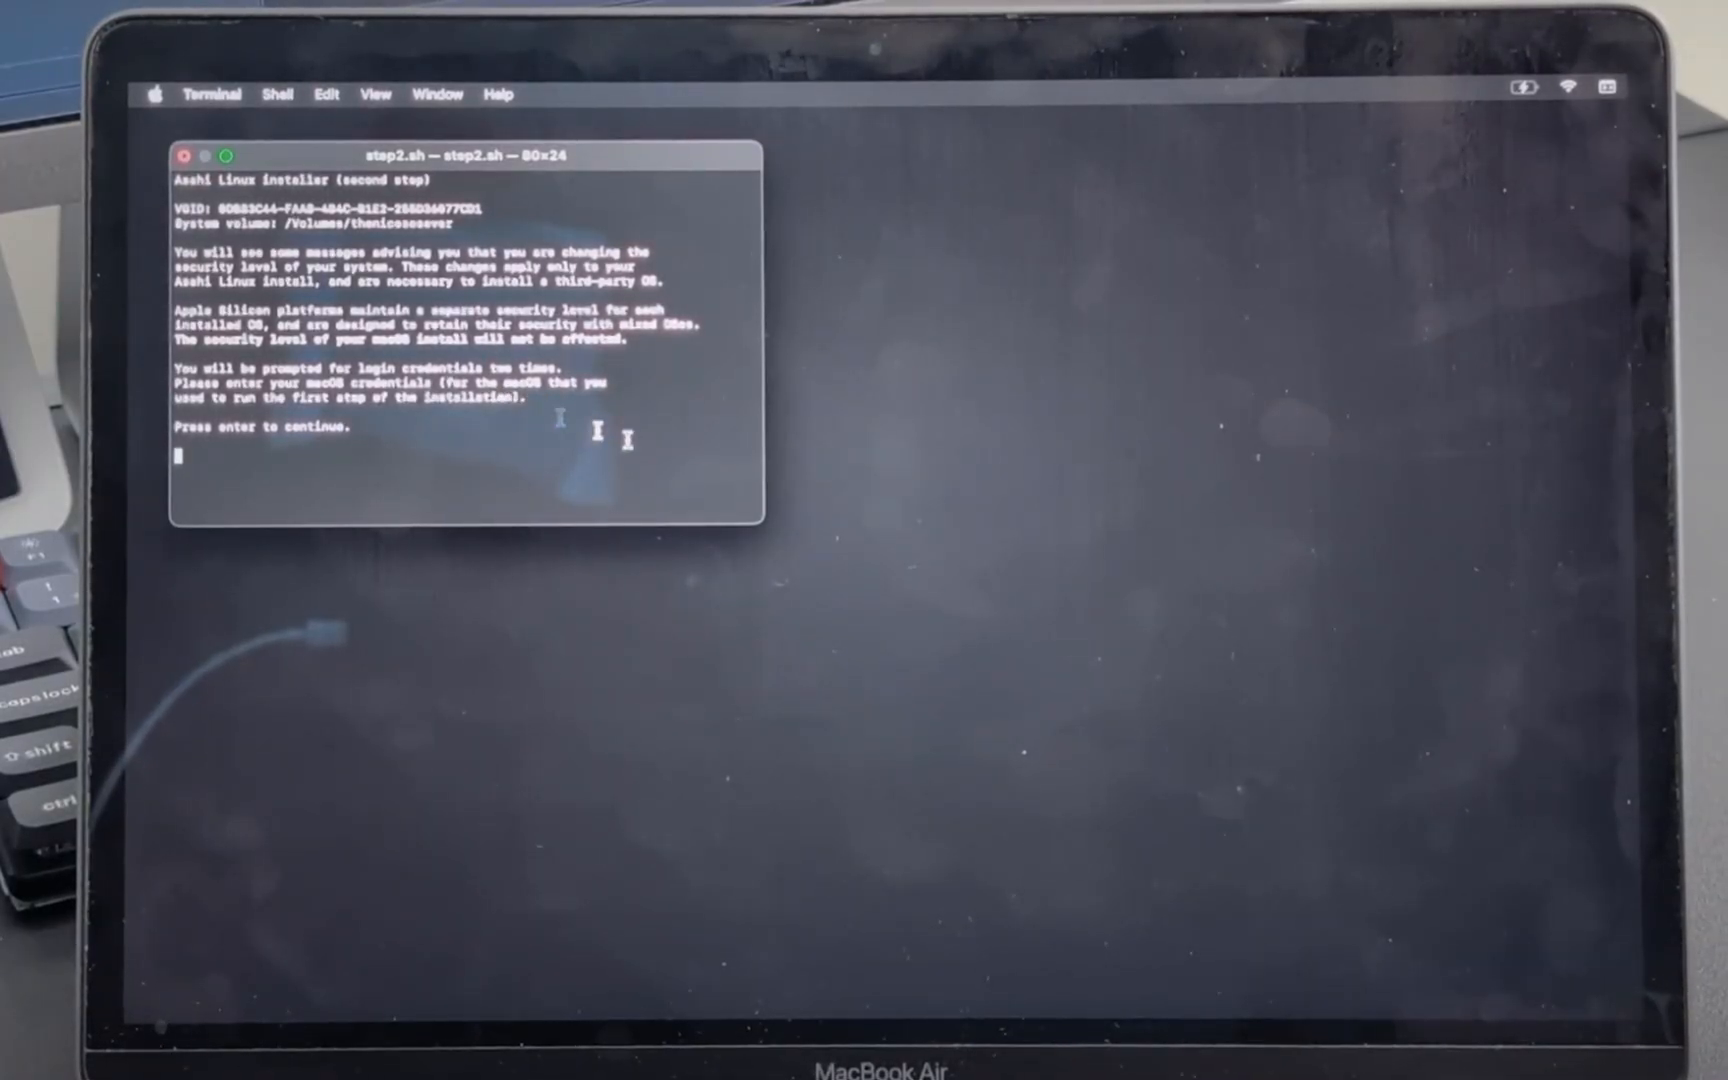
{"action": "mouse_move", "coordinate": [687, 421]}
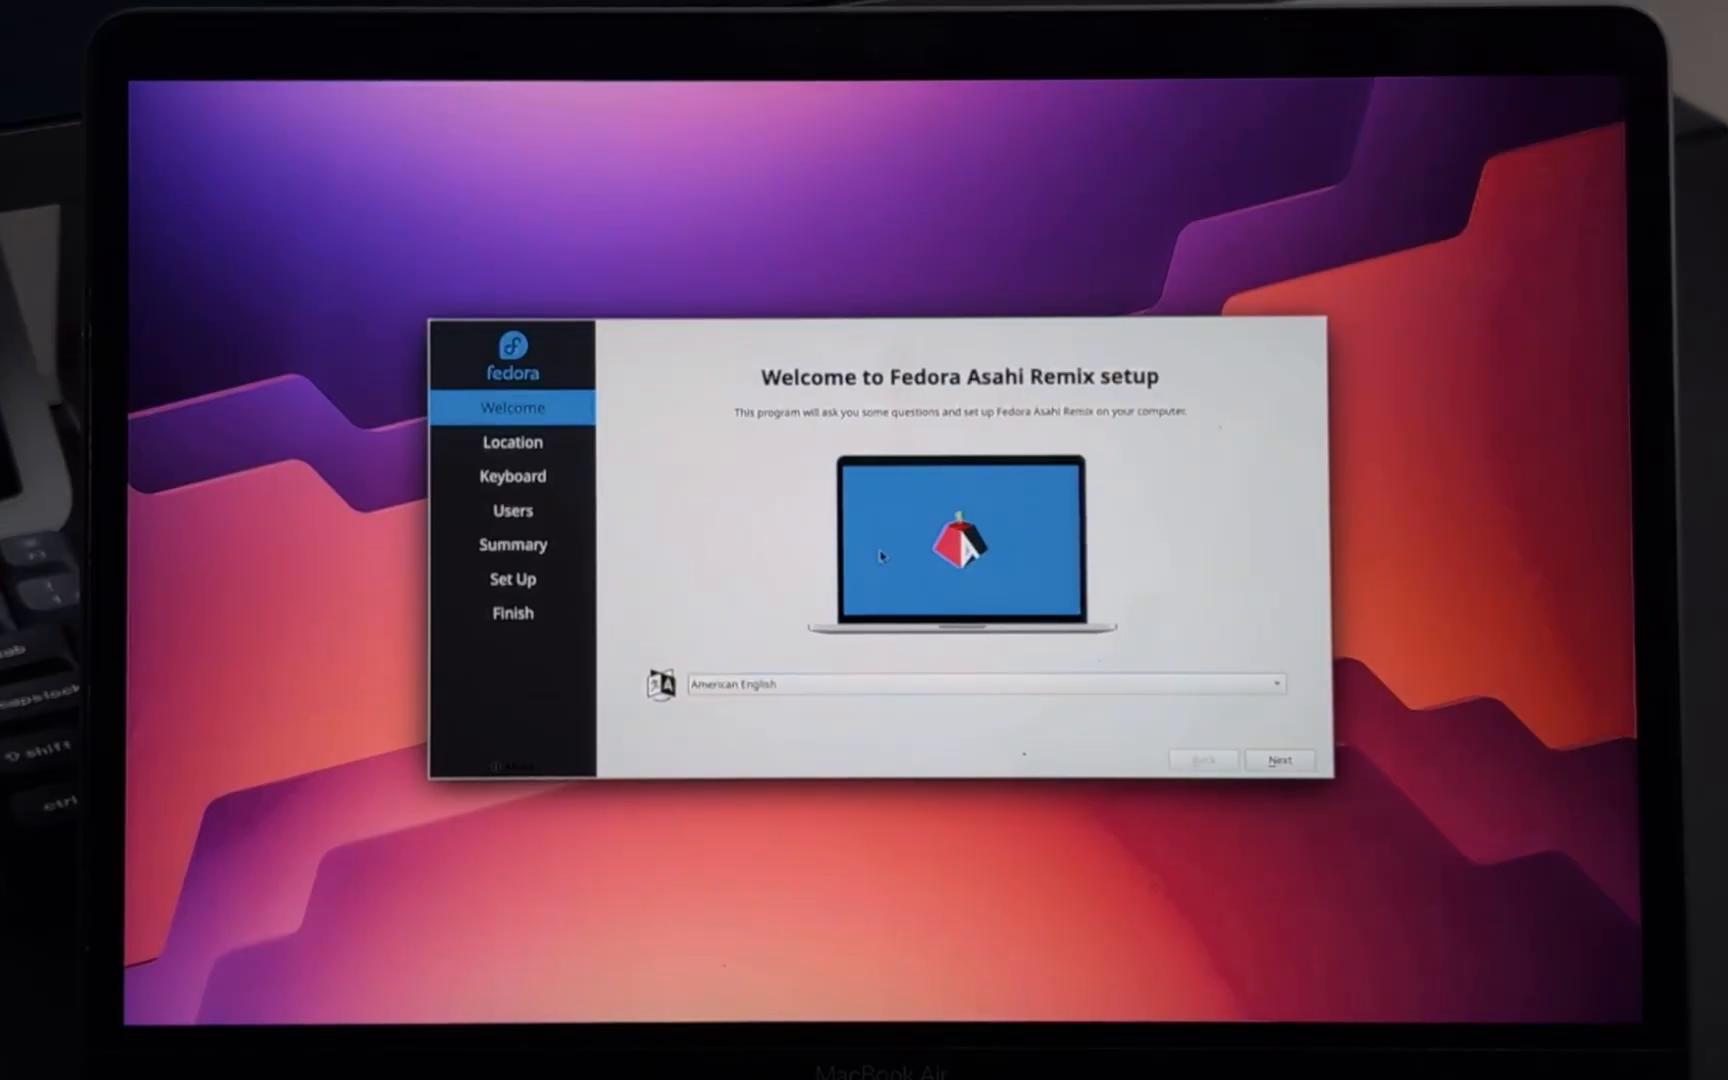
{"action": "mouse_move", "coordinate": [912, 444]}
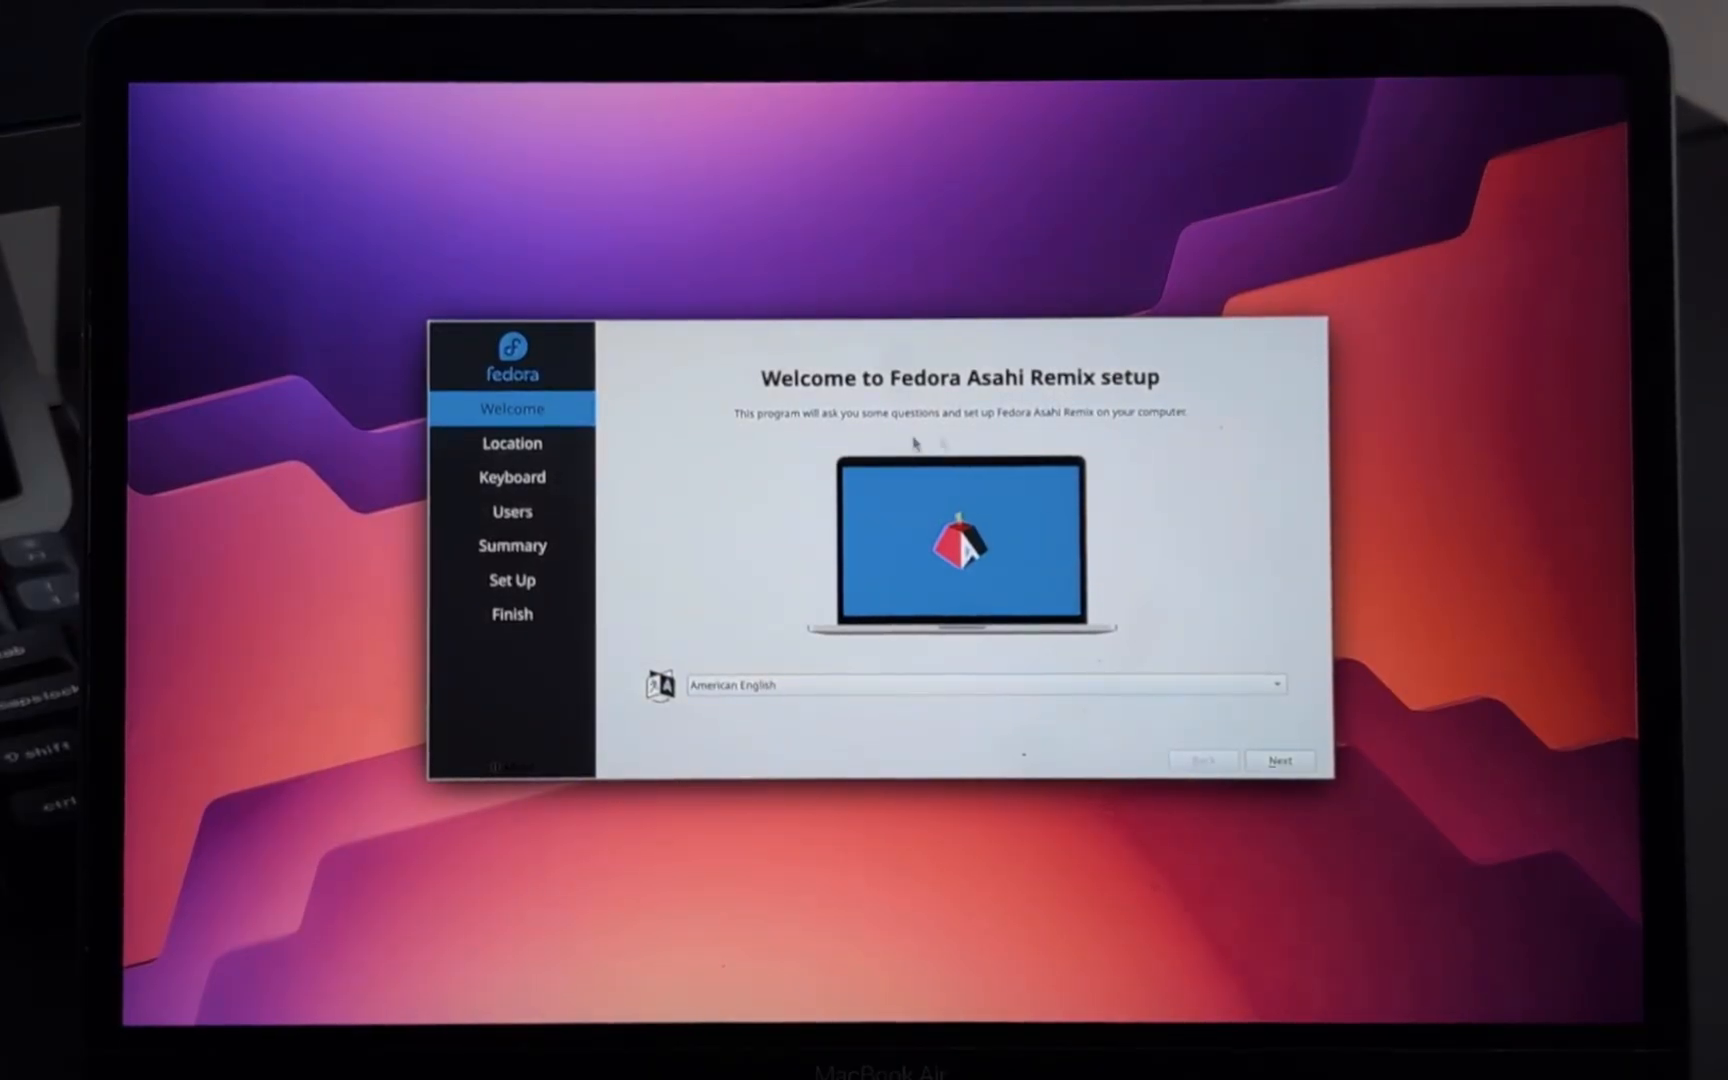
- Advance past the setup welcome page and skip the KDE Welcome Center tour
{"action": "left_click", "coordinate": [1279, 760]}
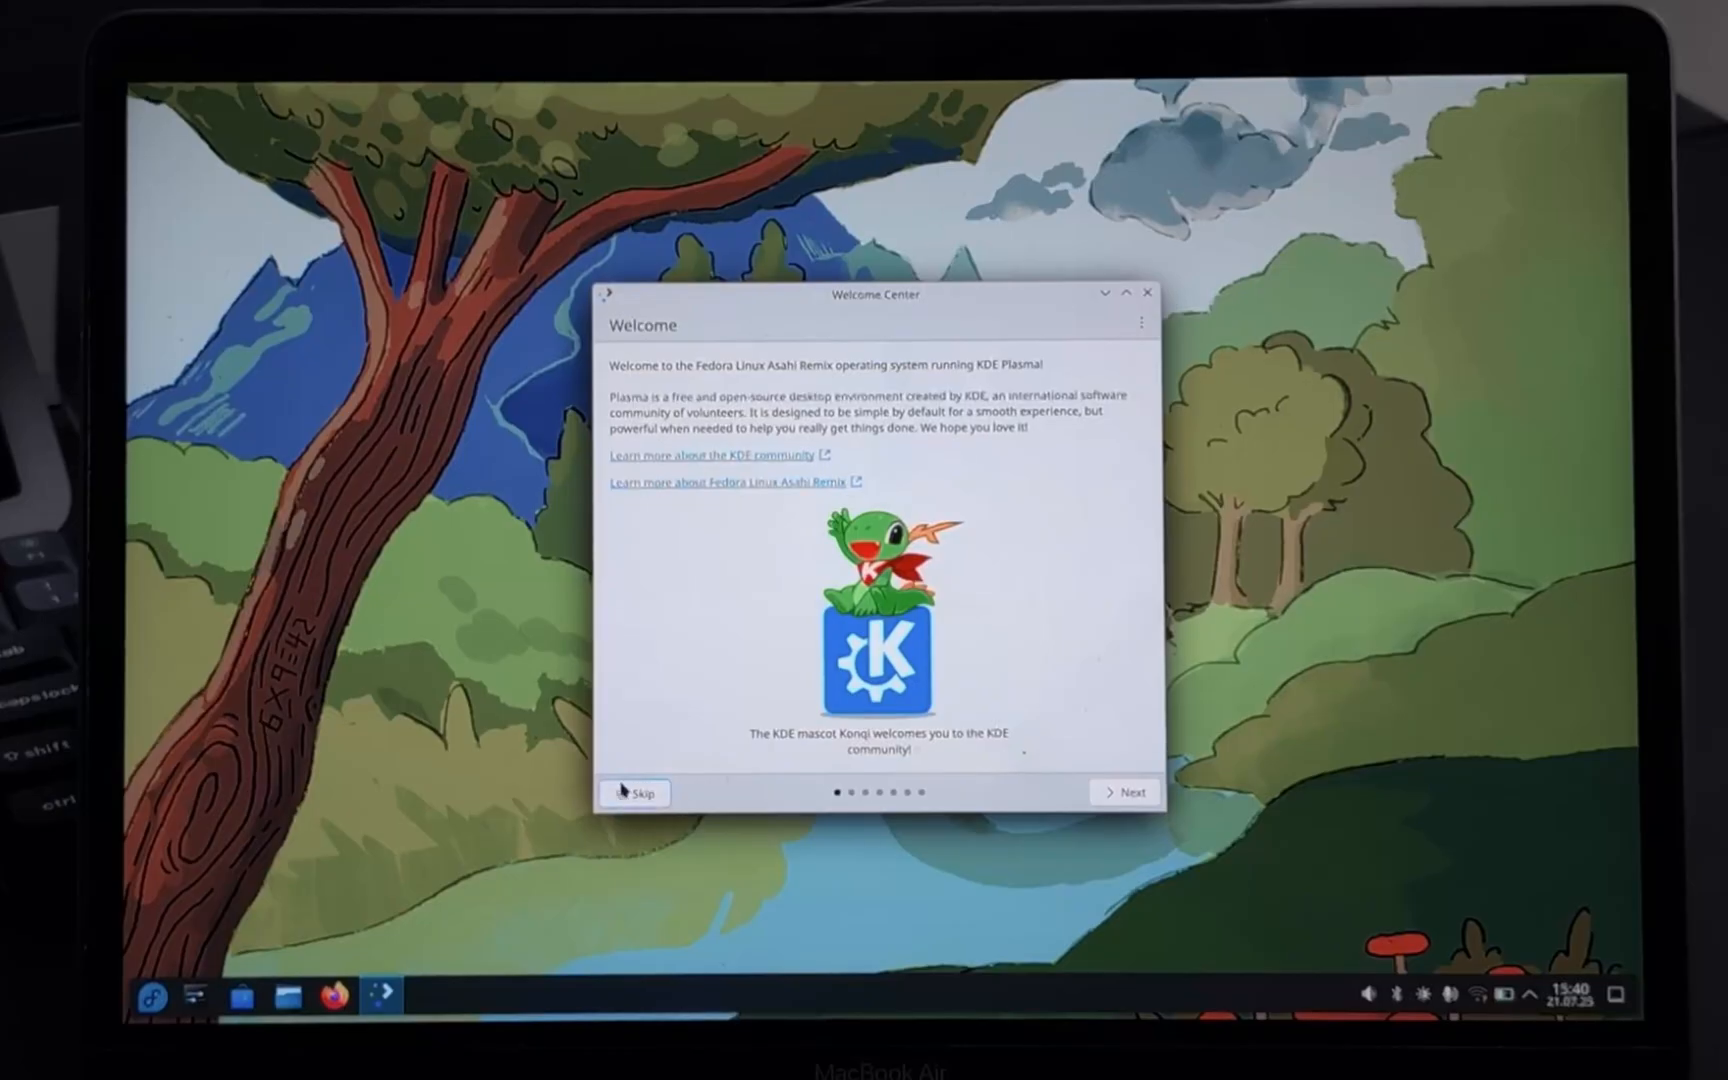
{"action": "left_click", "coordinate": [636, 792]}
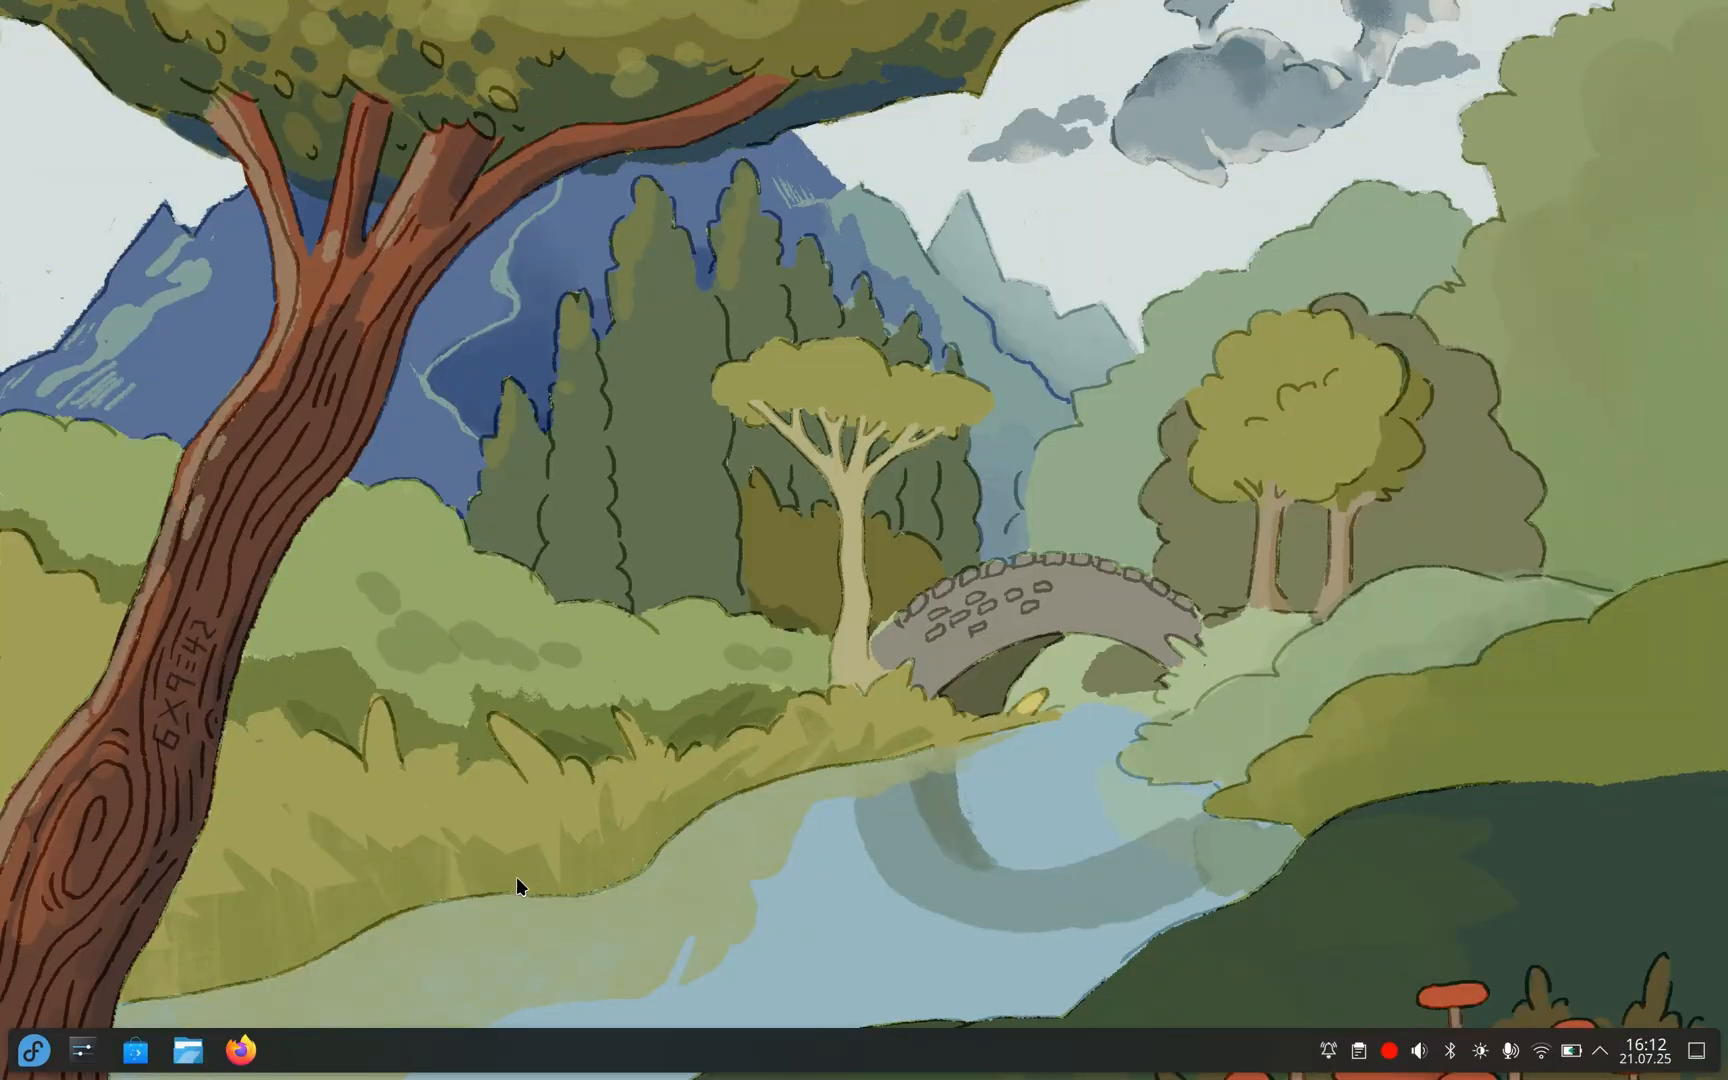
{"action": "mouse_move", "coordinate": [99, 1061]}
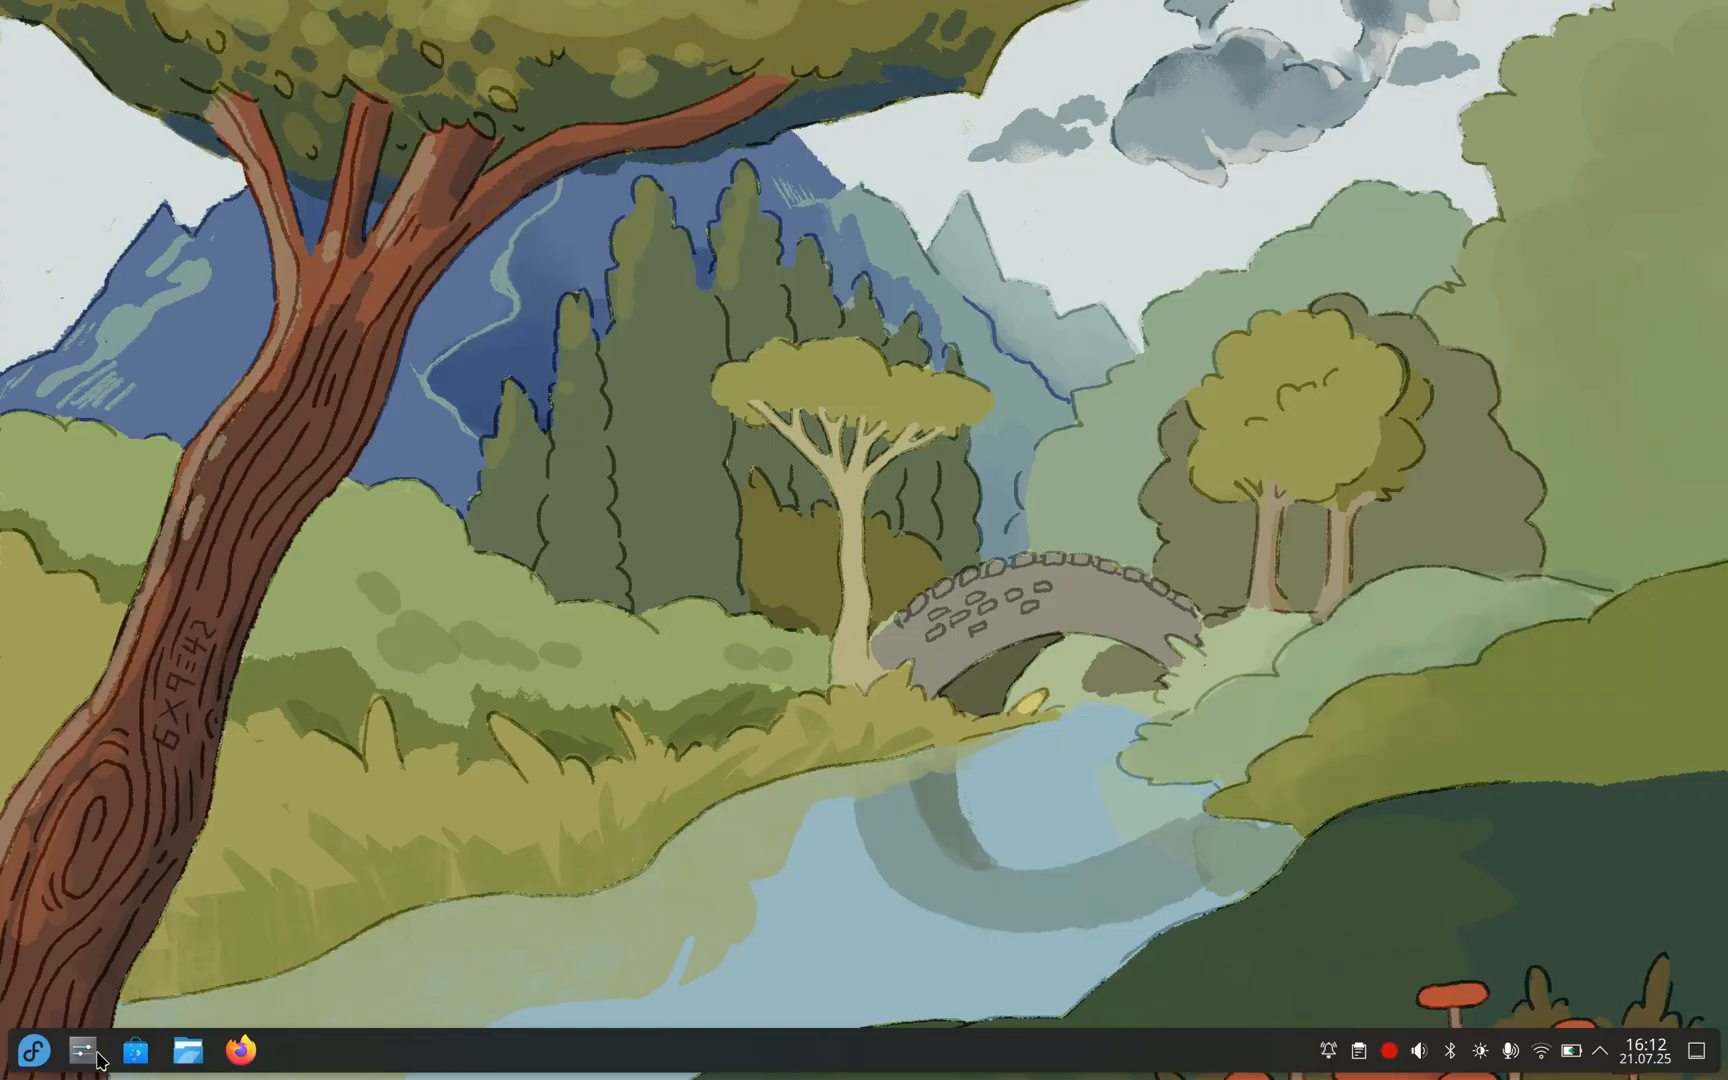
- Apply the Breeze Dark theme from System Settings Quick Settings
{"action": "left_click", "coordinate": [82, 1050]}
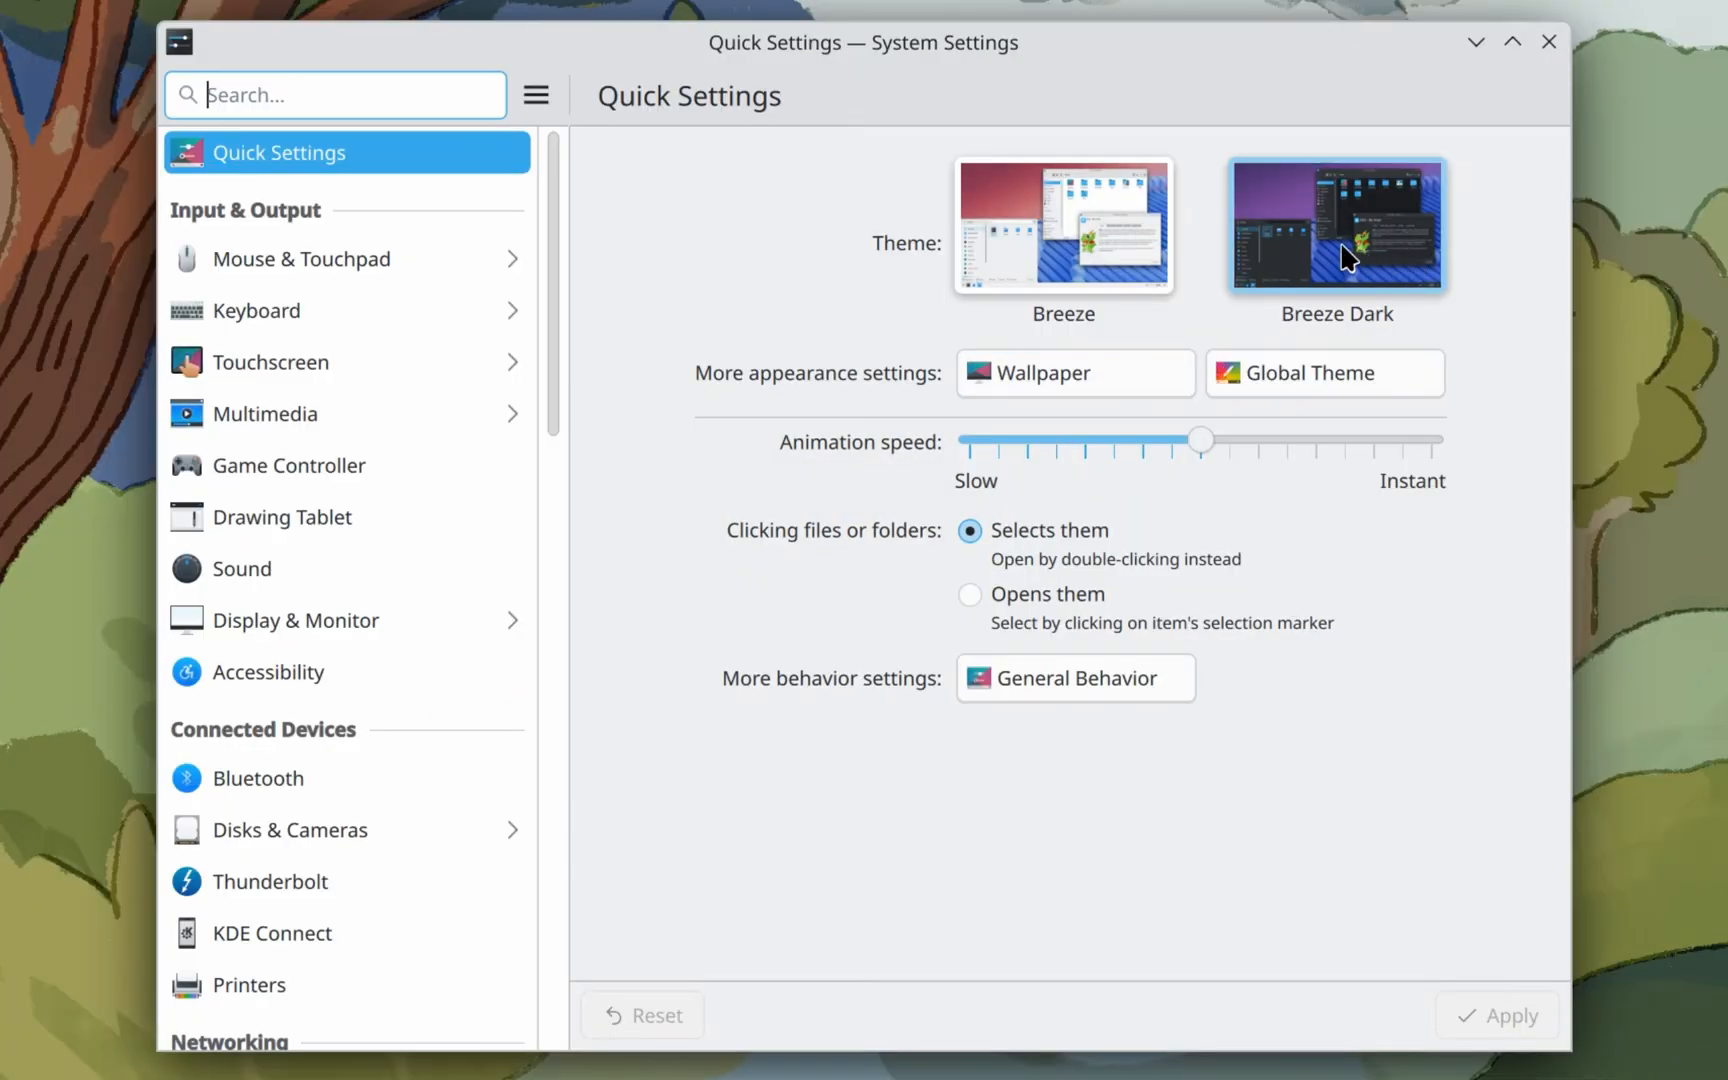
{"action": "left_click", "coordinate": [1335, 225]}
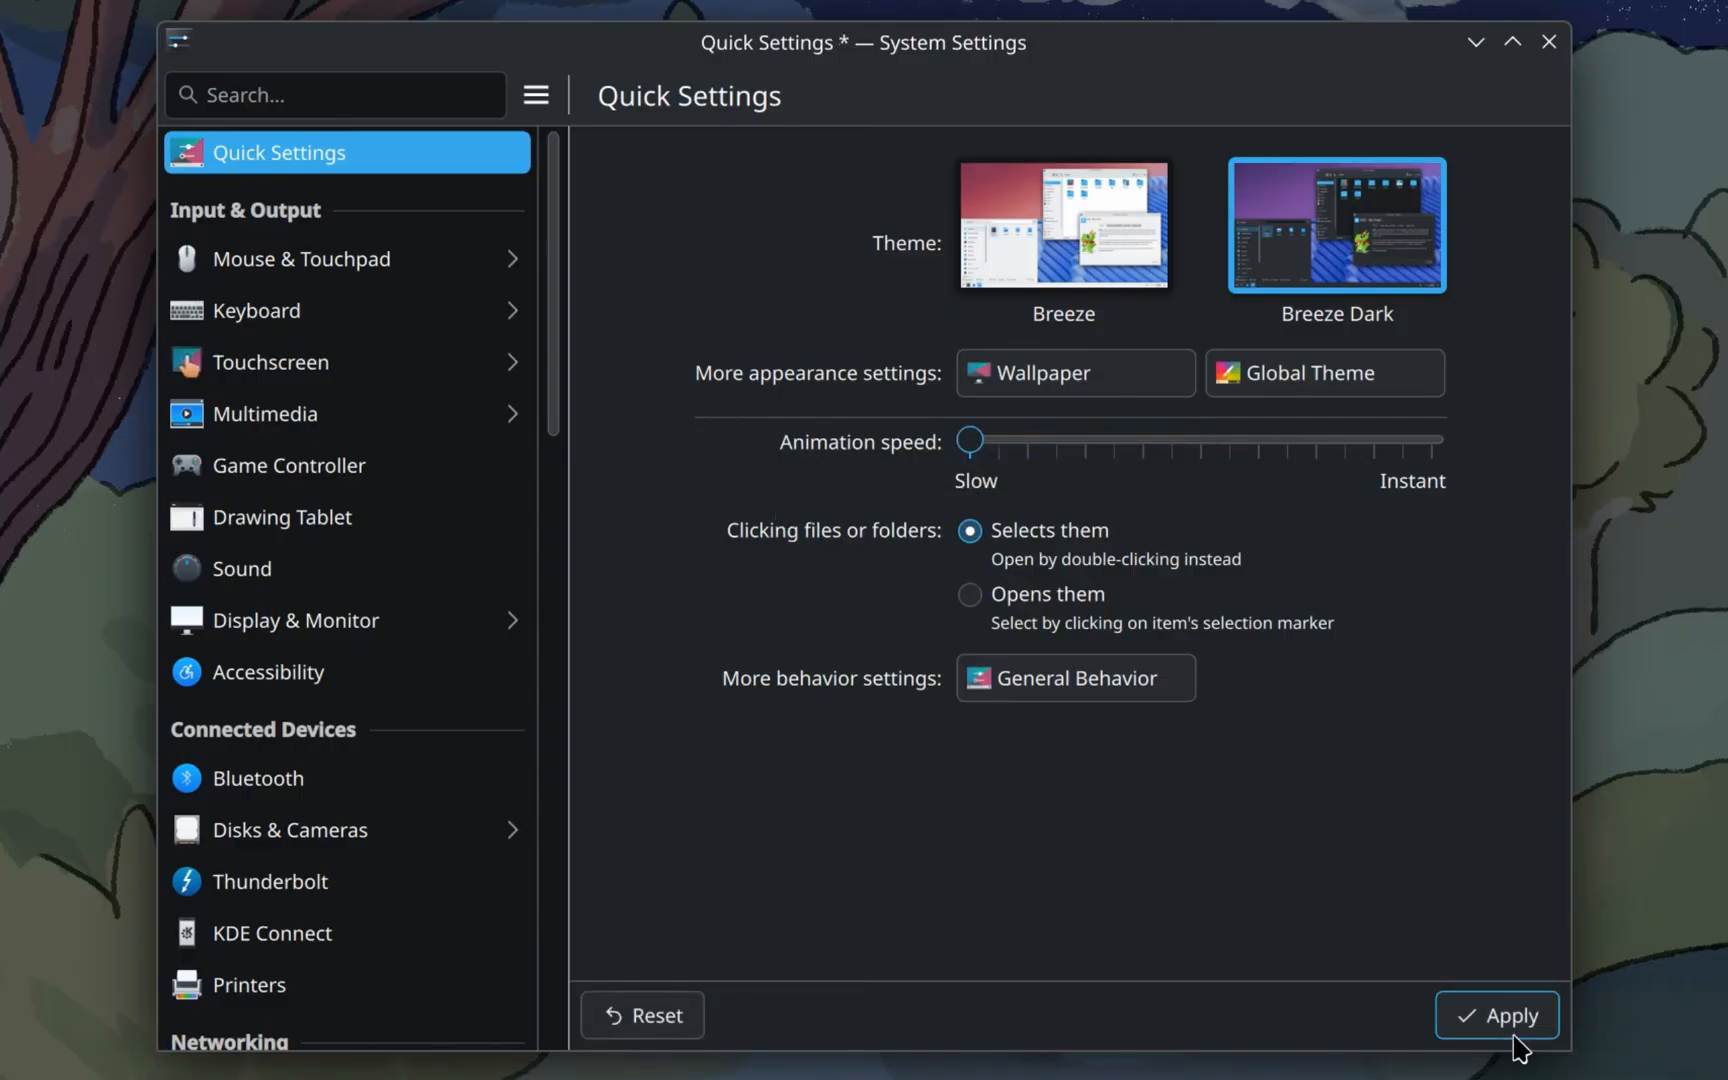
{"action": "left_click", "coordinate": [1497, 1014]}
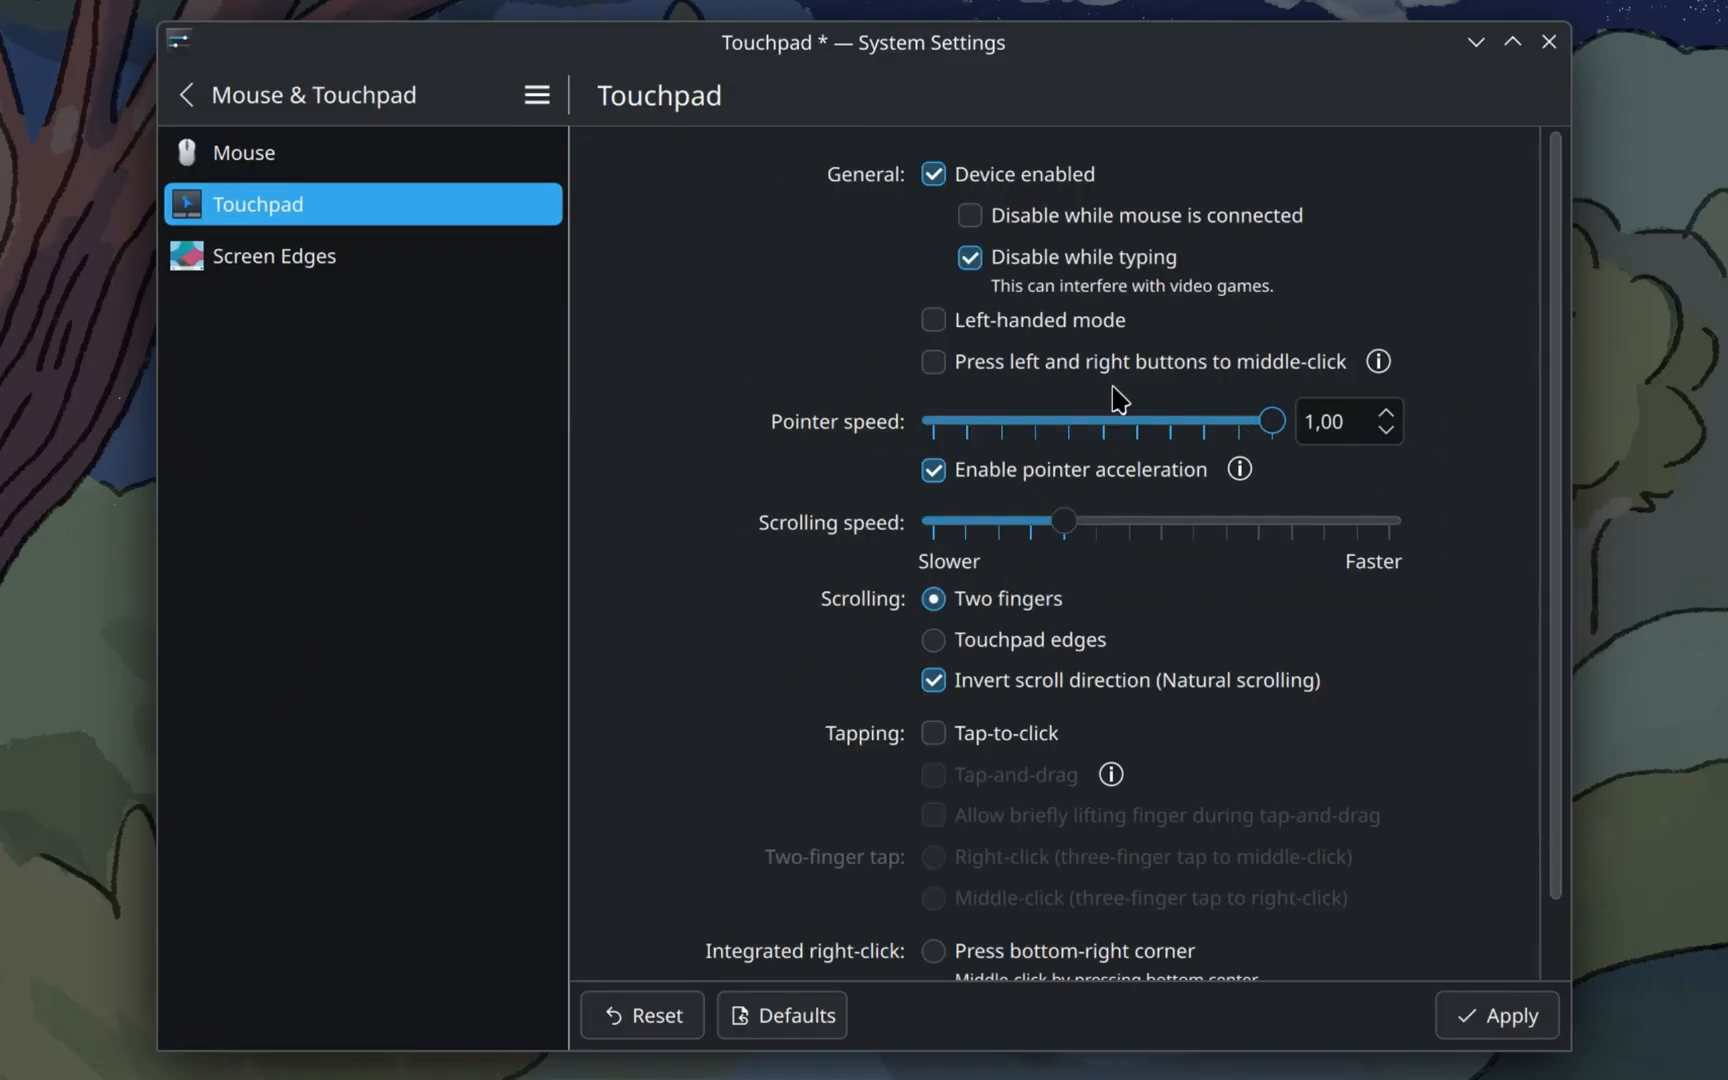
- Select and apply the Scarlet Tree wallpaper
{"action": "left_click", "coordinate": [932, 732]}
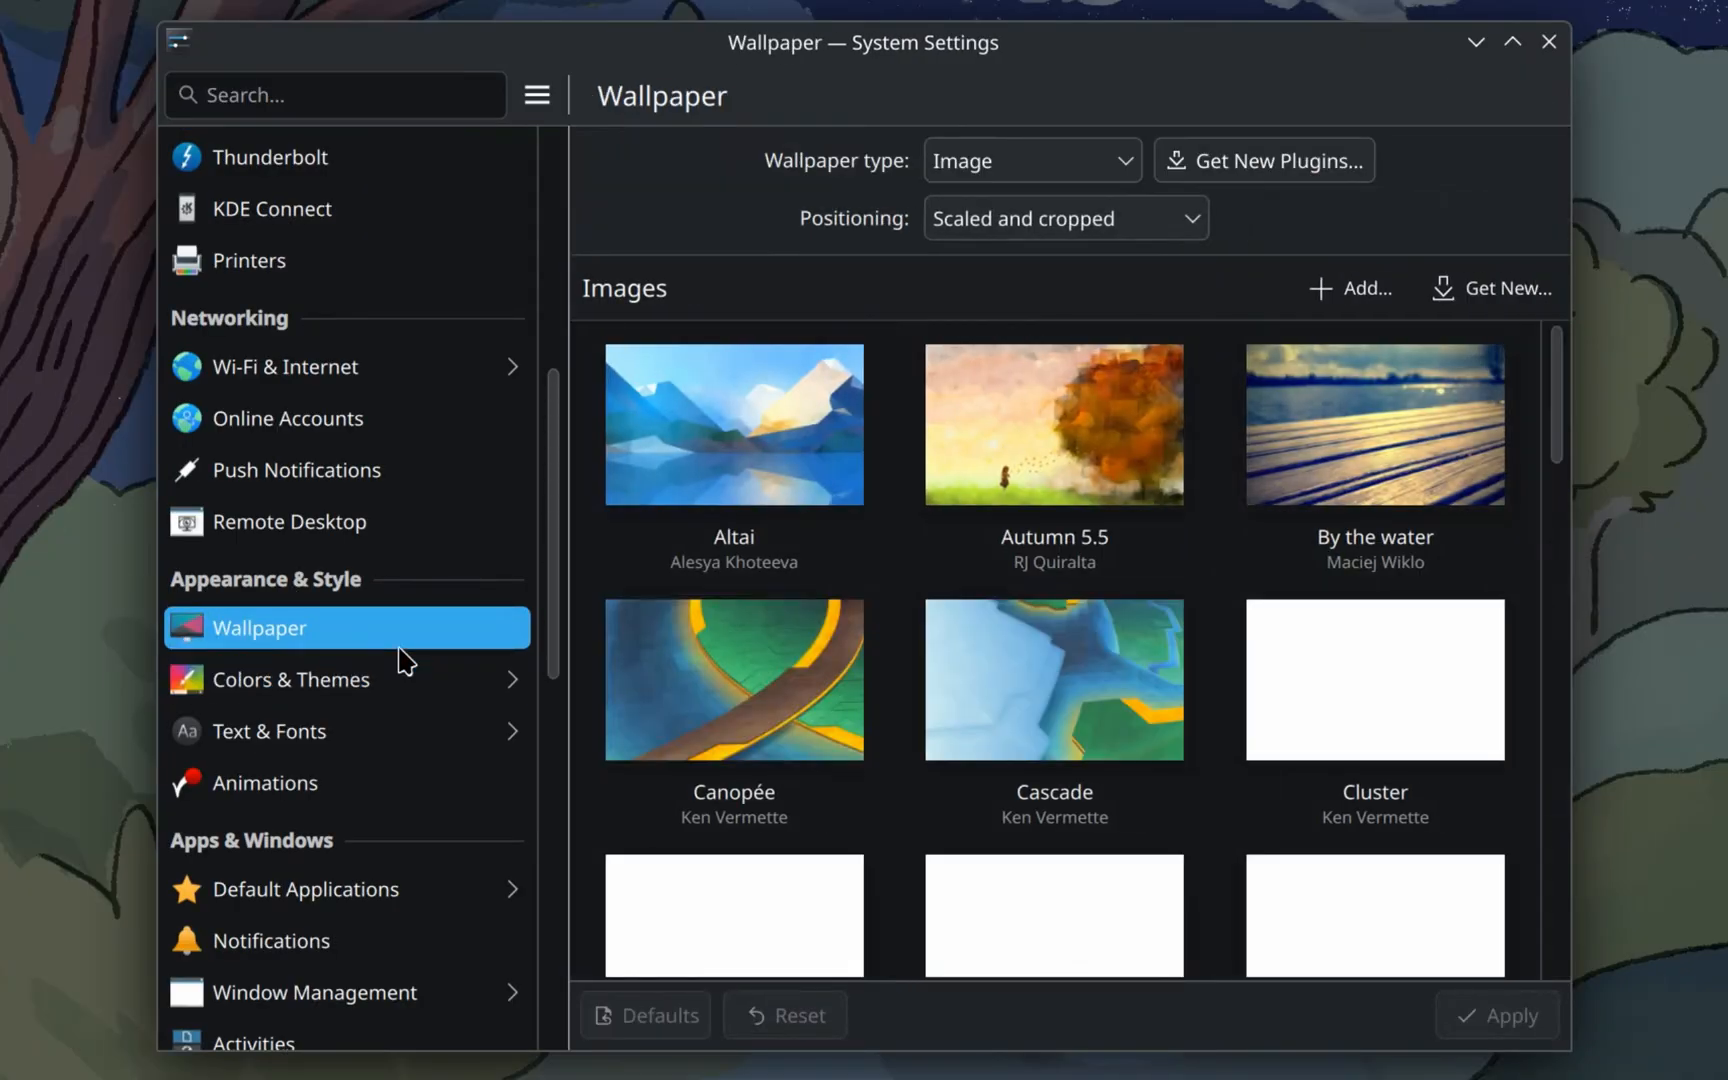
{"action": "left_click", "coordinate": [1511, 42]}
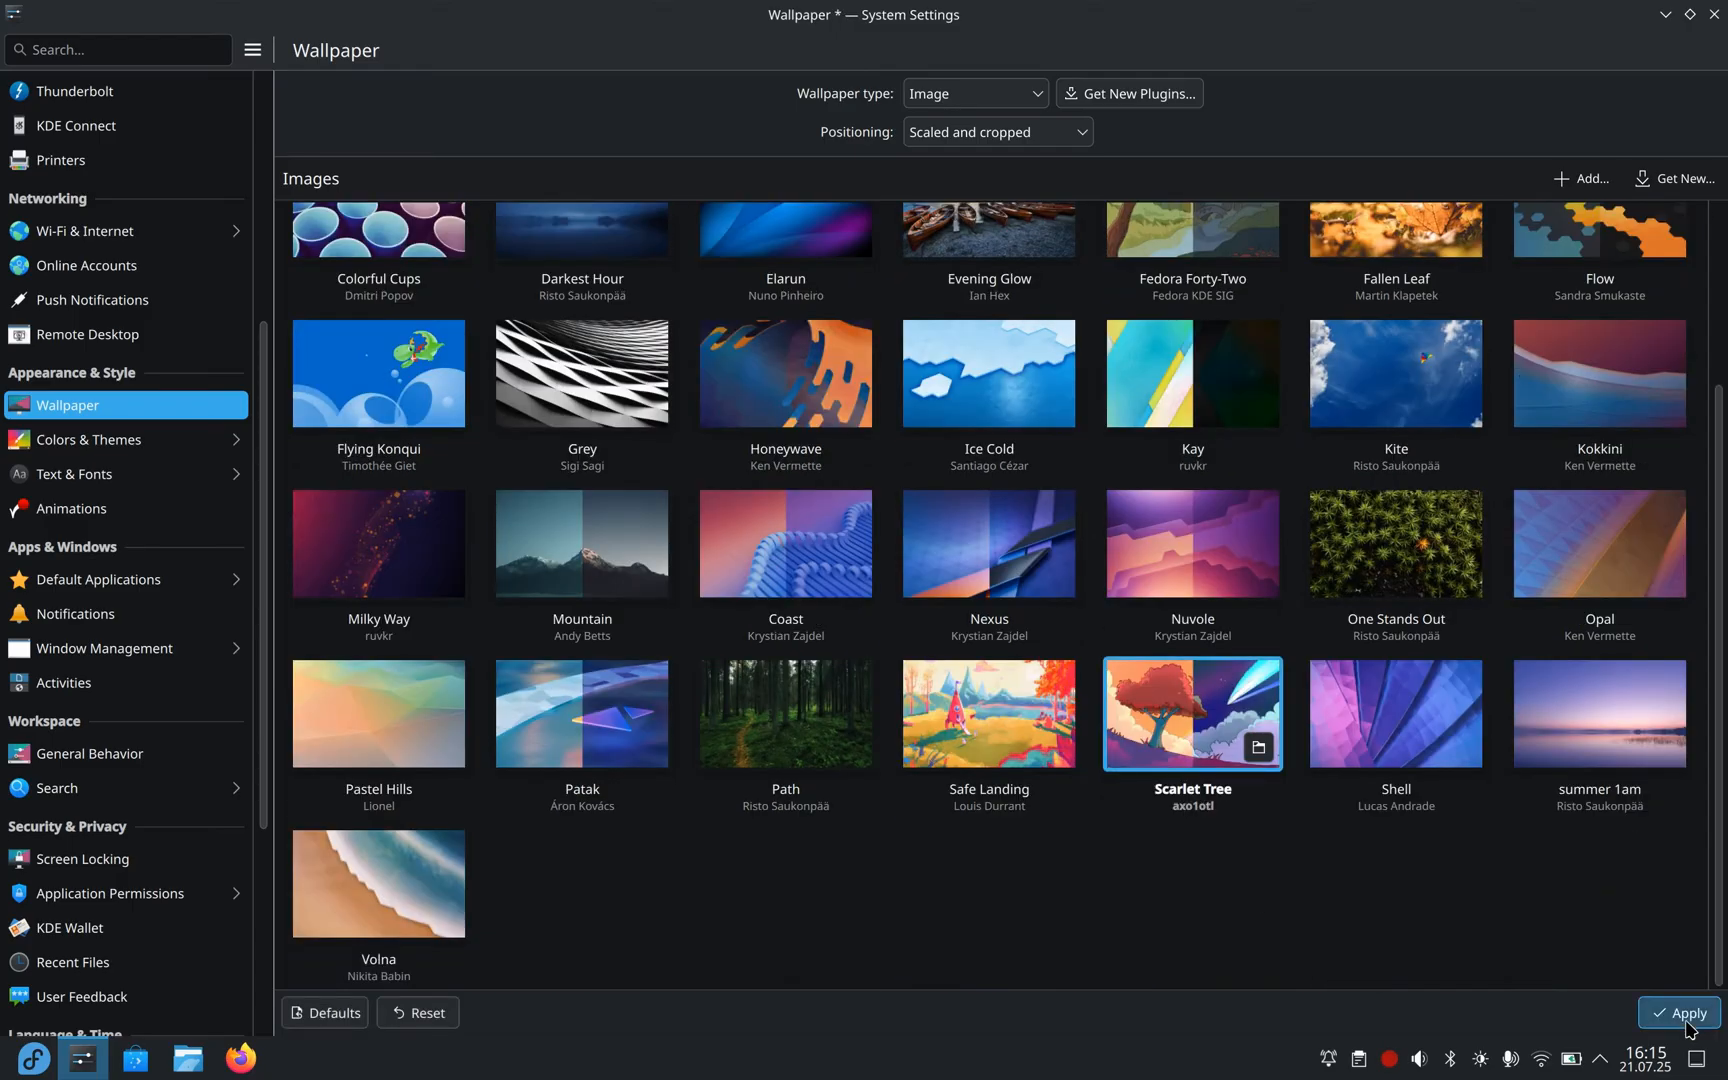
{"action": "left_click", "coordinate": [1676, 1012]}
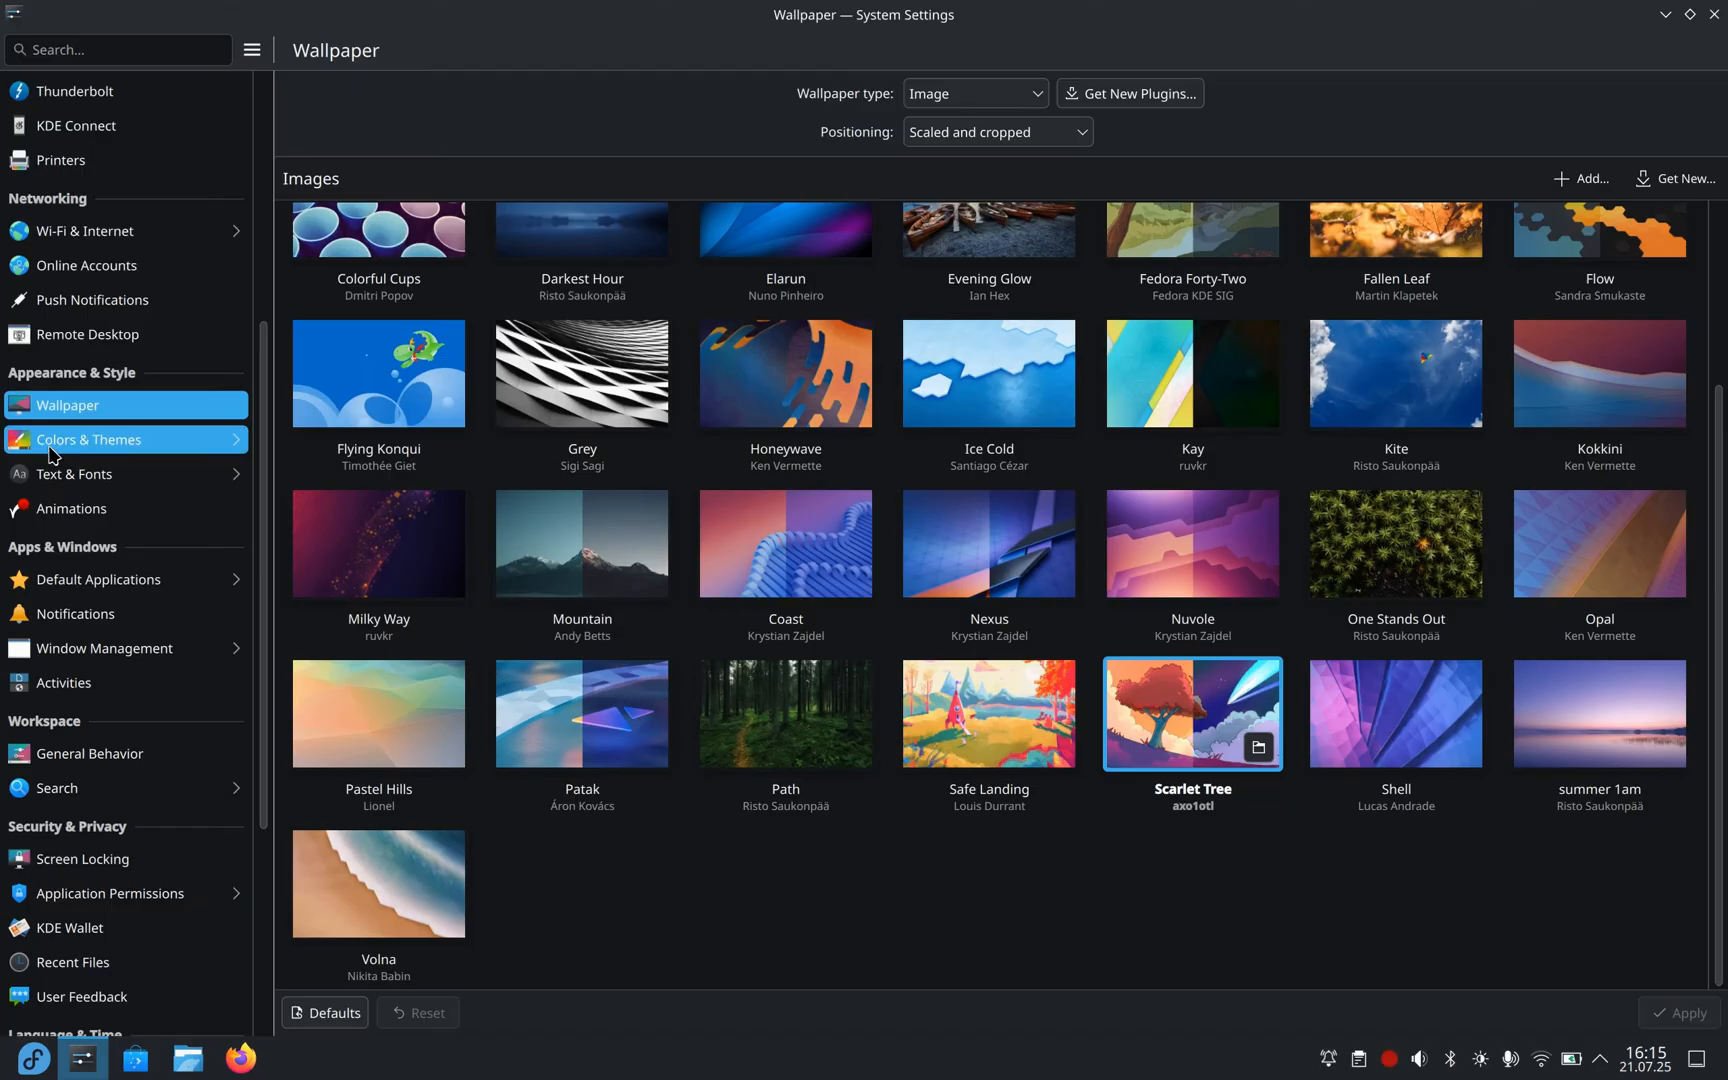
- Under Colors & Themes, set the application style back to Breeze
{"action": "left_click", "coordinate": [87, 439]}
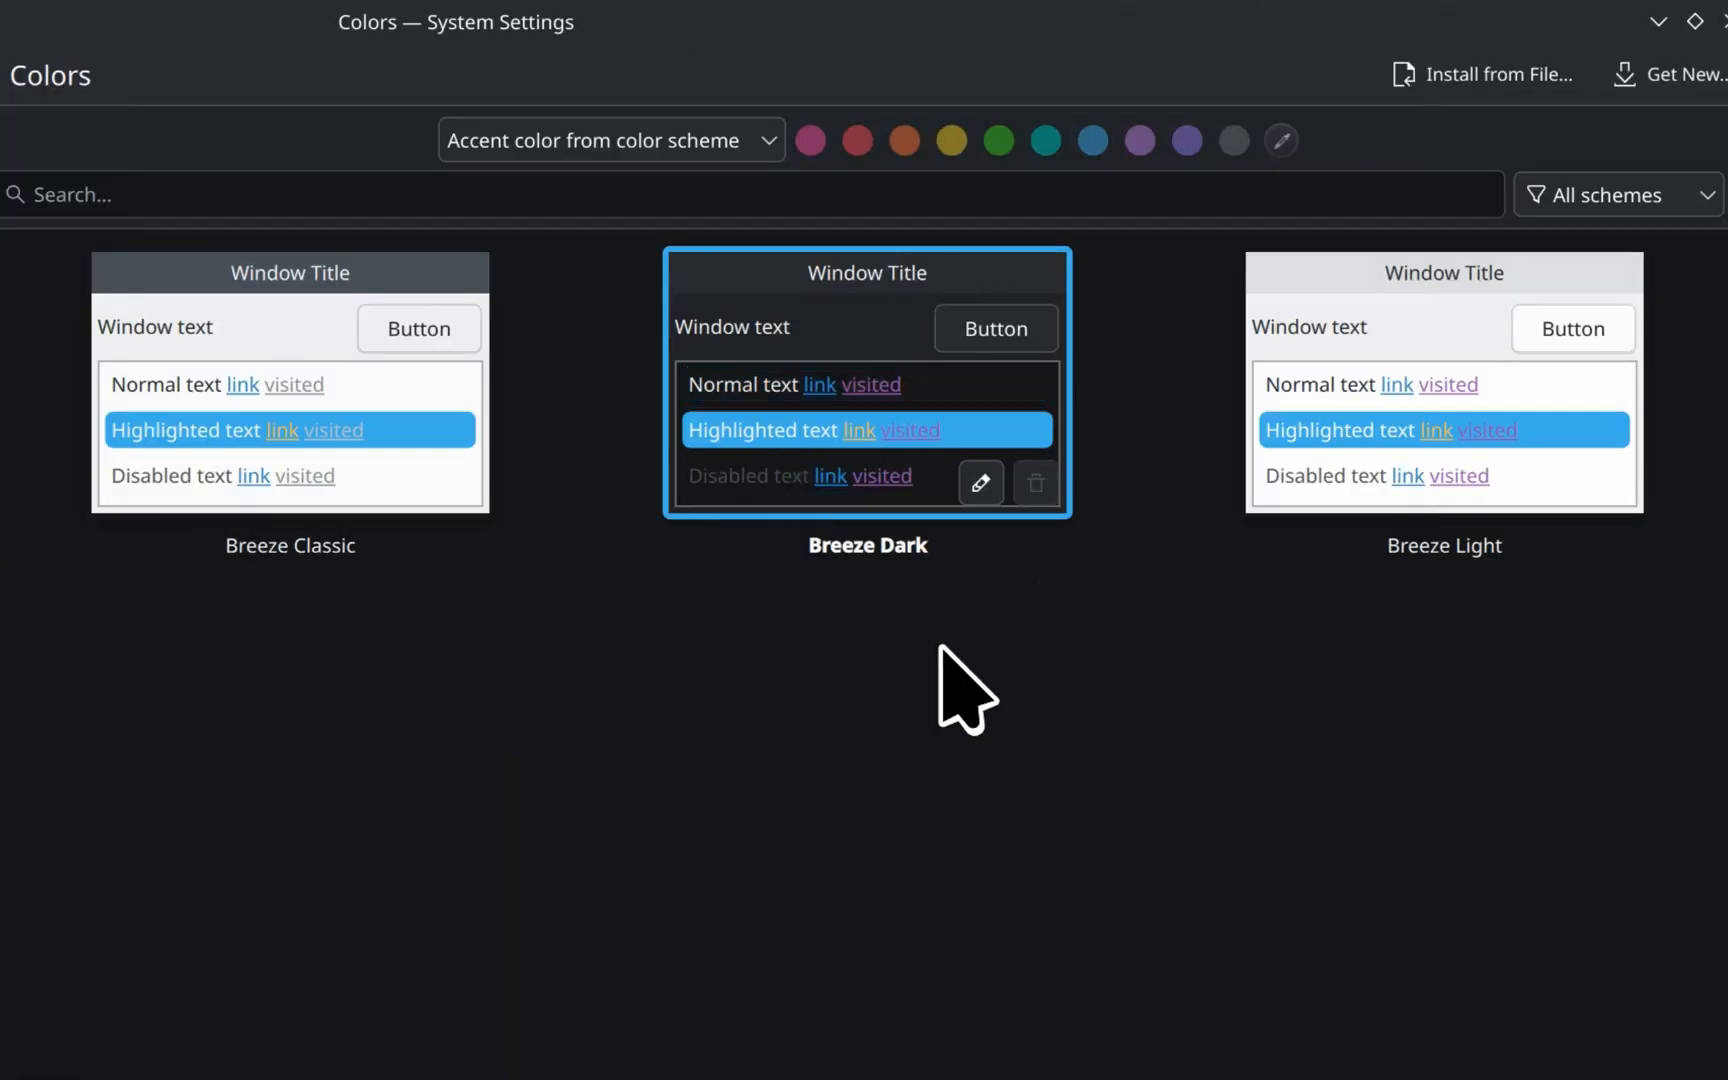
{"action": "left_click", "coordinate": [391, 156]}
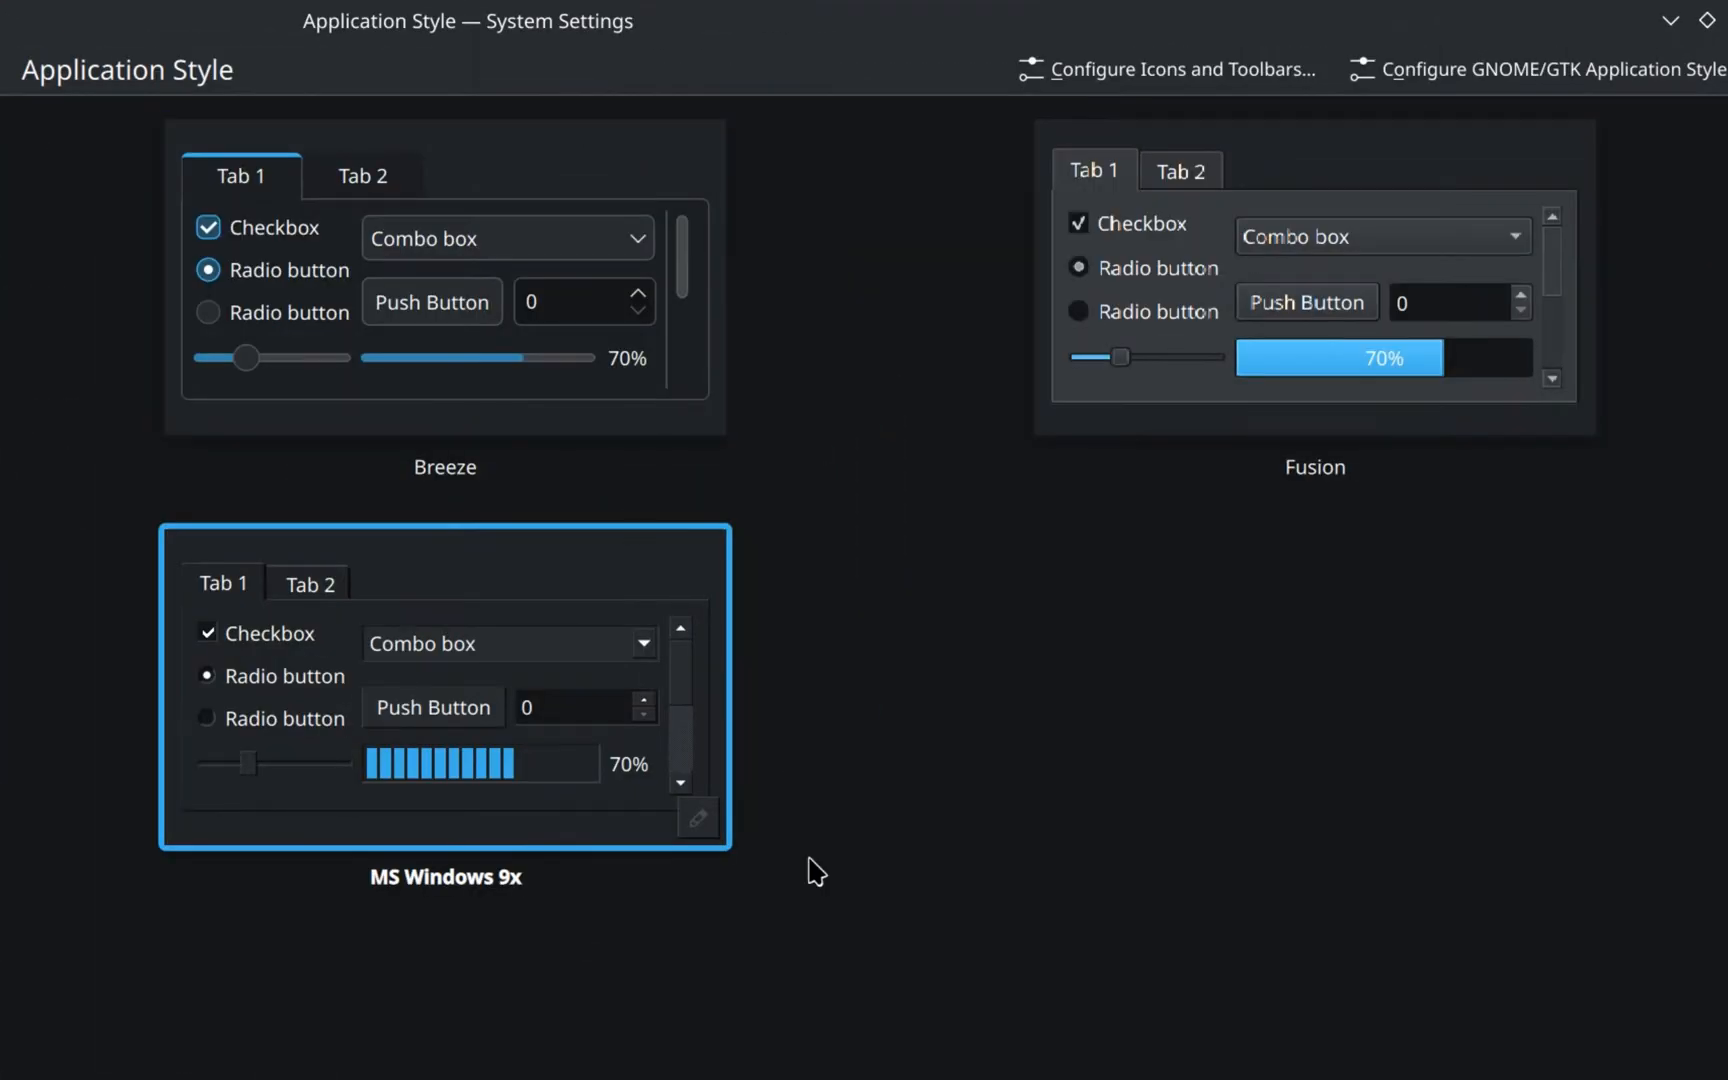
{"action": "left_click", "coordinate": [445, 276]}
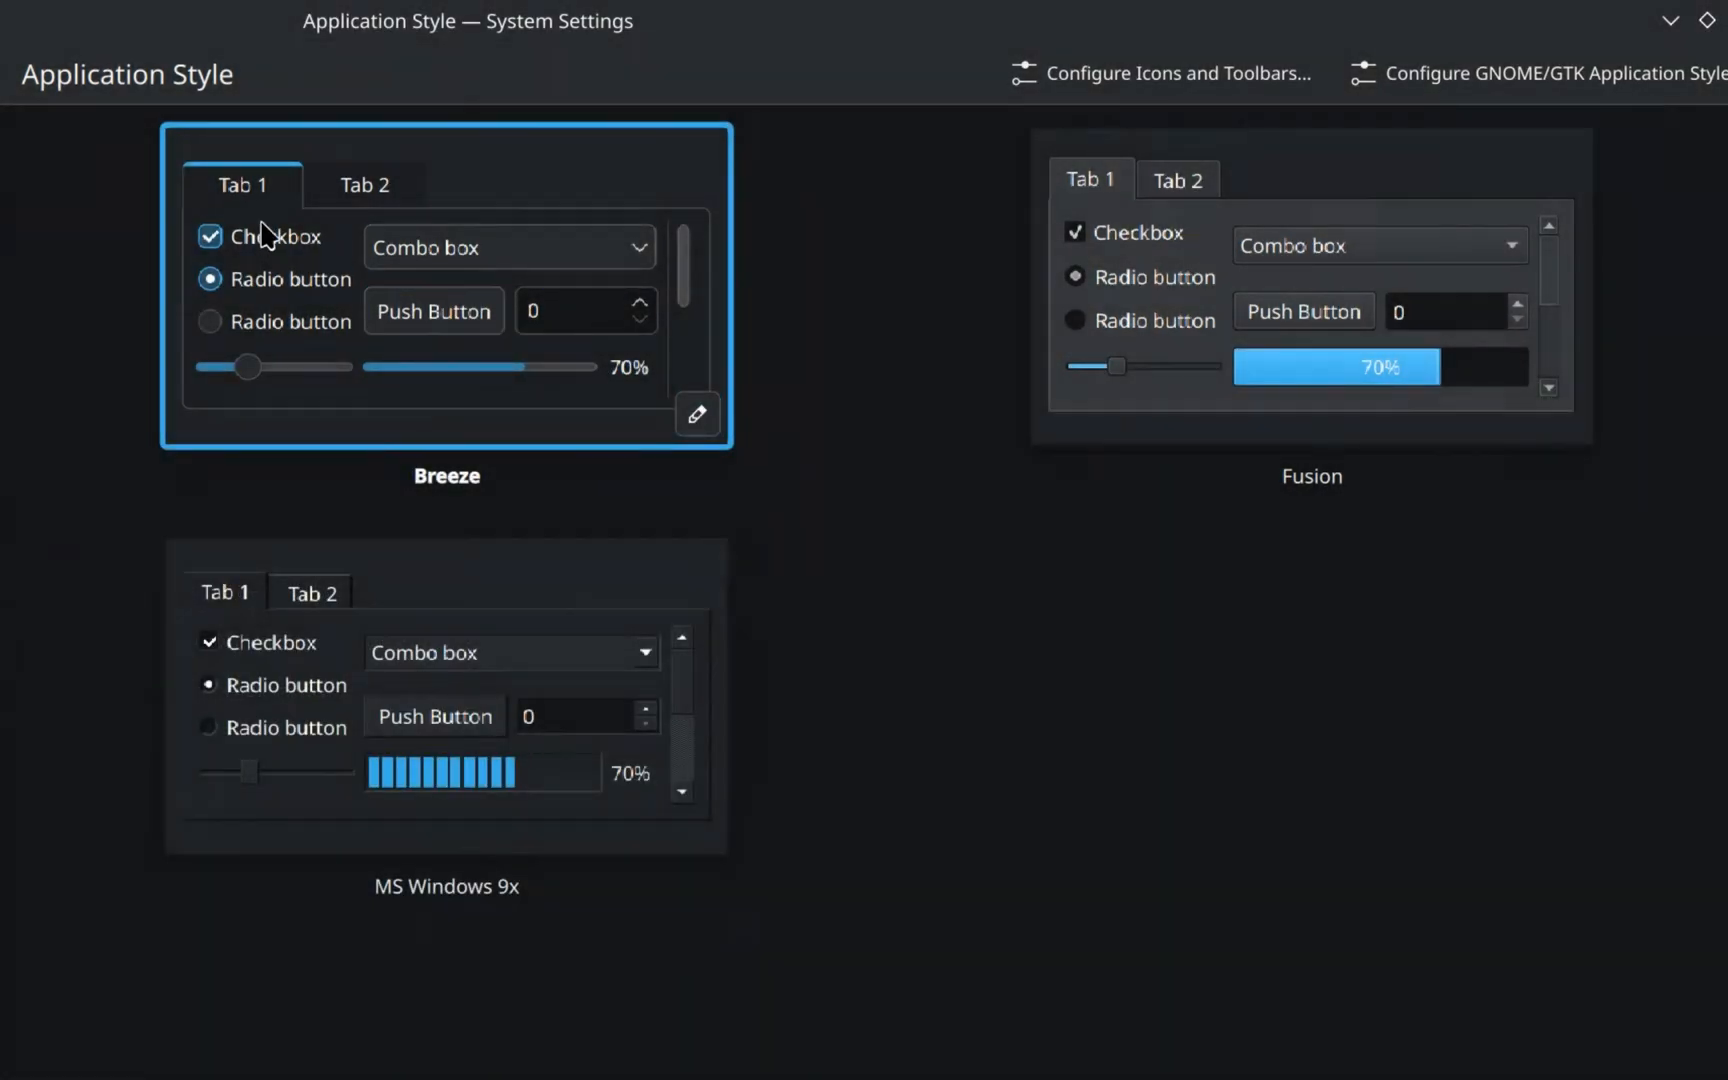
- Review Window Decorations and Icons, ending on the Splash Screen page
{"action": "left_click", "coordinate": [404, 225]}
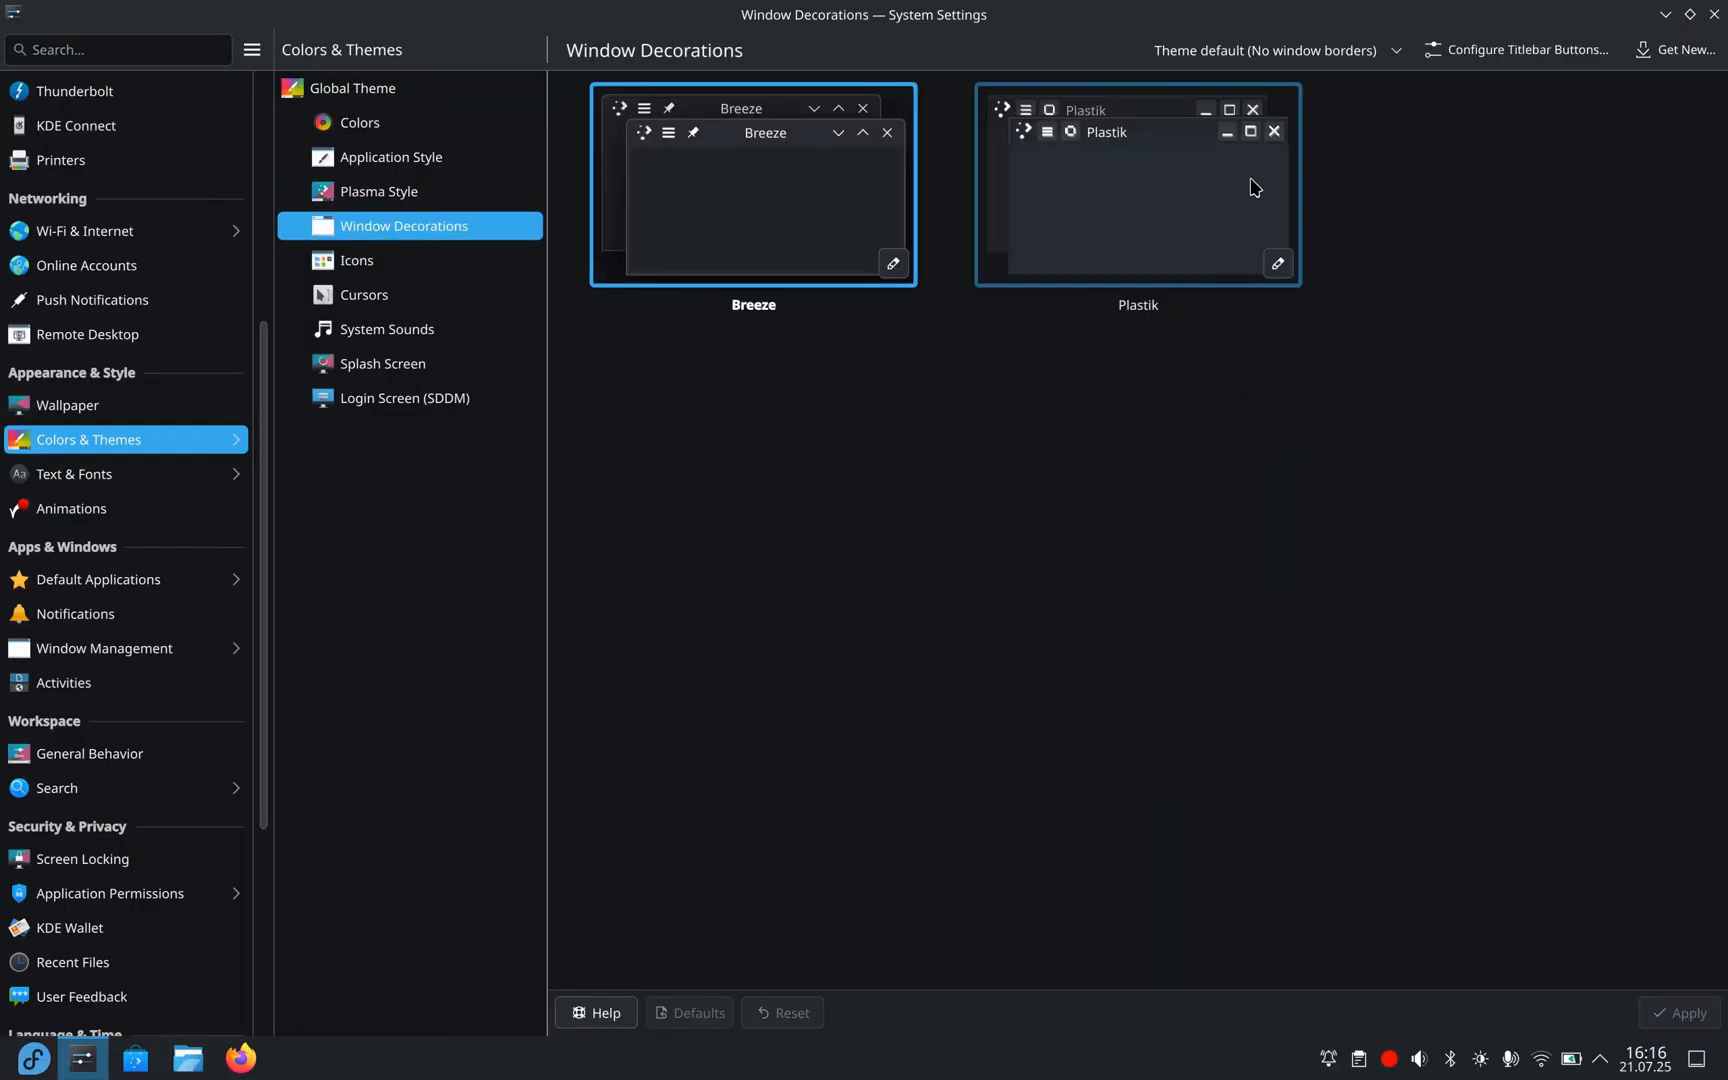
{"action": "left_click", "coordinate": [356, 260]}
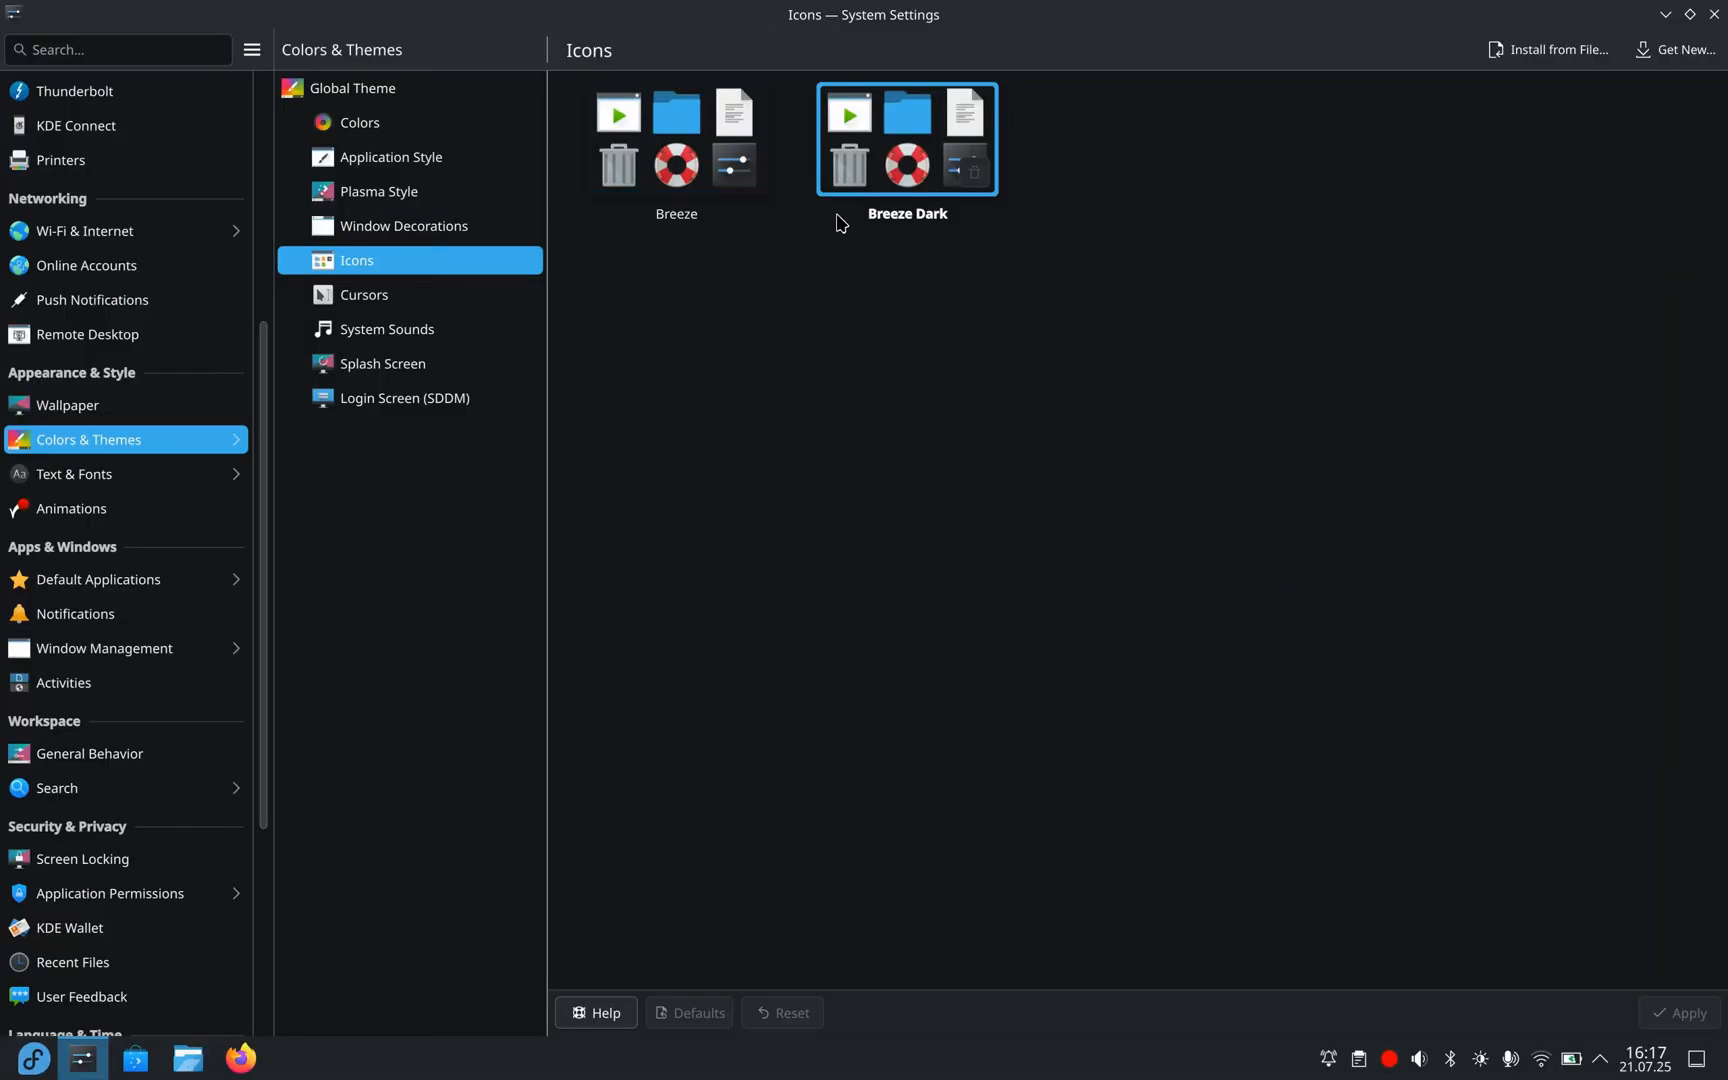
{"action": "left_click", "coordinate": [1680, 50]}
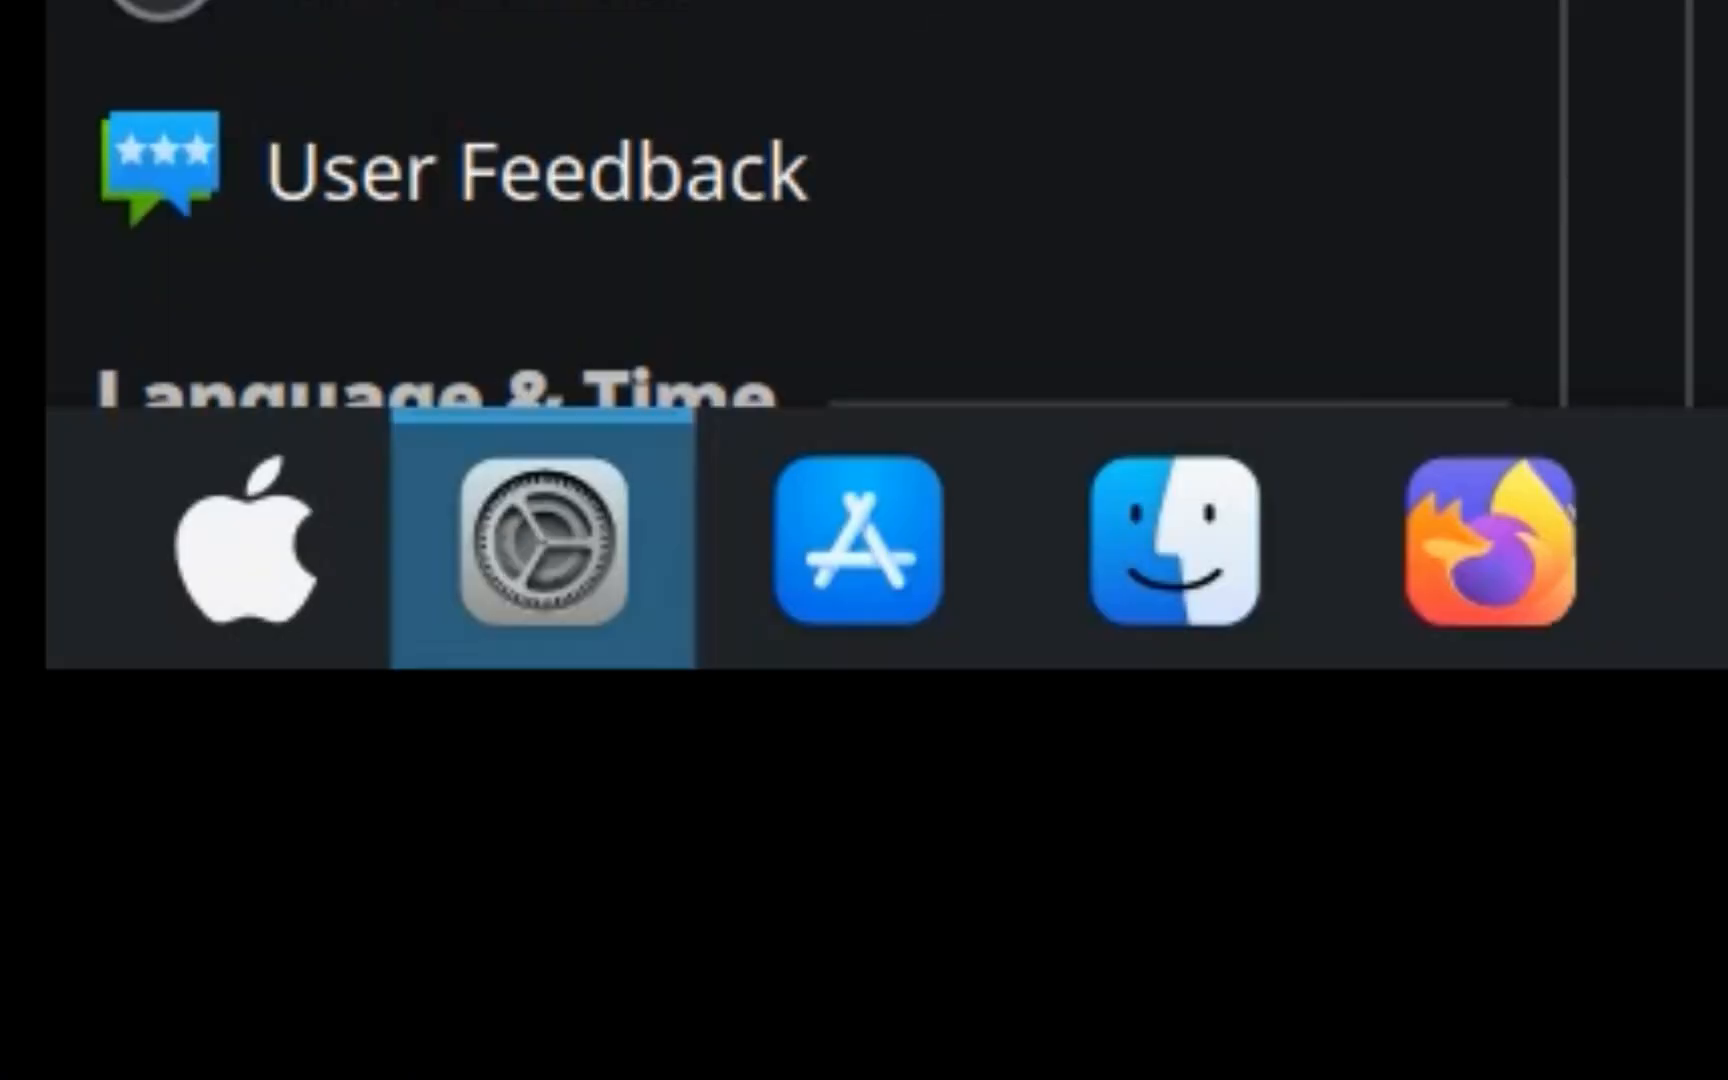
{"action": "mouse_move", "coordinate": [77, 595]}
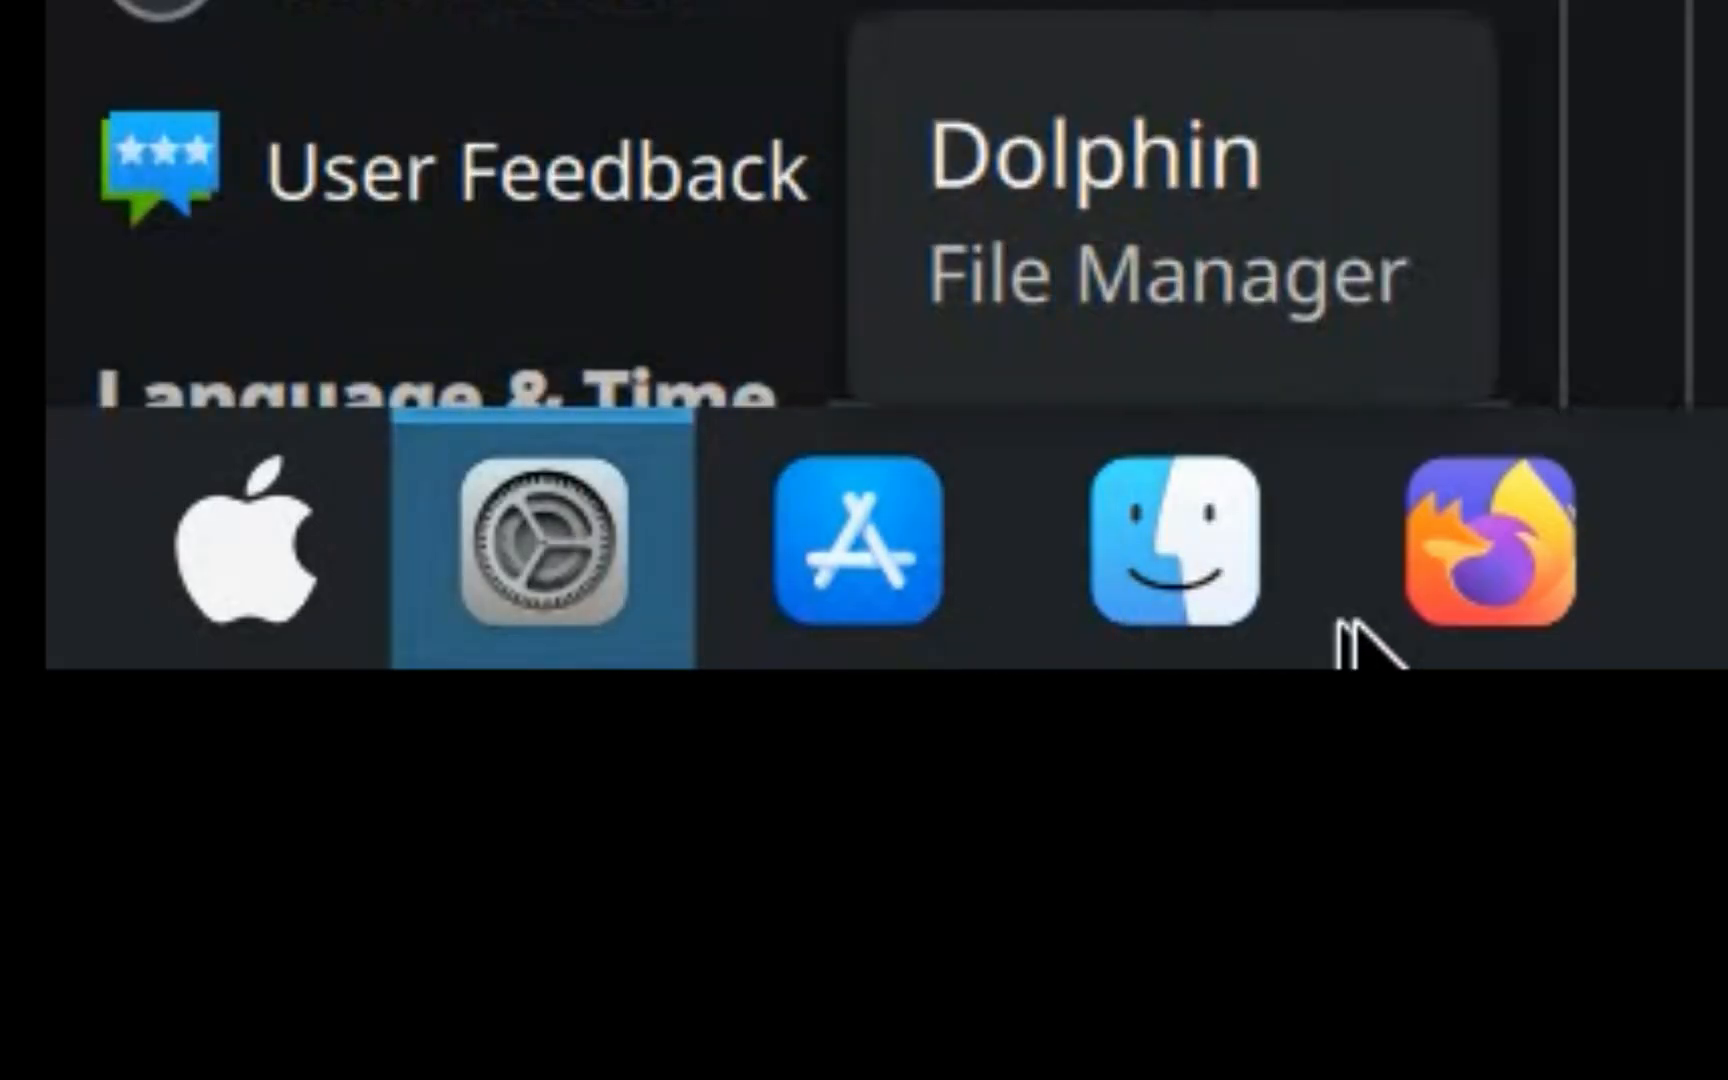
{"action": "left_click", "coordinate": [540, 548]}
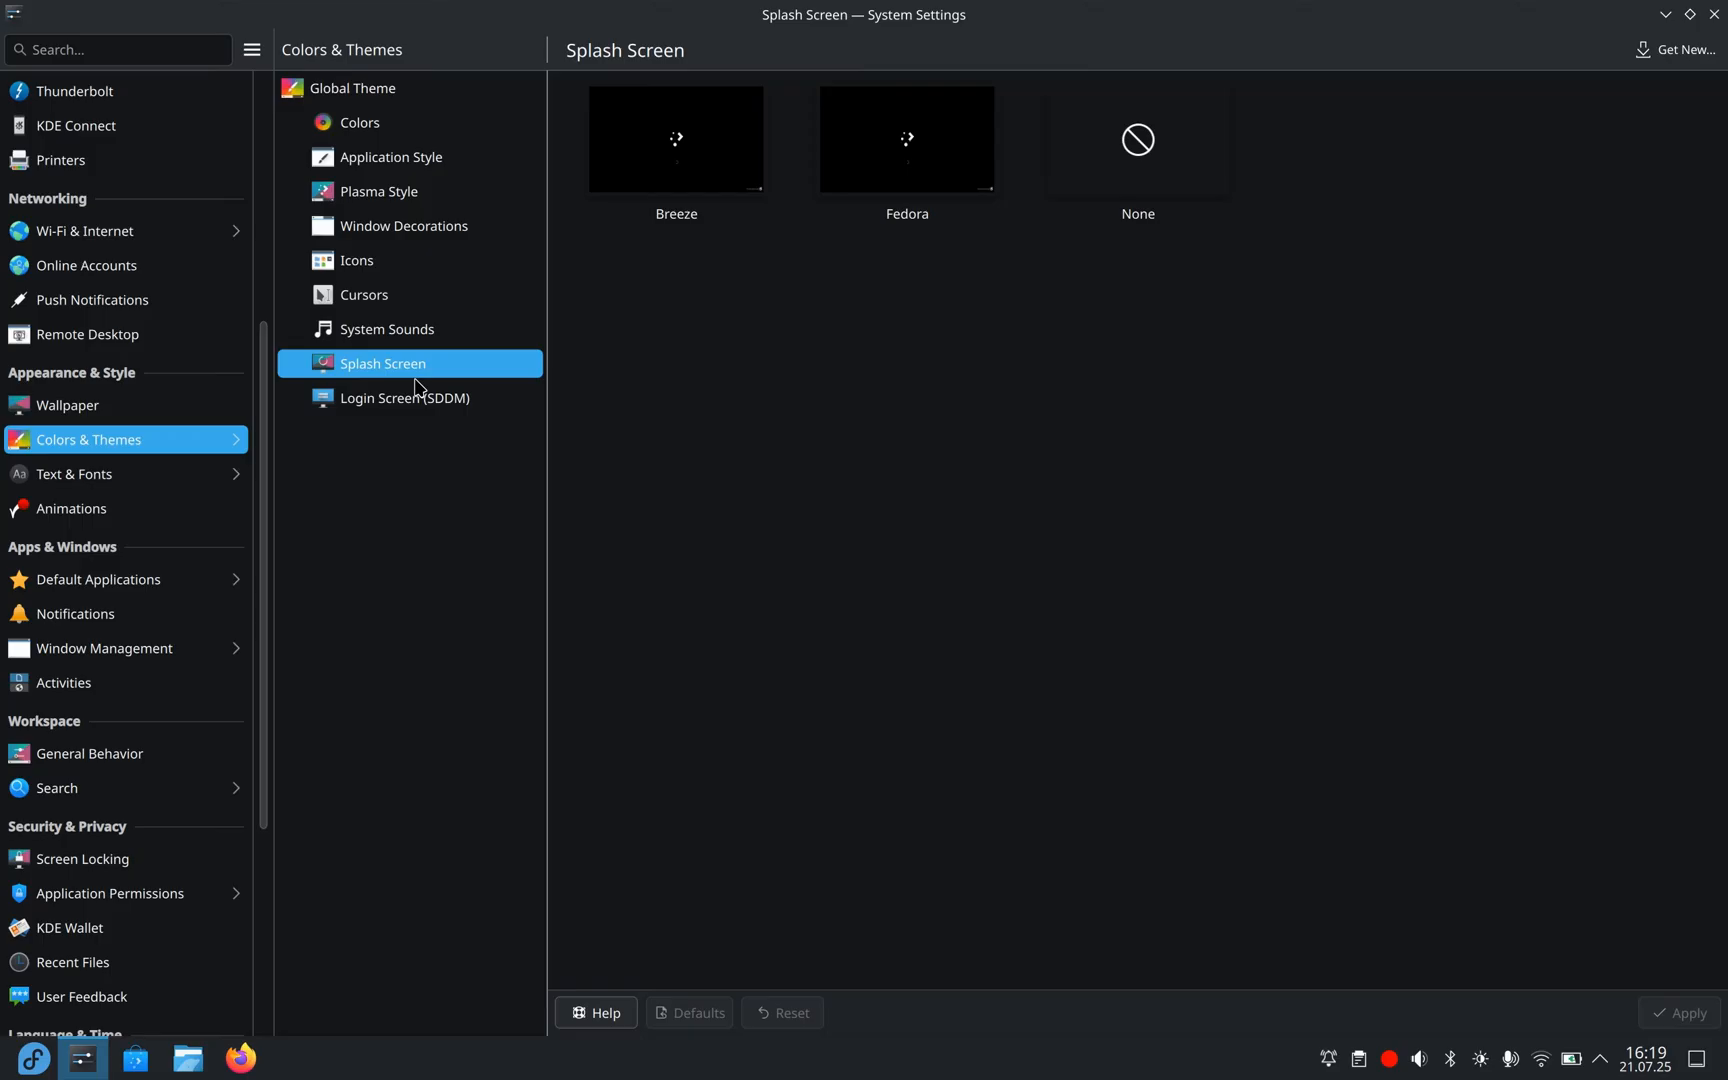
{"action": "mouse_move", "coordinate": [1065, 317]}
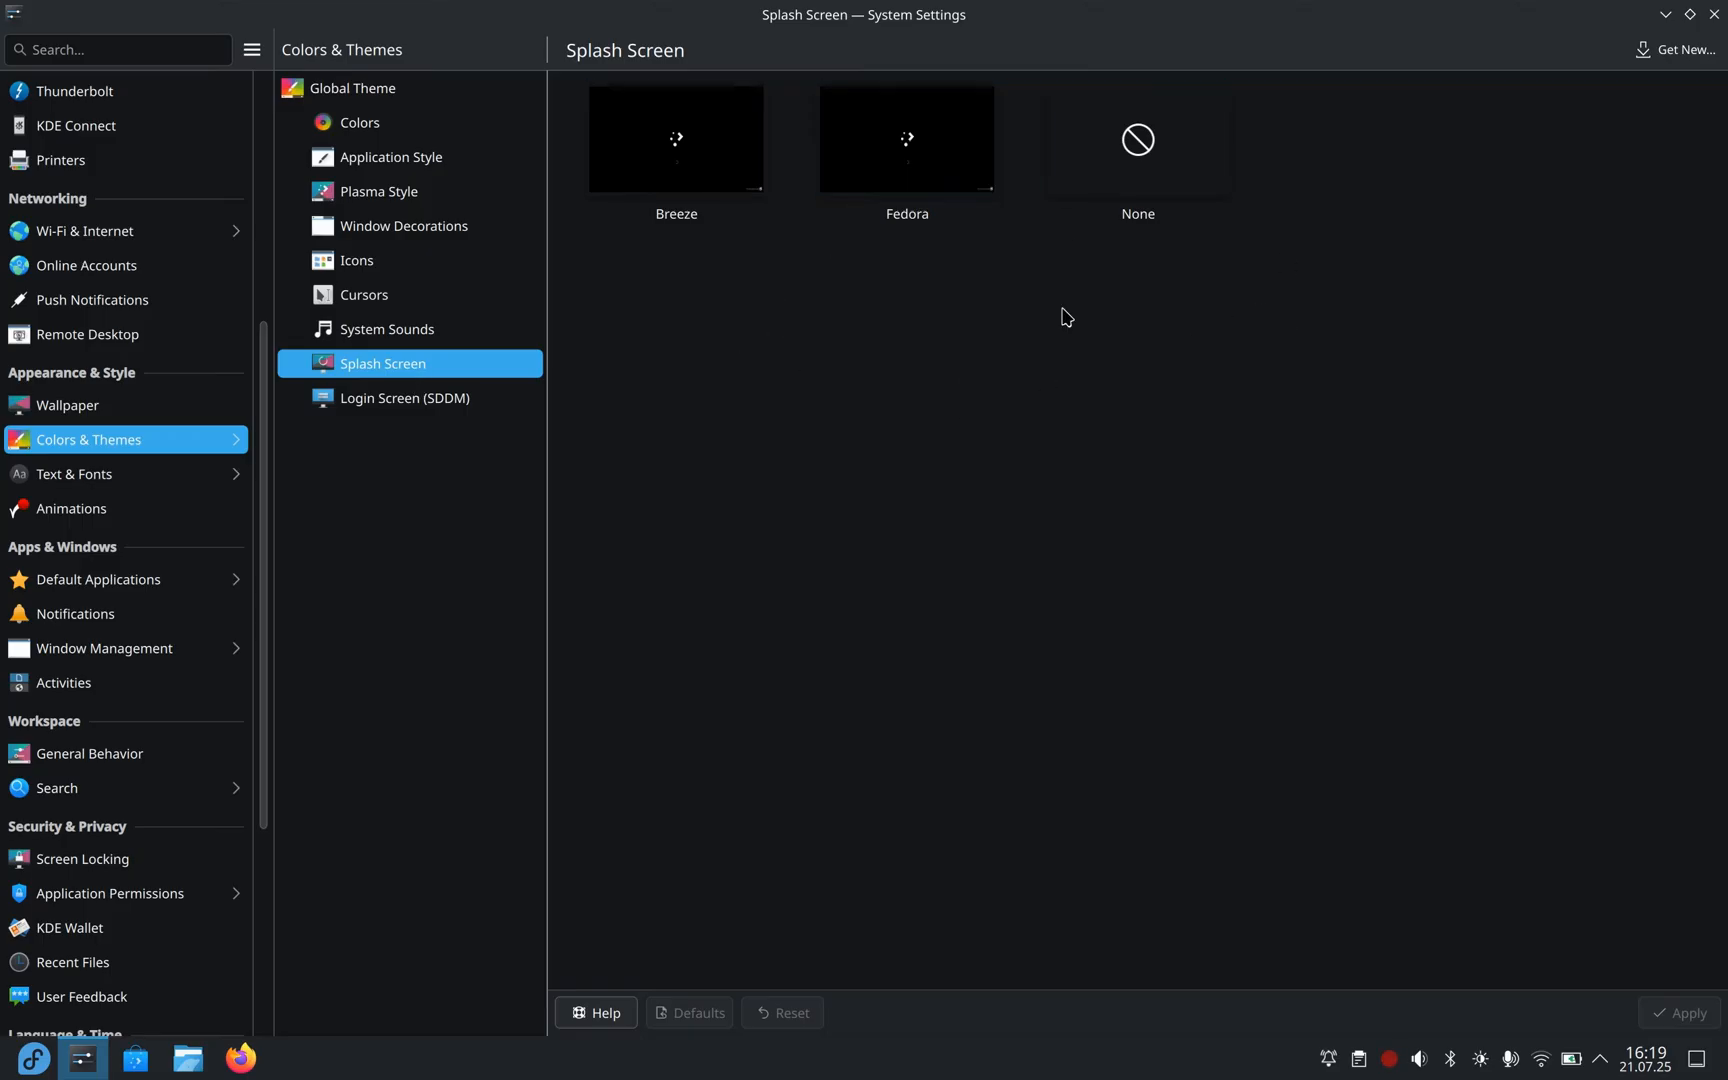
- Browse downloadable splash screens and SDDM login themes, viewing WhiteSur SDDM
{"action": "left_click", "coordinate": [1675, 50]}
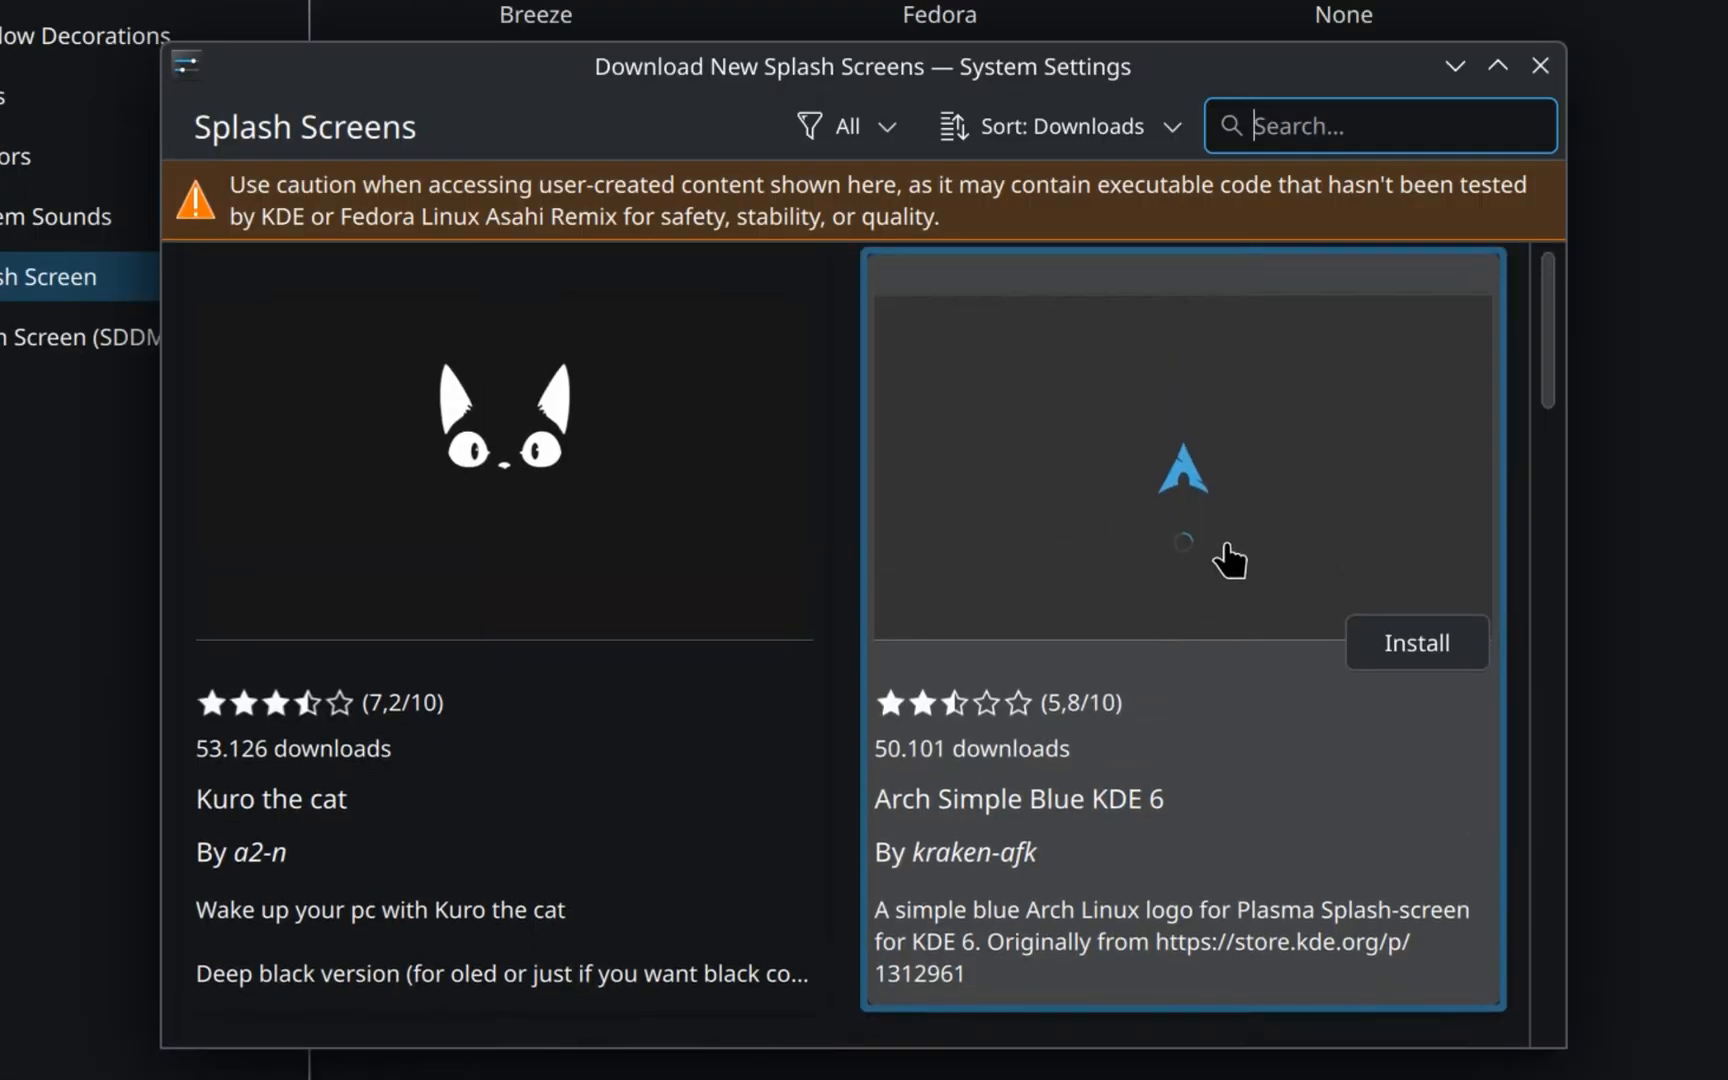
{"action": "scroll", "scroll_direction": "down", "scroll_amount": 3}
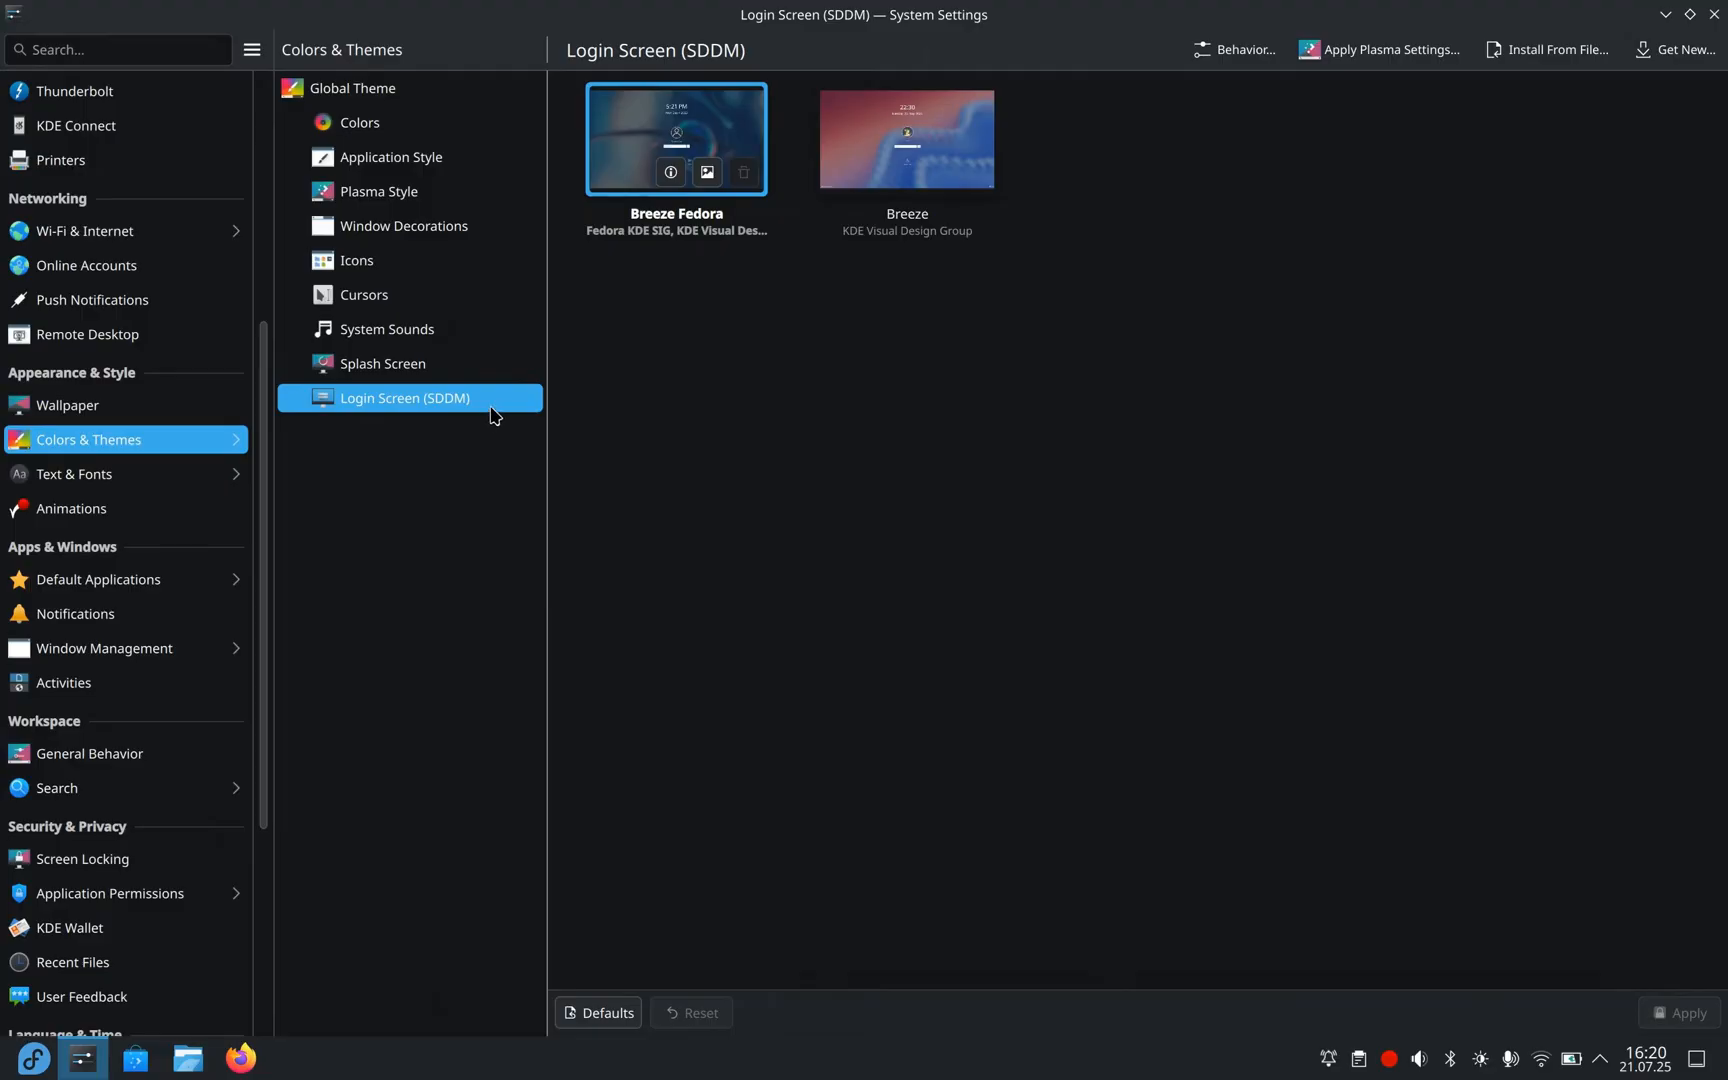
{"action": "left_click", "coordinate": [1676, 50]}
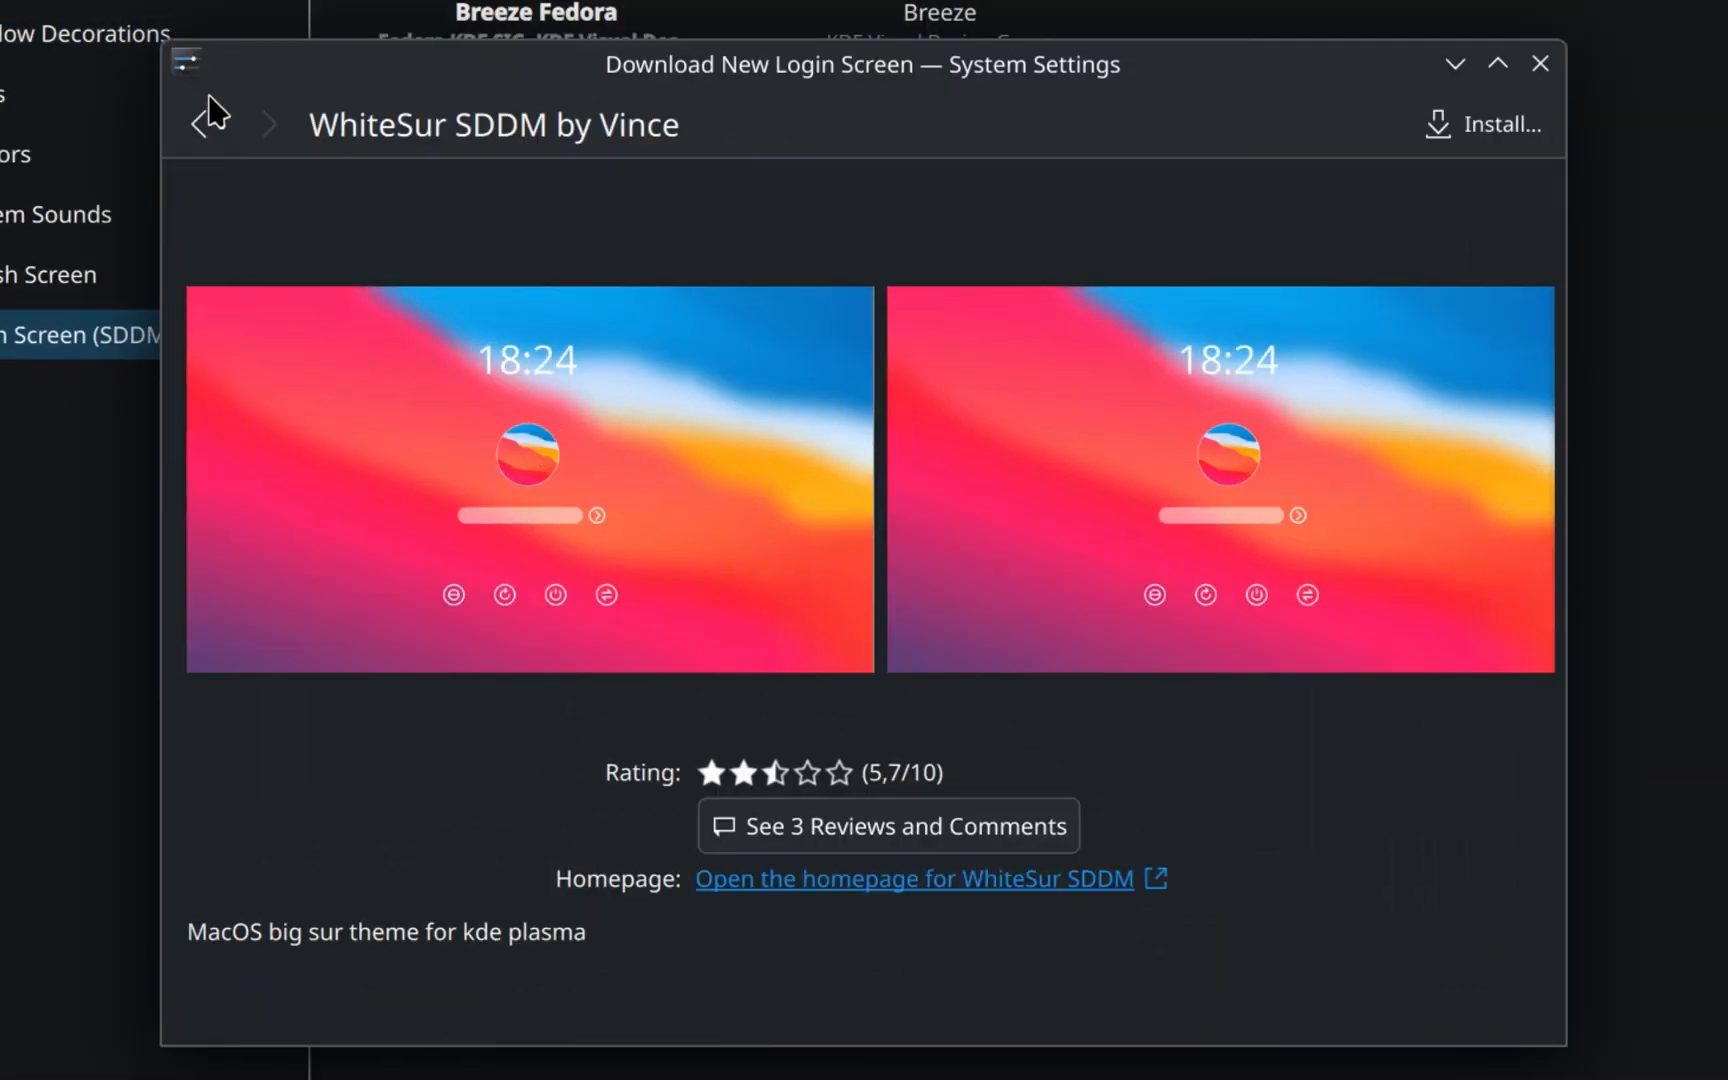
{"action": "left_click", "coordinate": [1497, 123]}
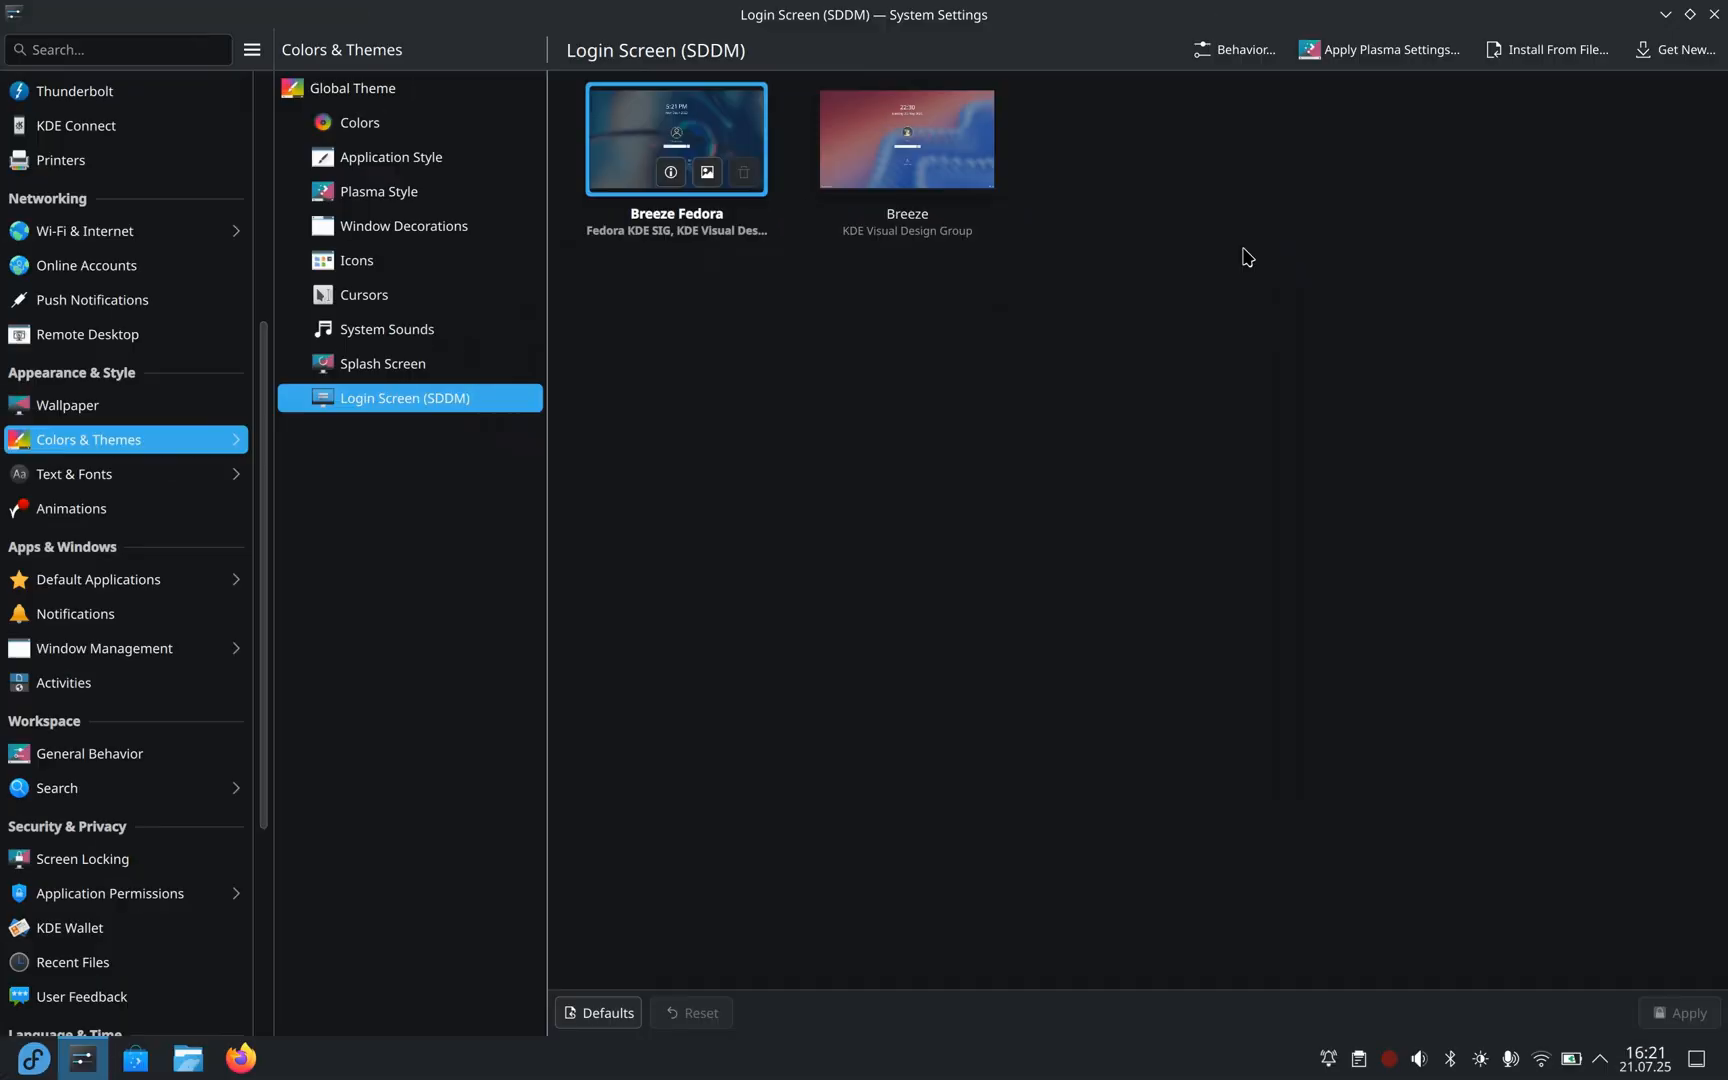
- Browse downloadable window decorations and install the Layan aurorae theme
{"action": "left_click", "coordinate": [404, 225]}
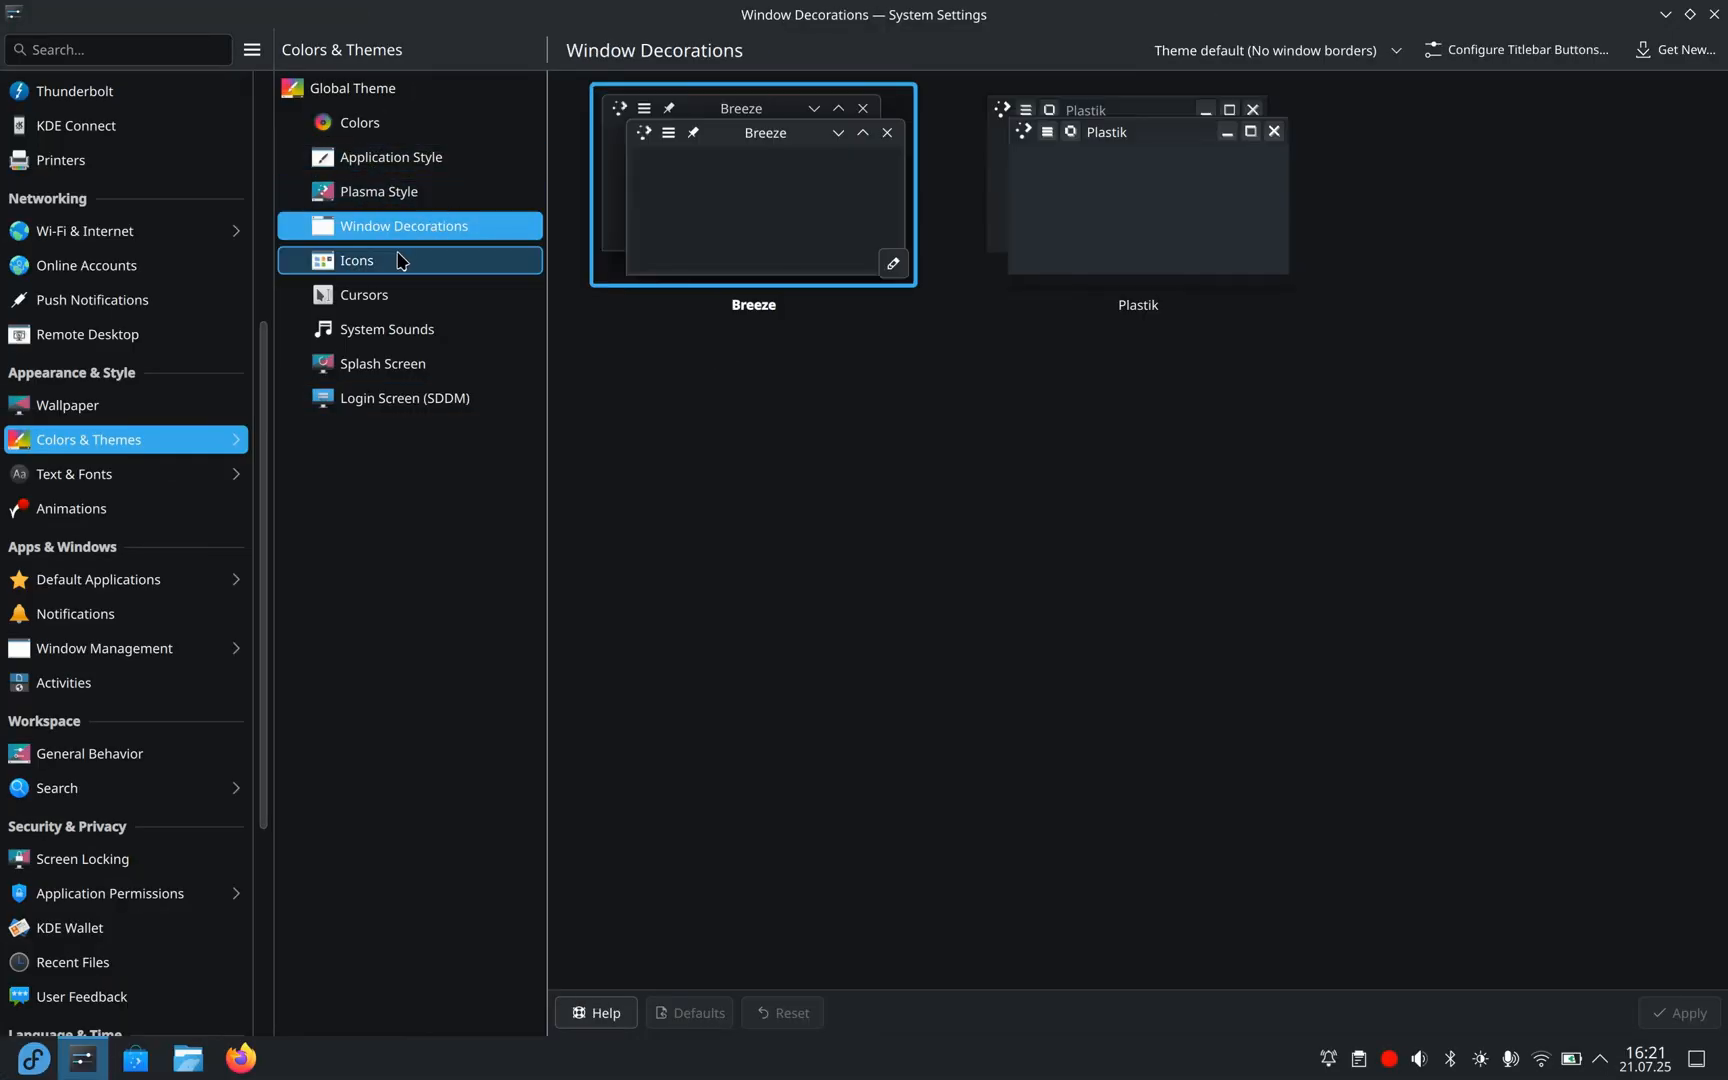
{"action": "left_click", "coordinate": [378, 191]}
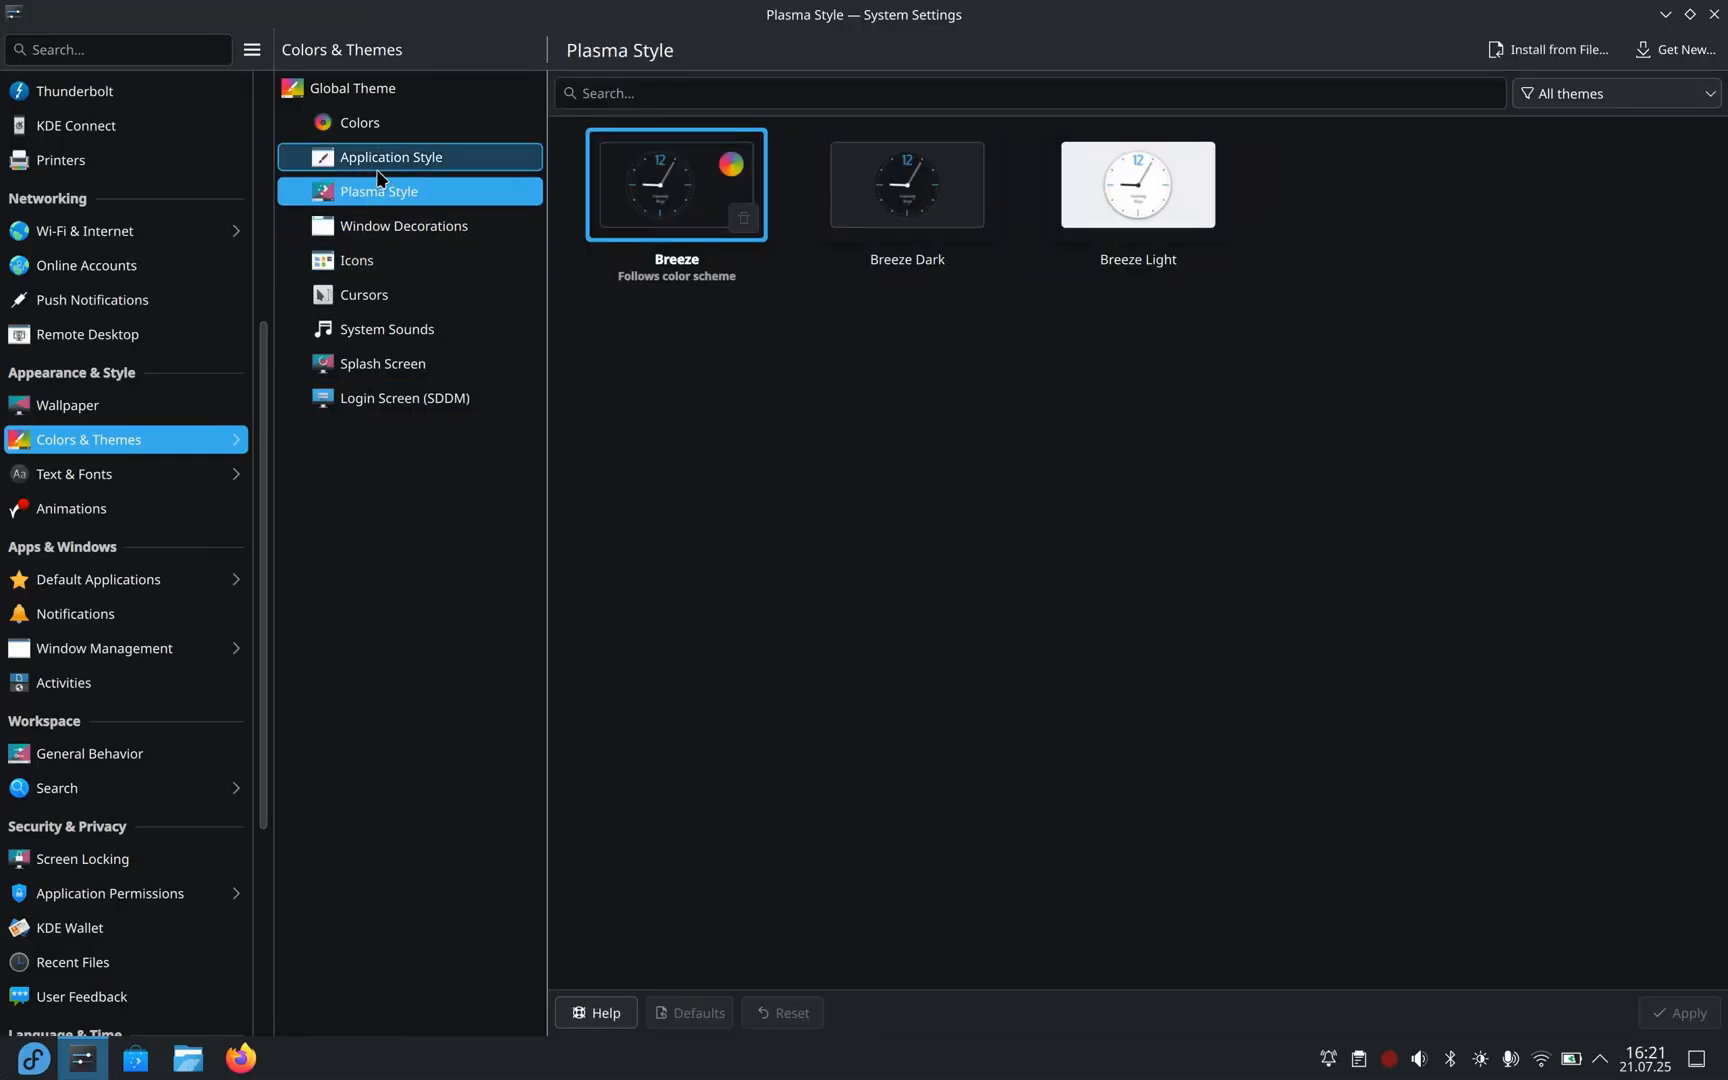
{"action": "left_click", "coordinate": [403, 226]}
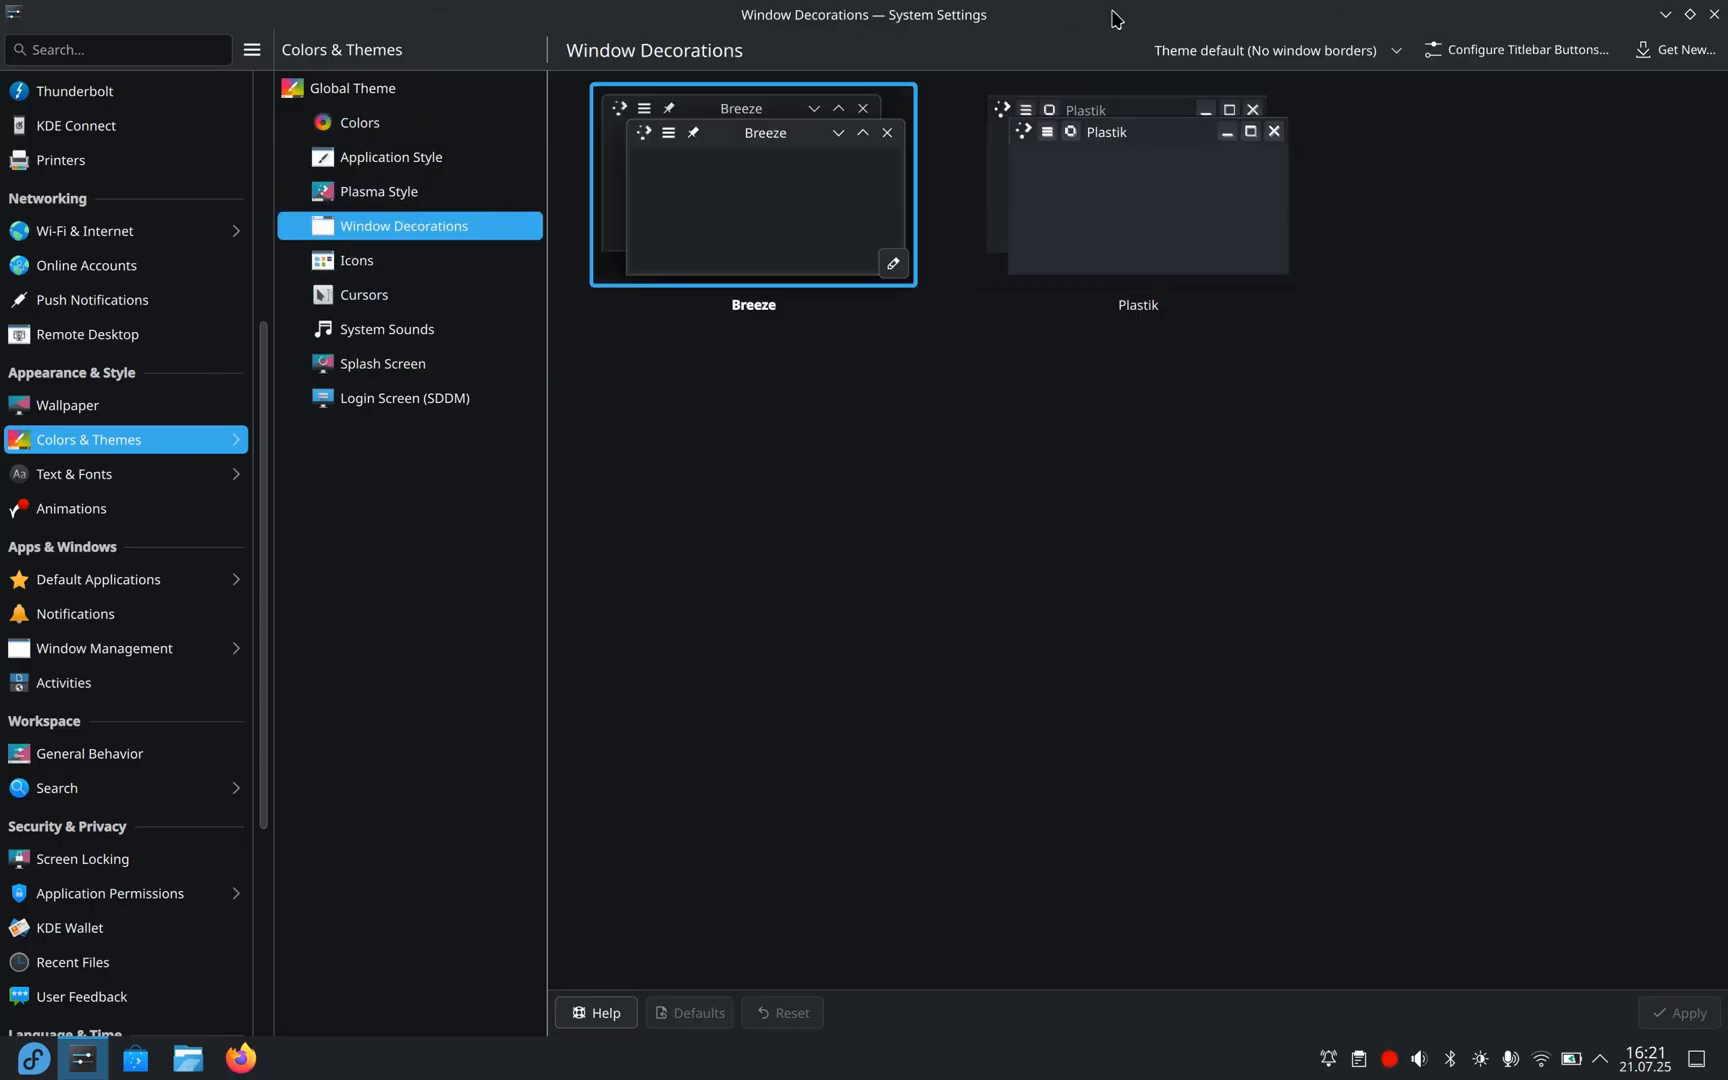
{"action": "left_click", "coordinate": [1674, 50]}
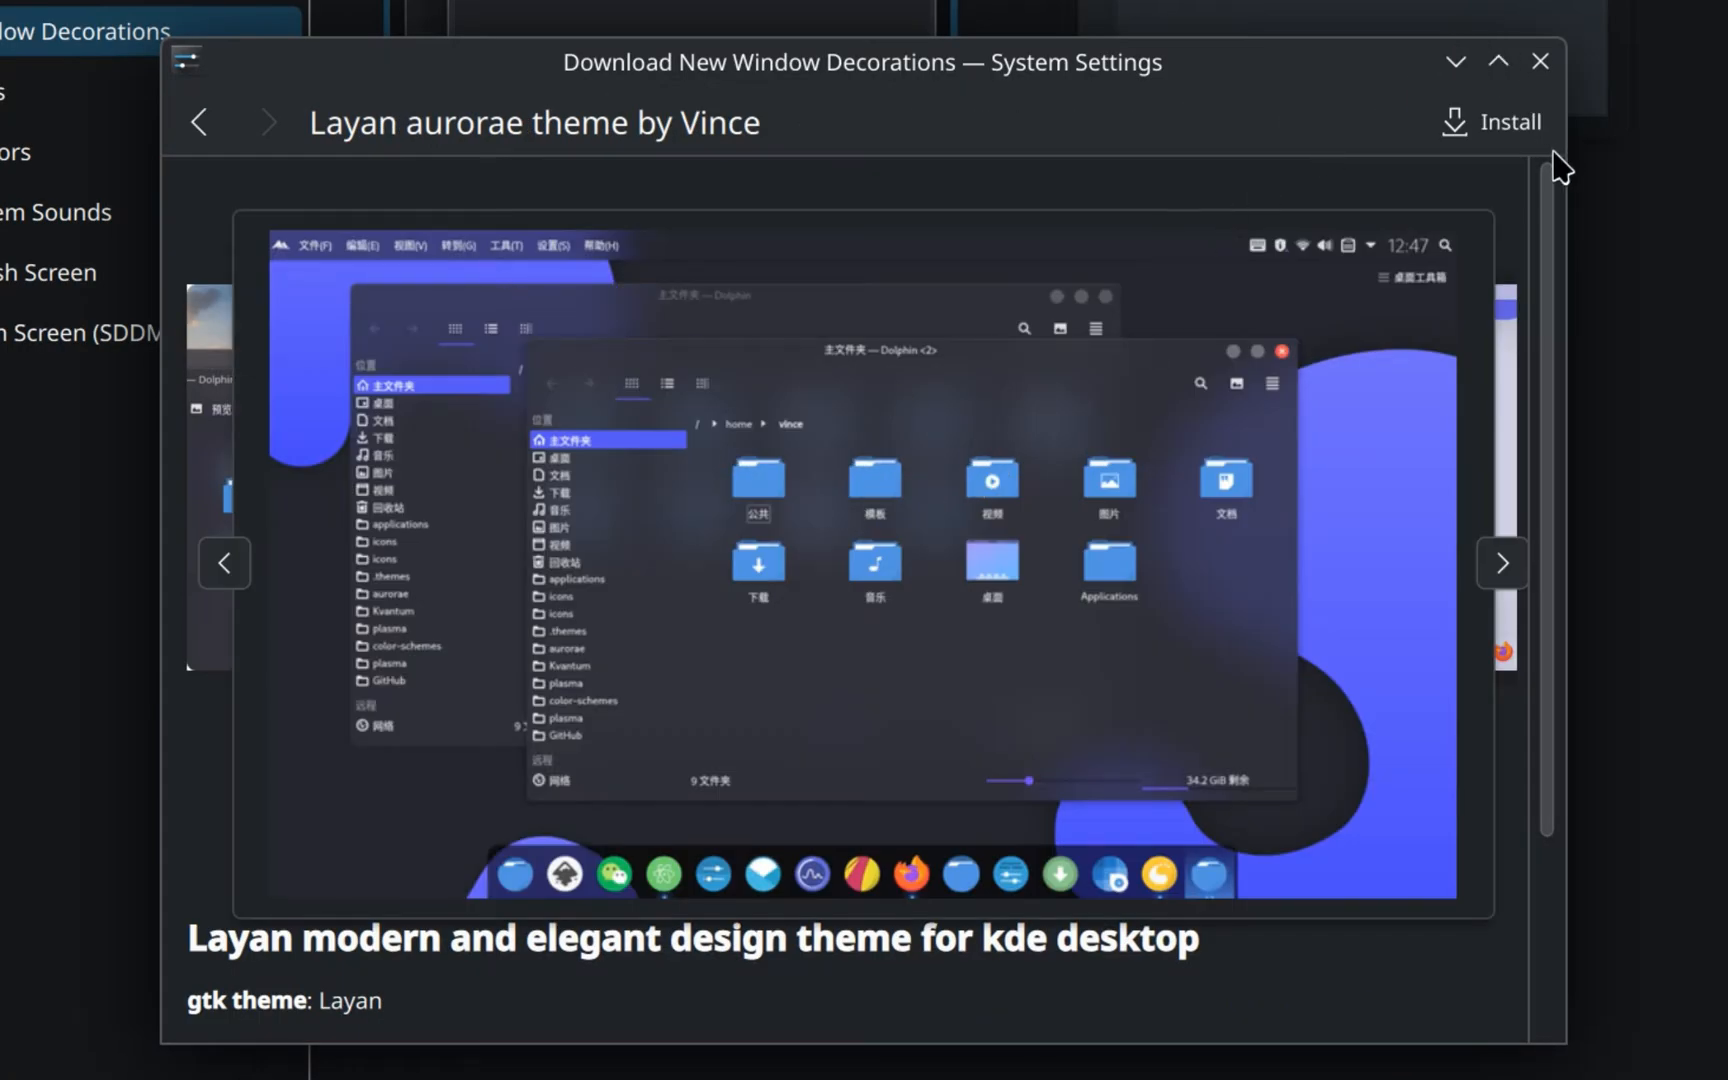
{"action": "left_click", "coordinate": [1540, 61]}
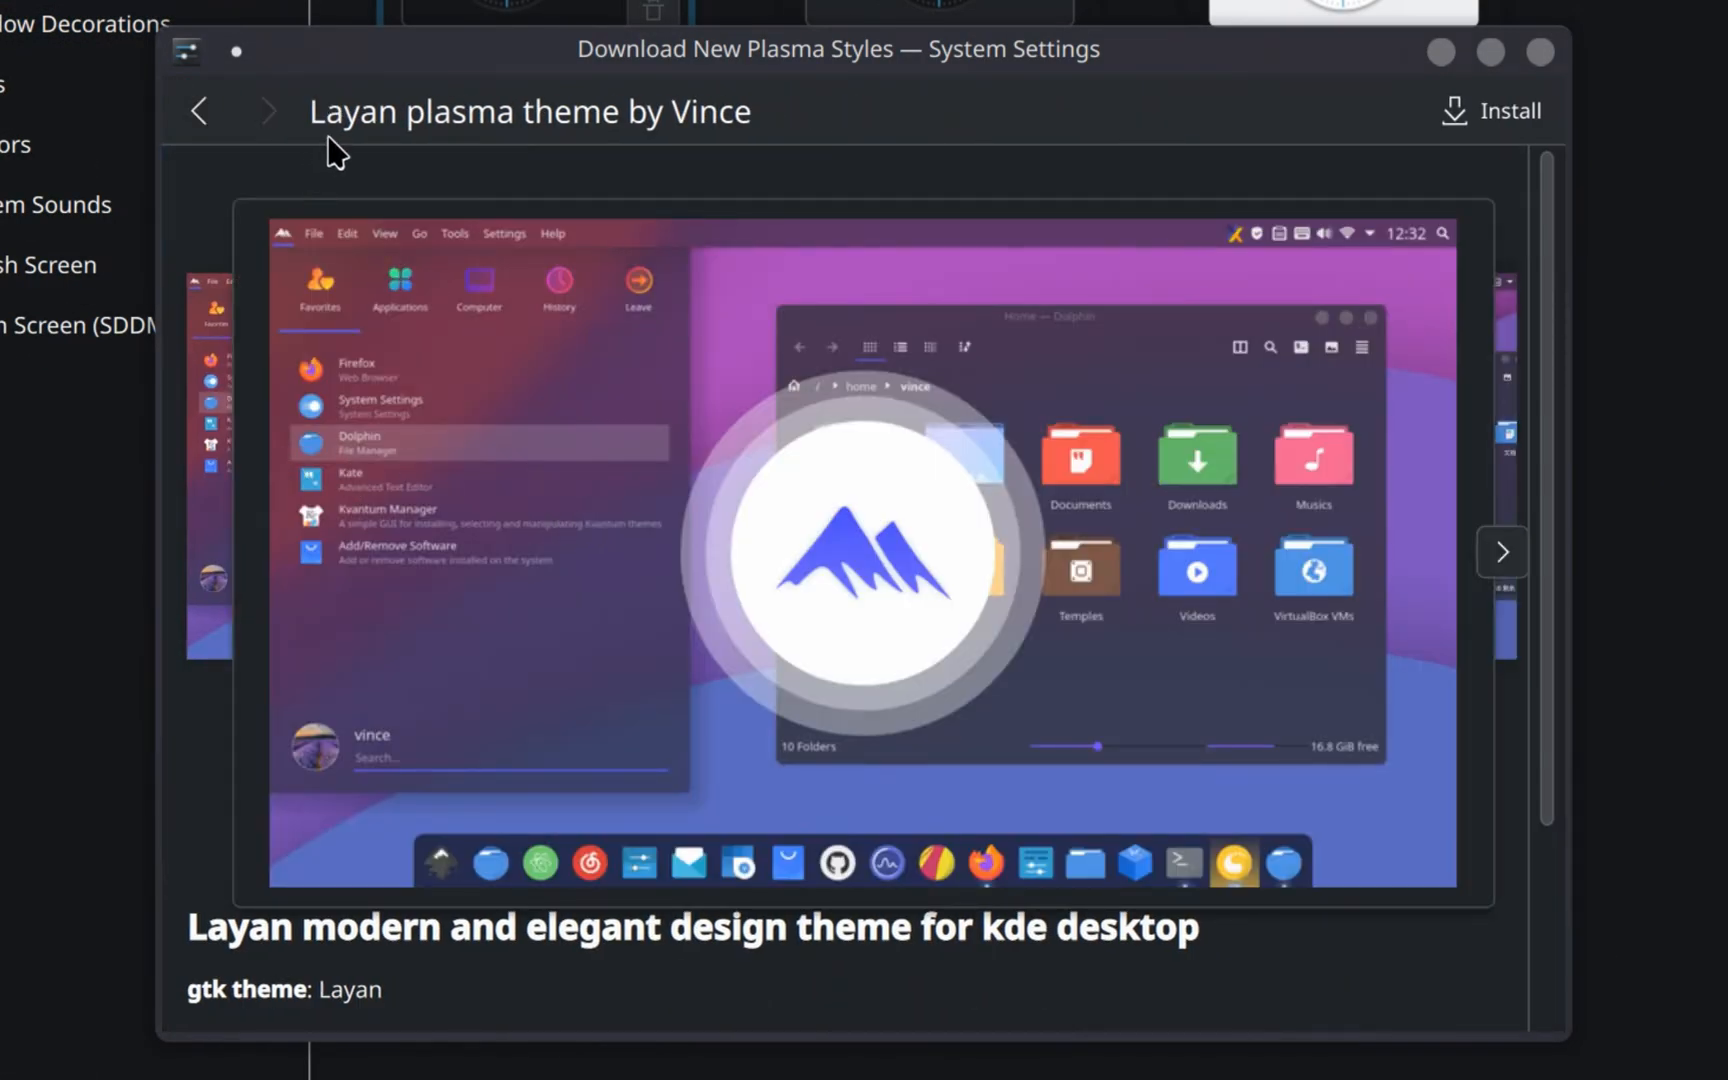
{"action": "mouse_move", "coordinate": [1328, 145]}
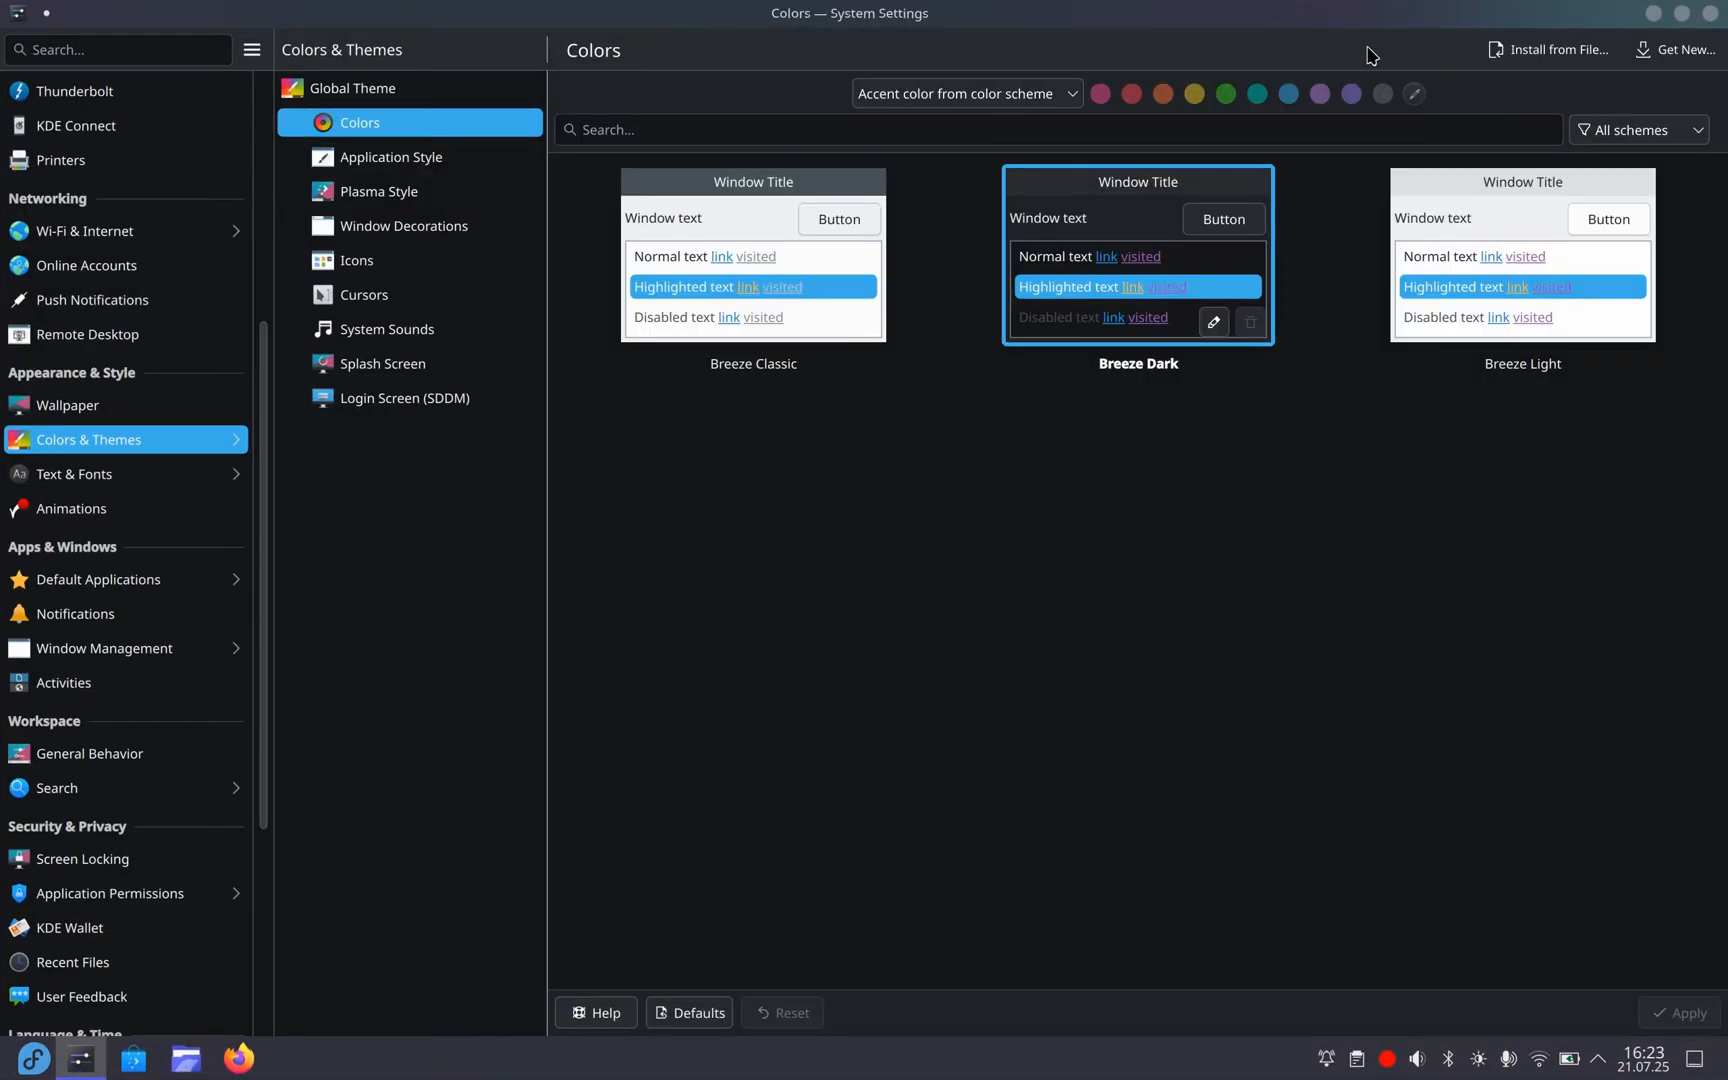
{"action": "mouse_move", "coordinate": [1674, 50]}
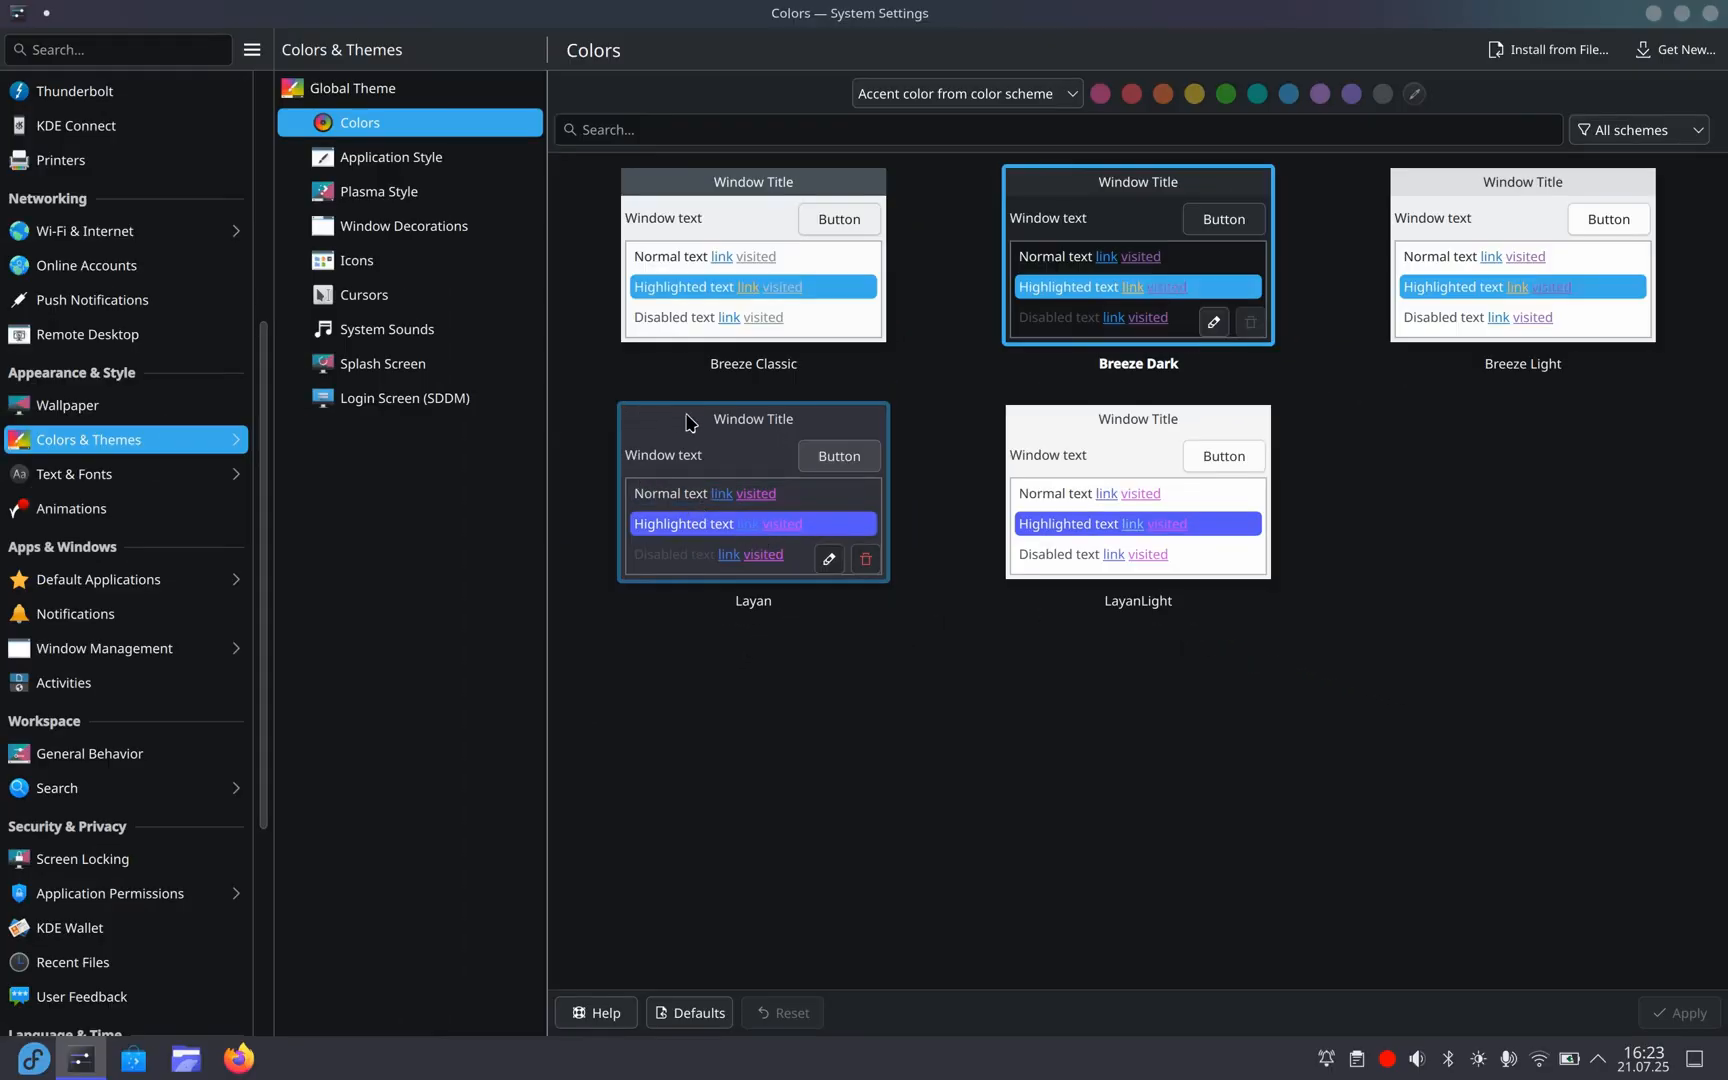
- Select the Layan colour scheme in Colors and apply it
{"action": "left_click", "coordinate": [753, 492]}
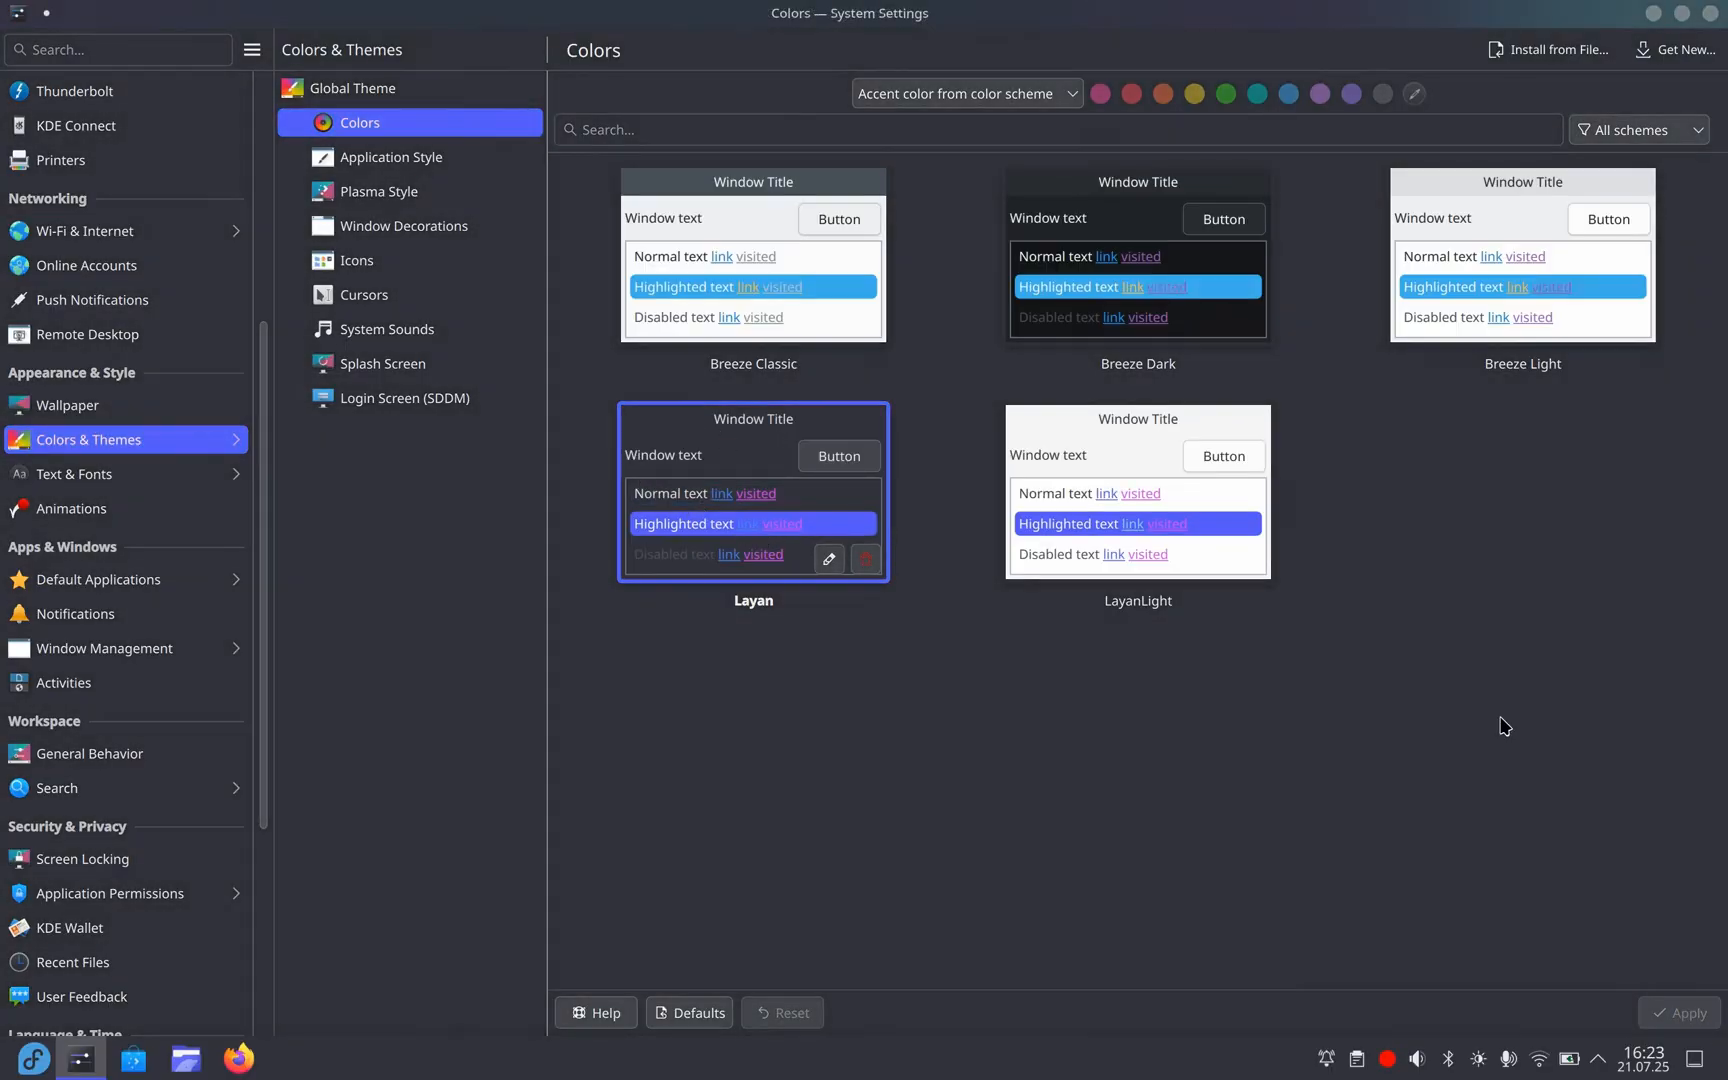
{"action": "left_click", "coordinate": [1136, 253]}
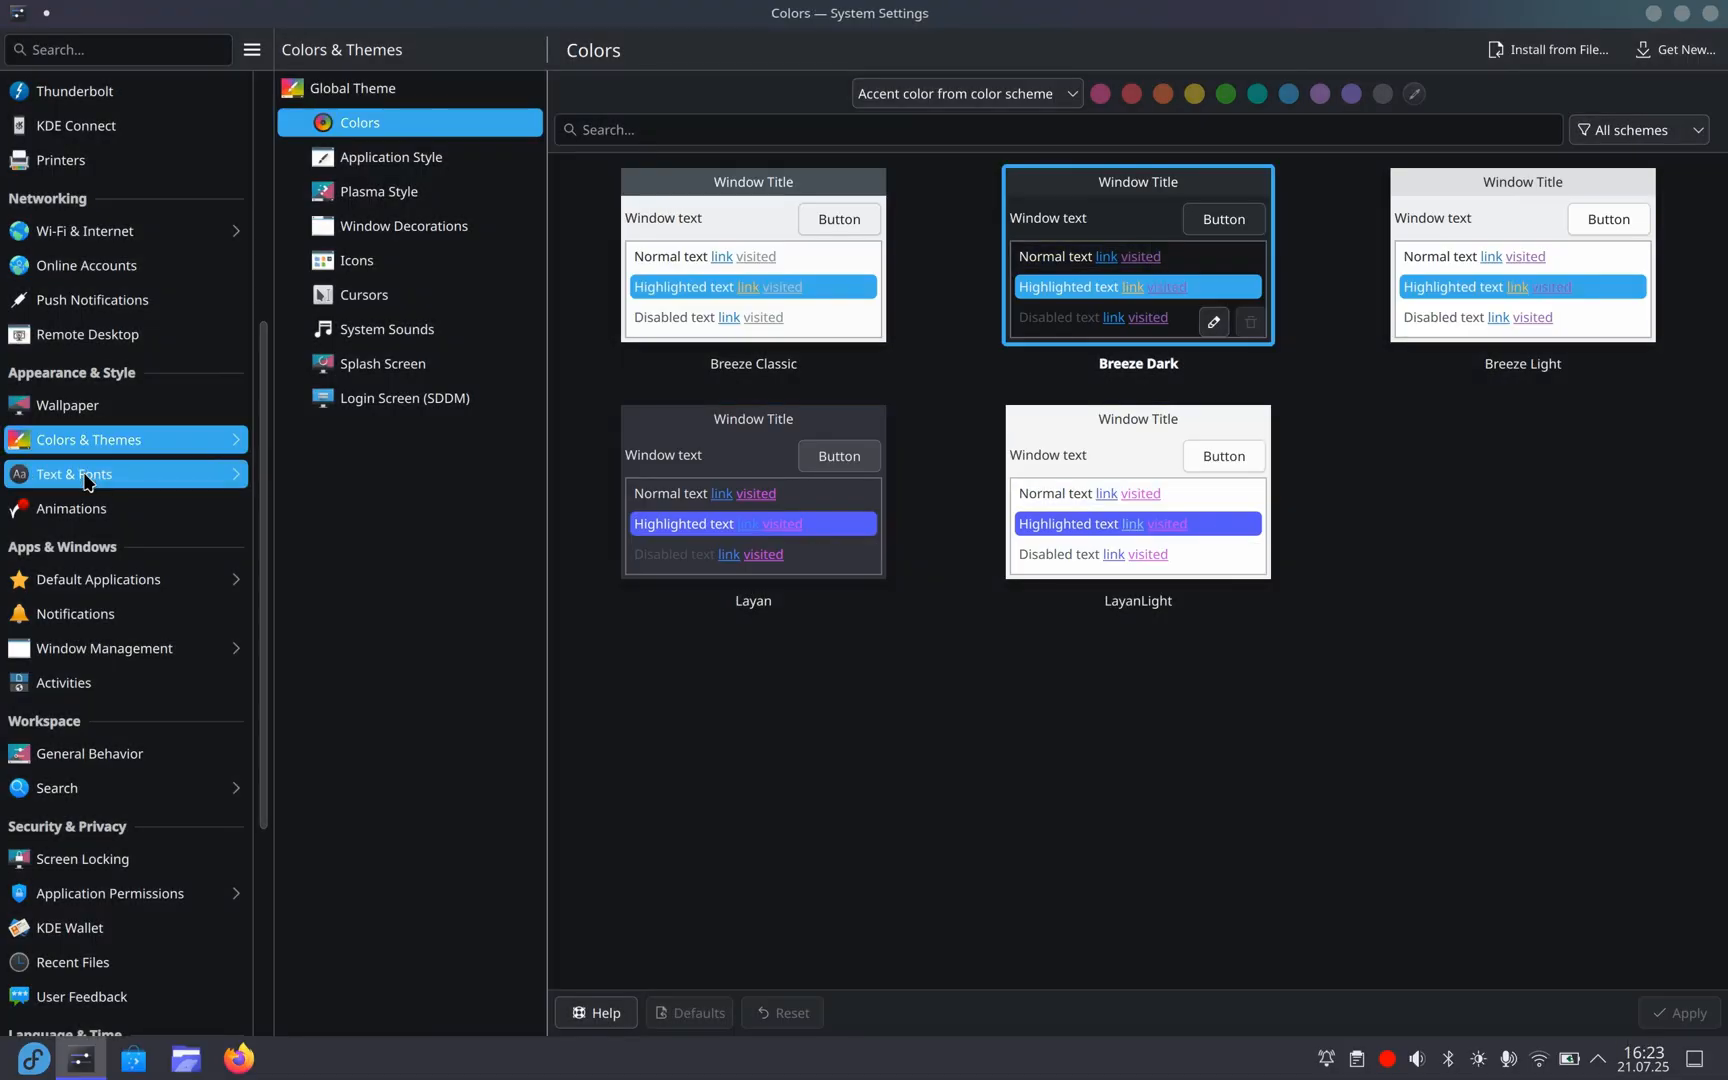
- Open the Text & Fonts page showing the Noto Sans fonts for each category
{"action": "left_click", "coordinate": [74, 474]}
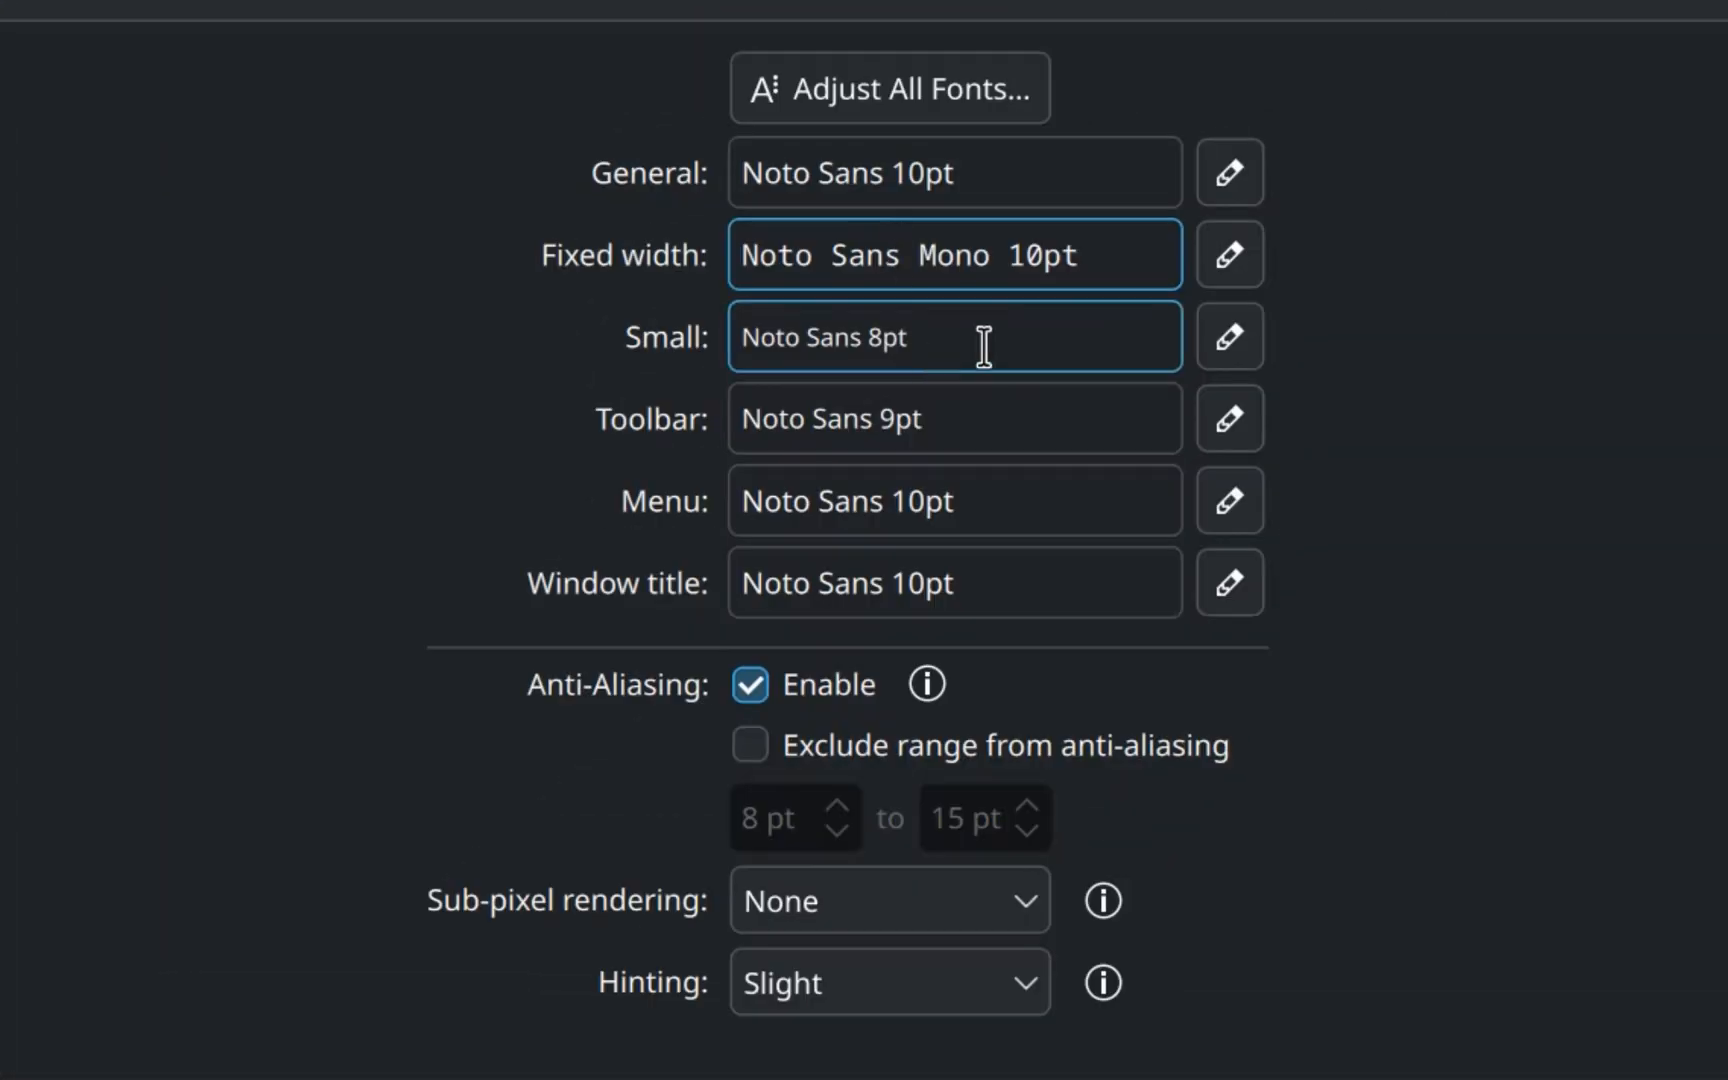
{"action": "left_click", "coordinate": [953, 255]}
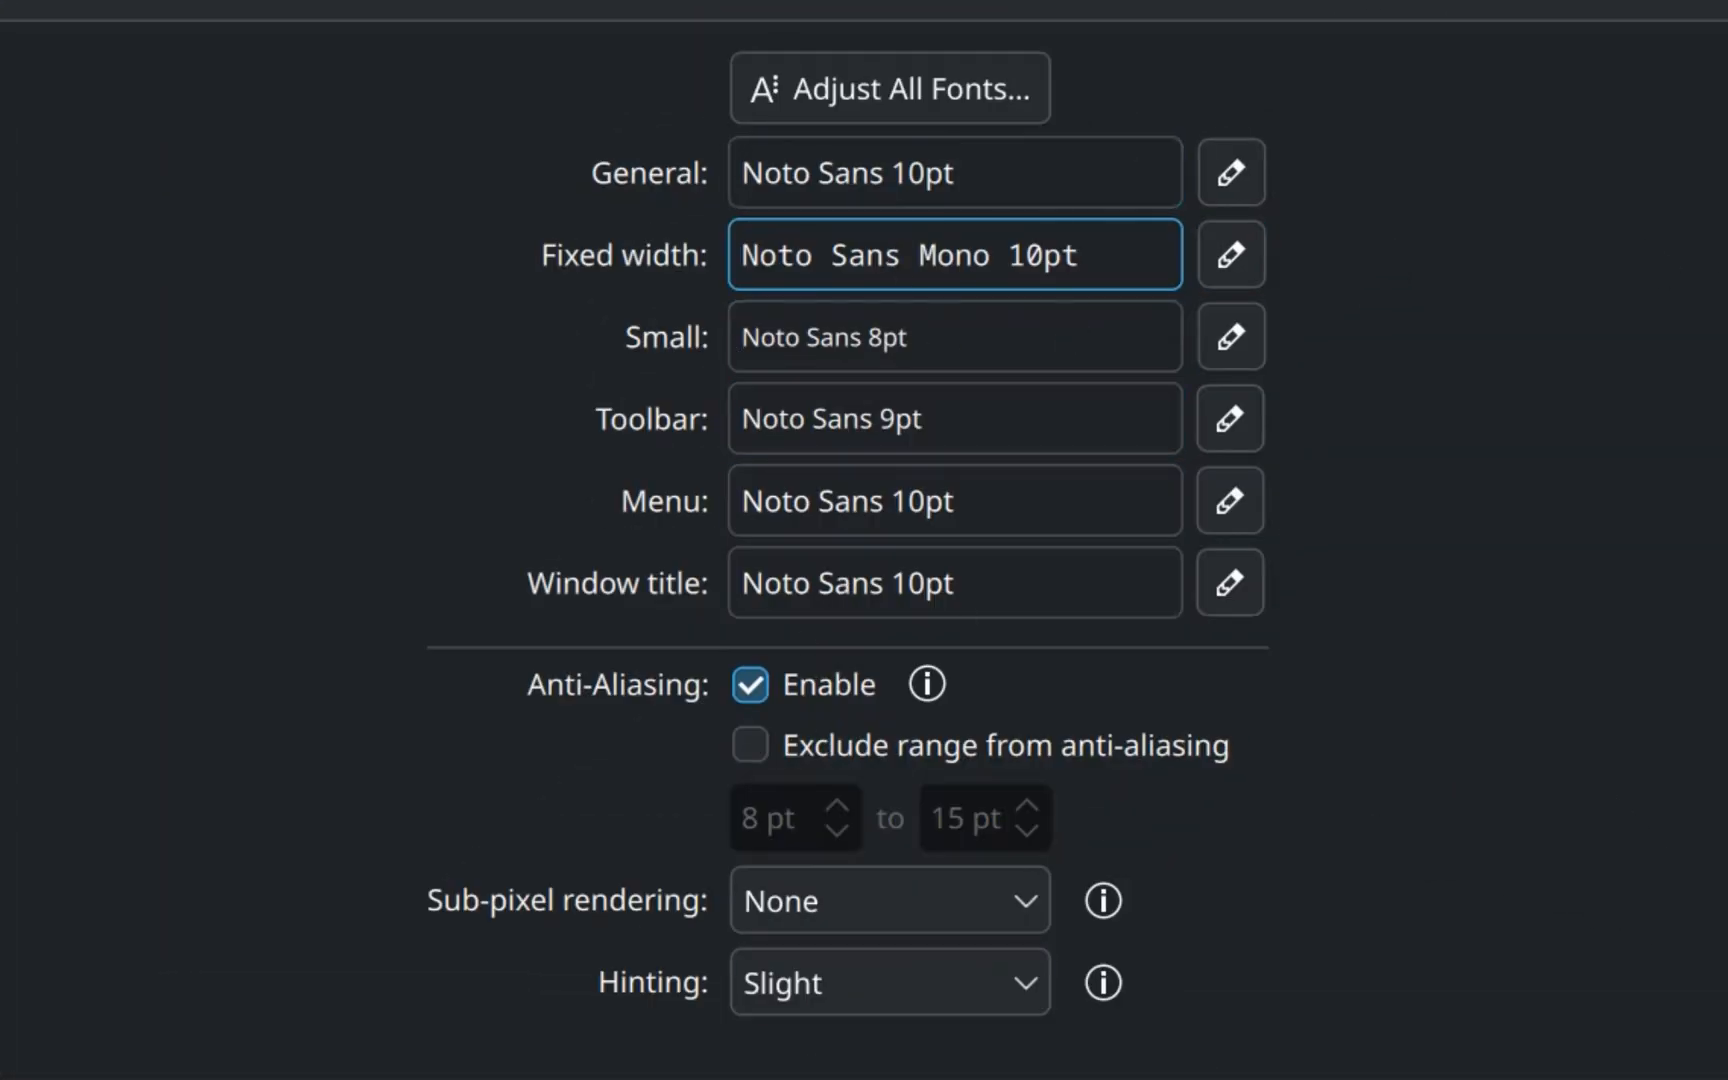